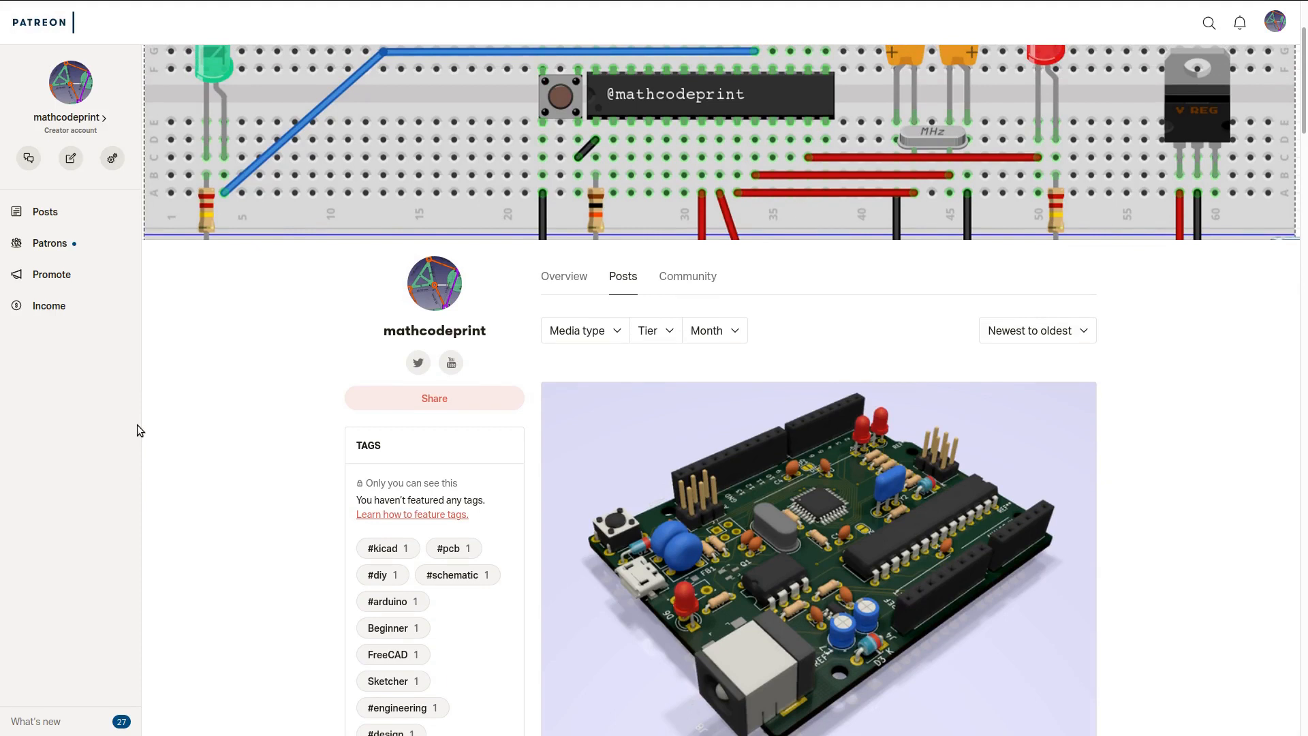
mouse_move(106, 437)
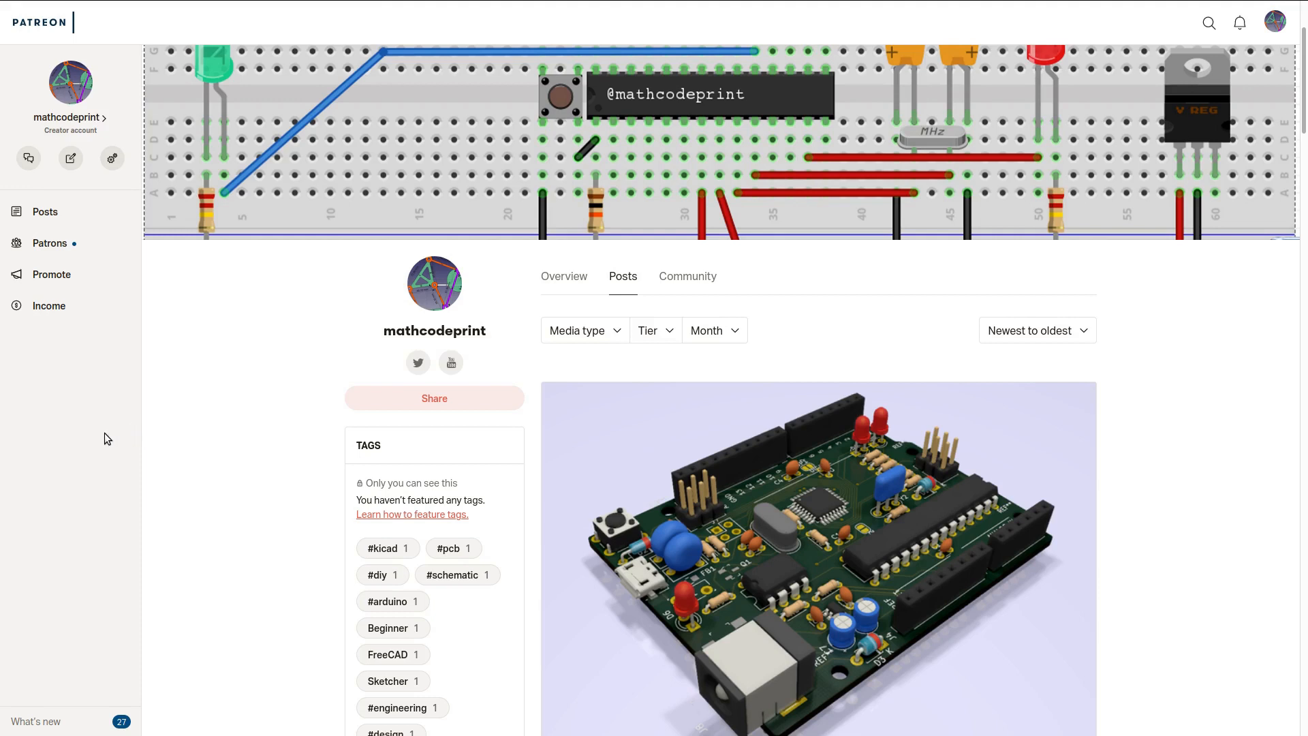
mouse_move(201, 471)
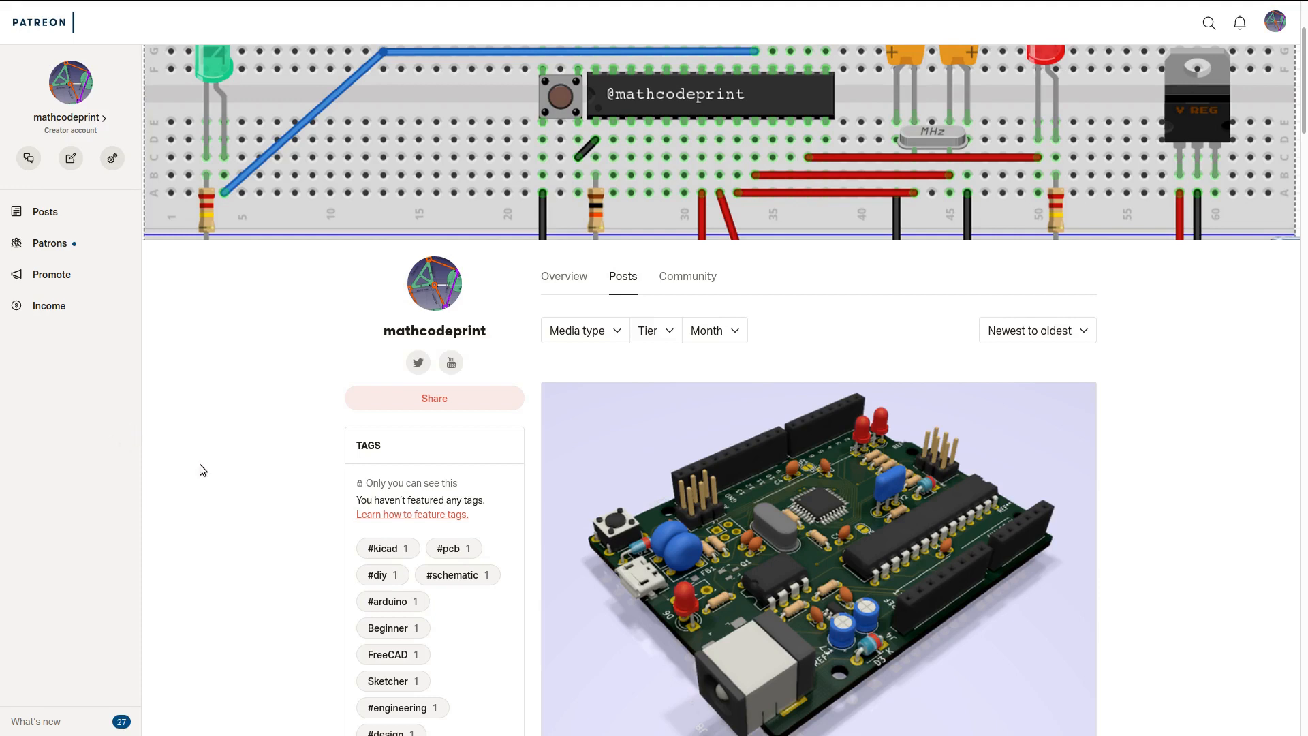
mouse_move(225, 449)
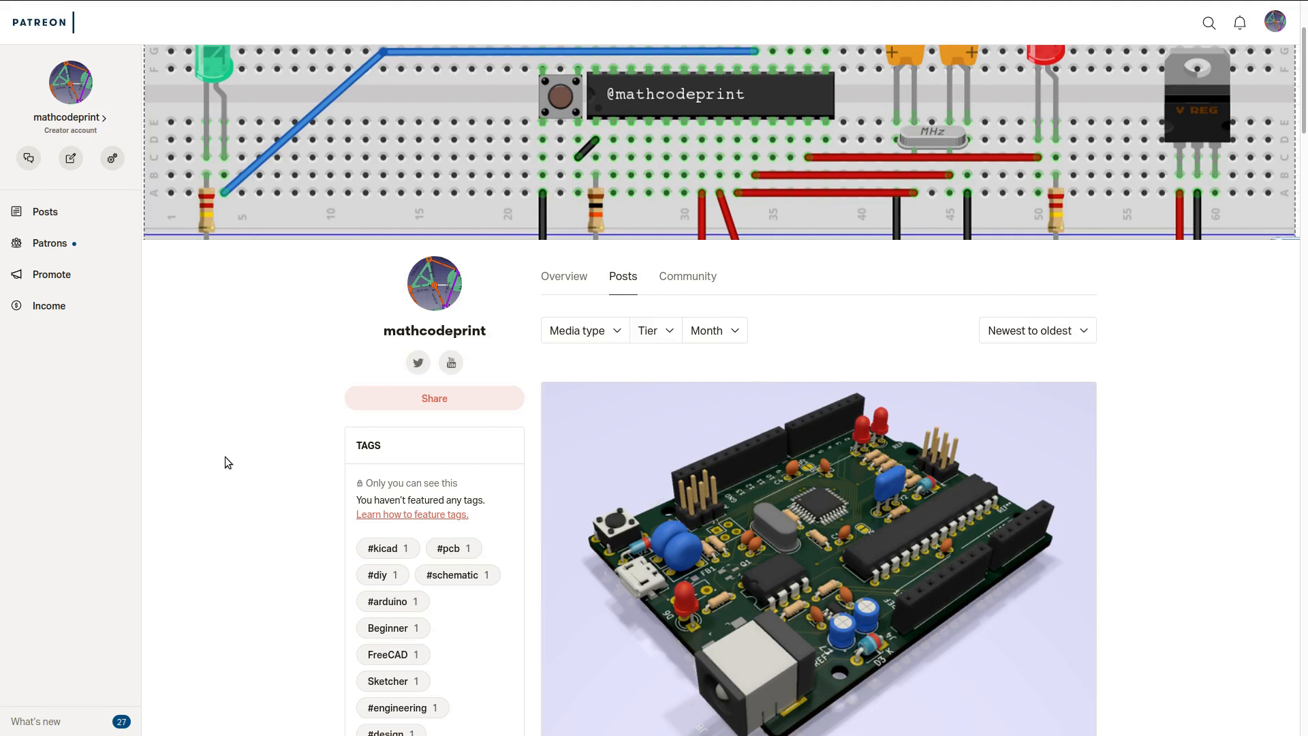
mouse_move(232, 452)
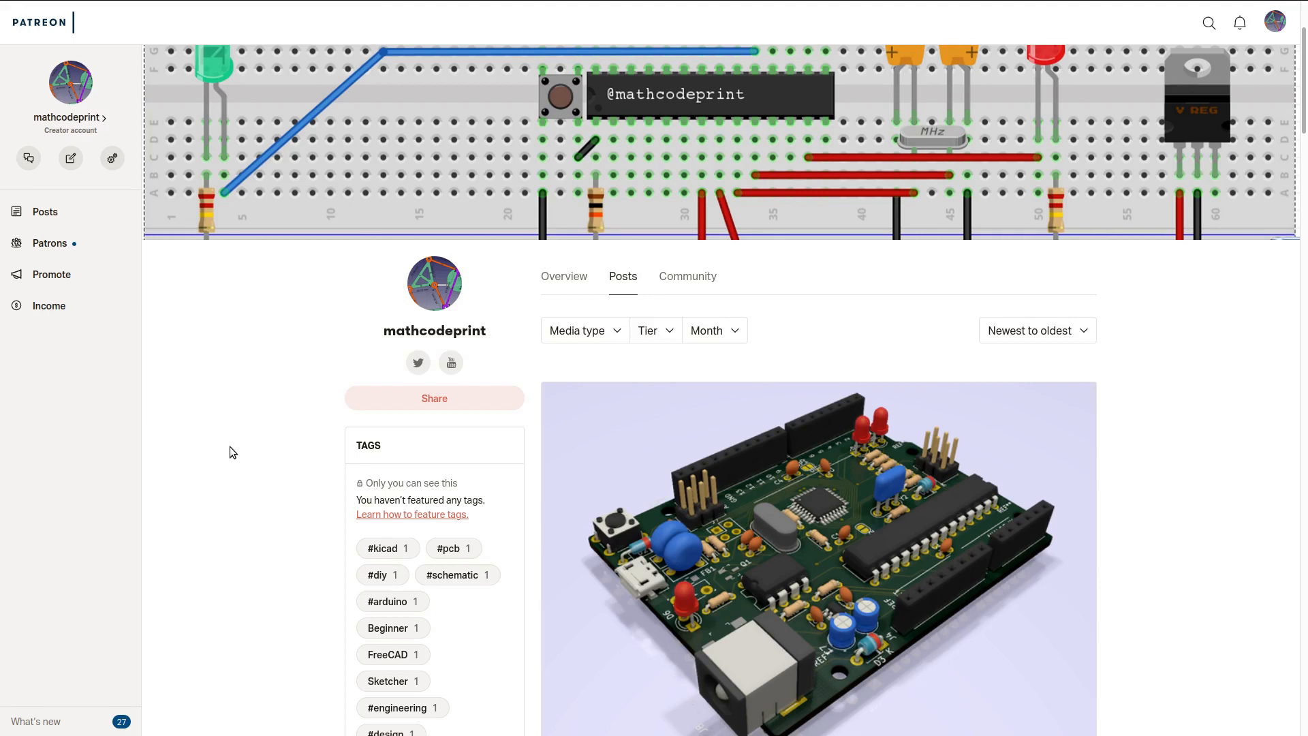
mouse_move(245, 464)
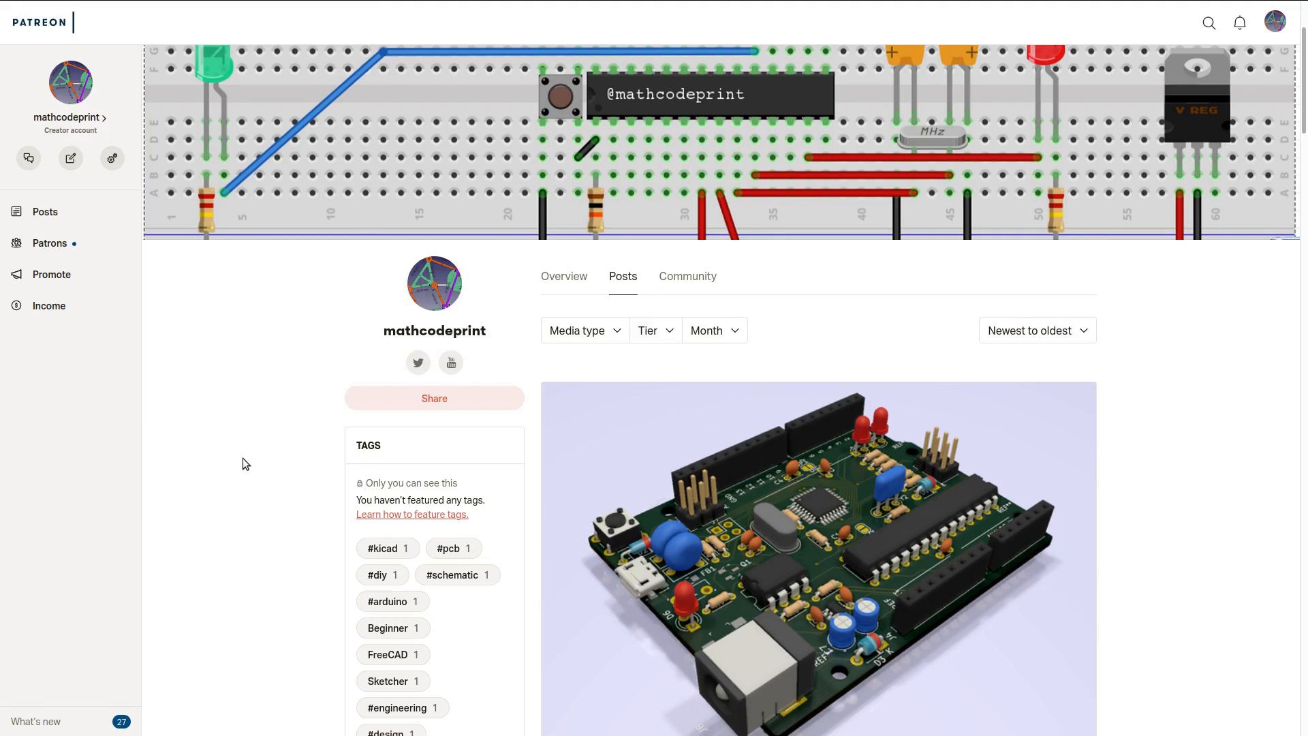
mouse_move(248, 482)
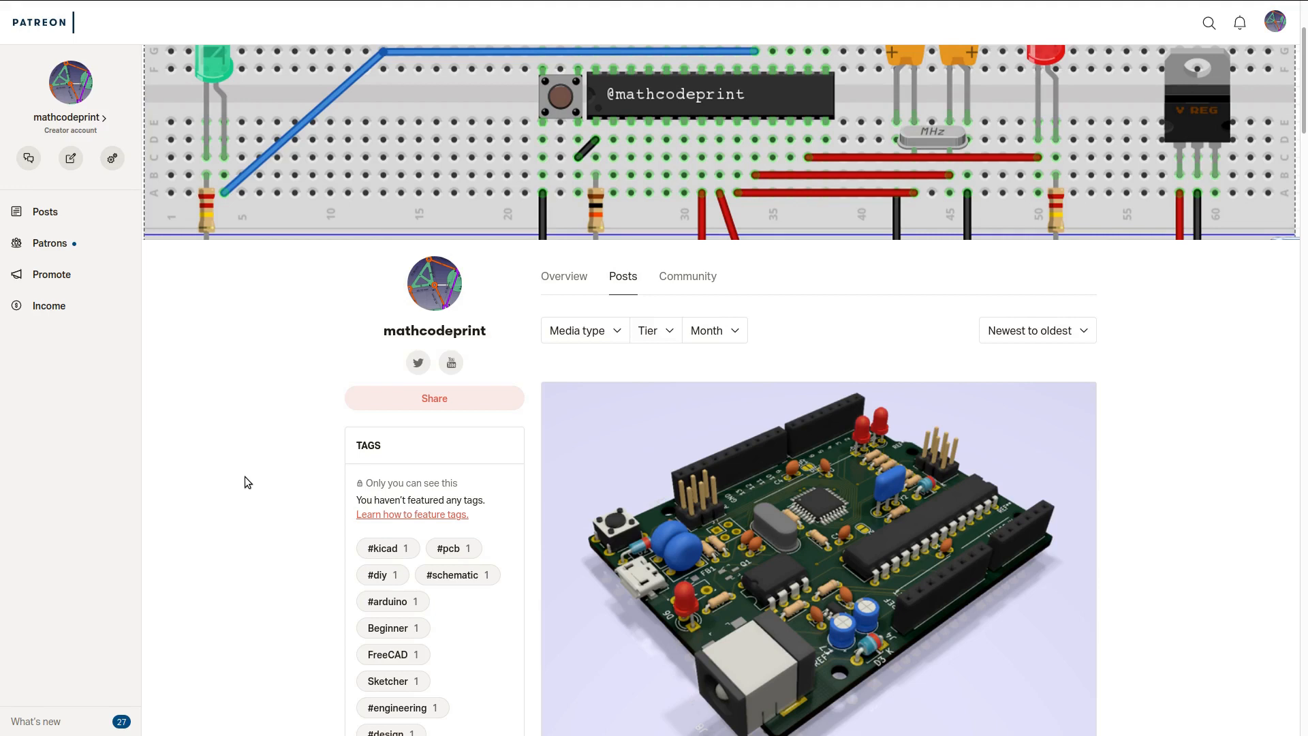
mouse_move(252, 484)
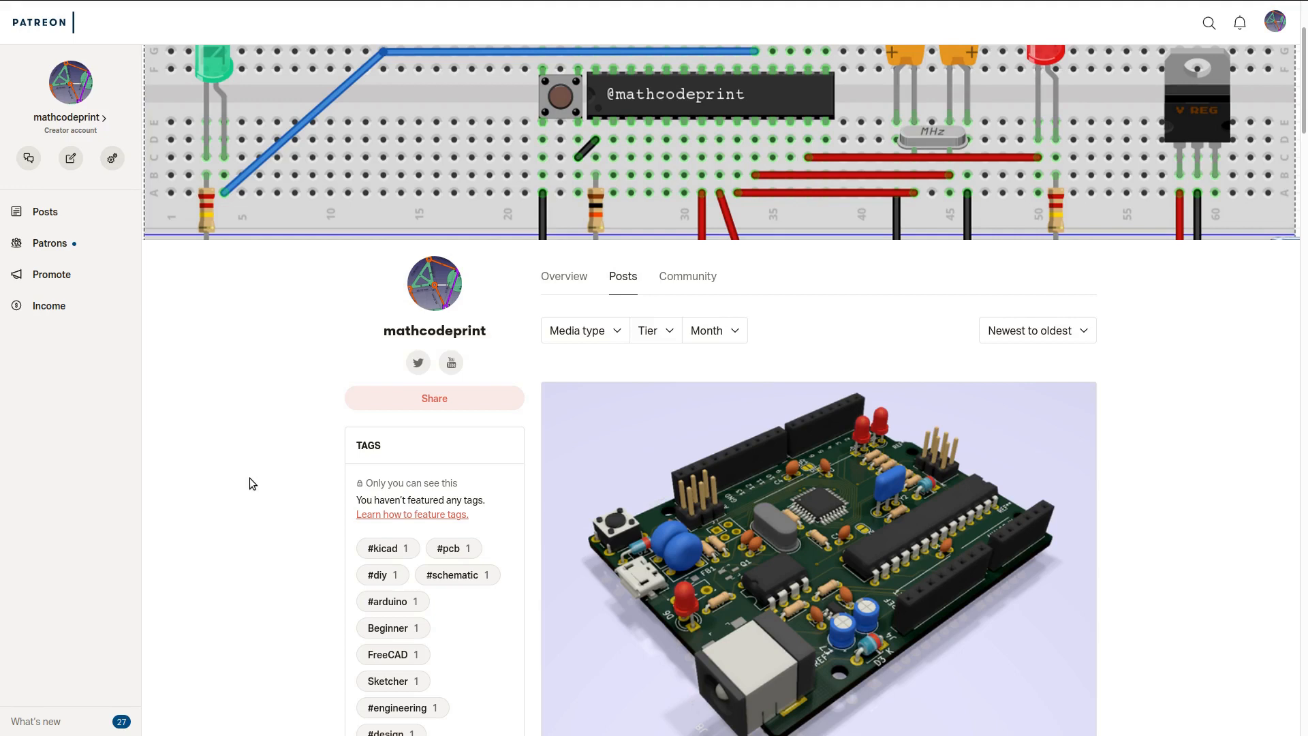
mouse_move(258, 482)
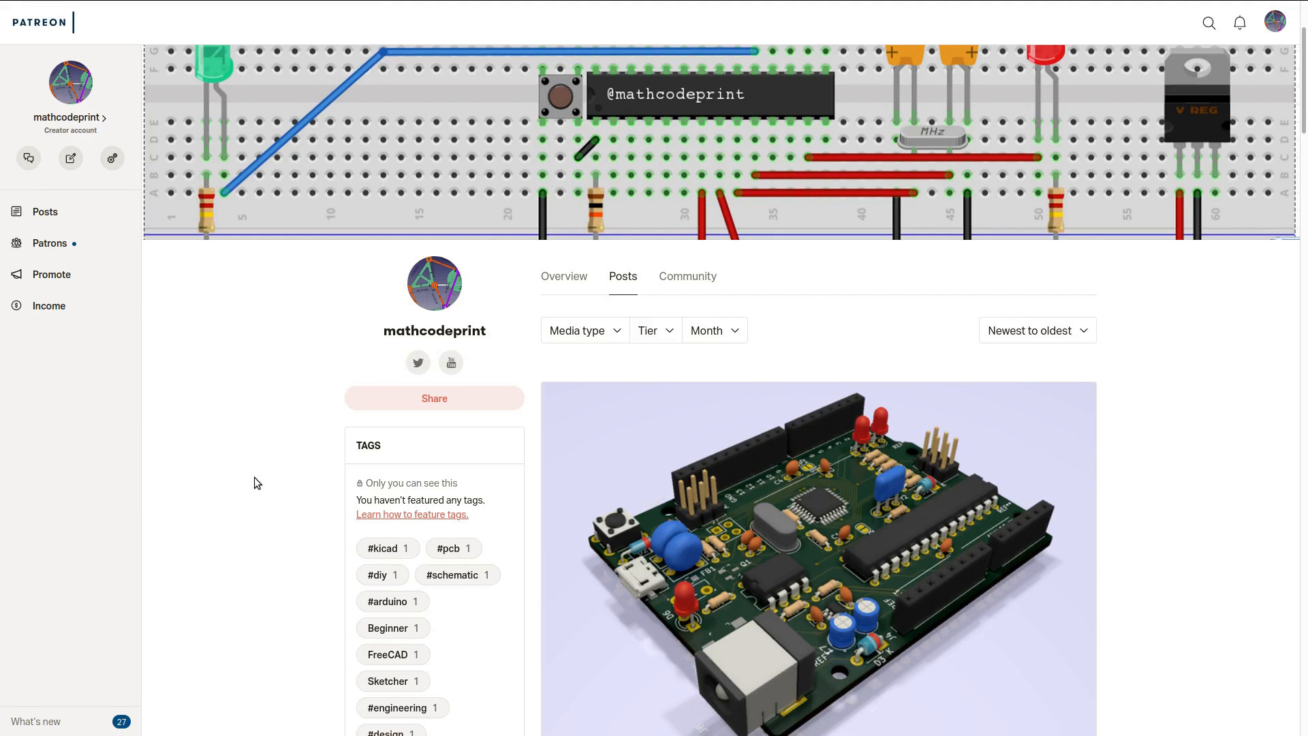
mouse_move(251, 488)
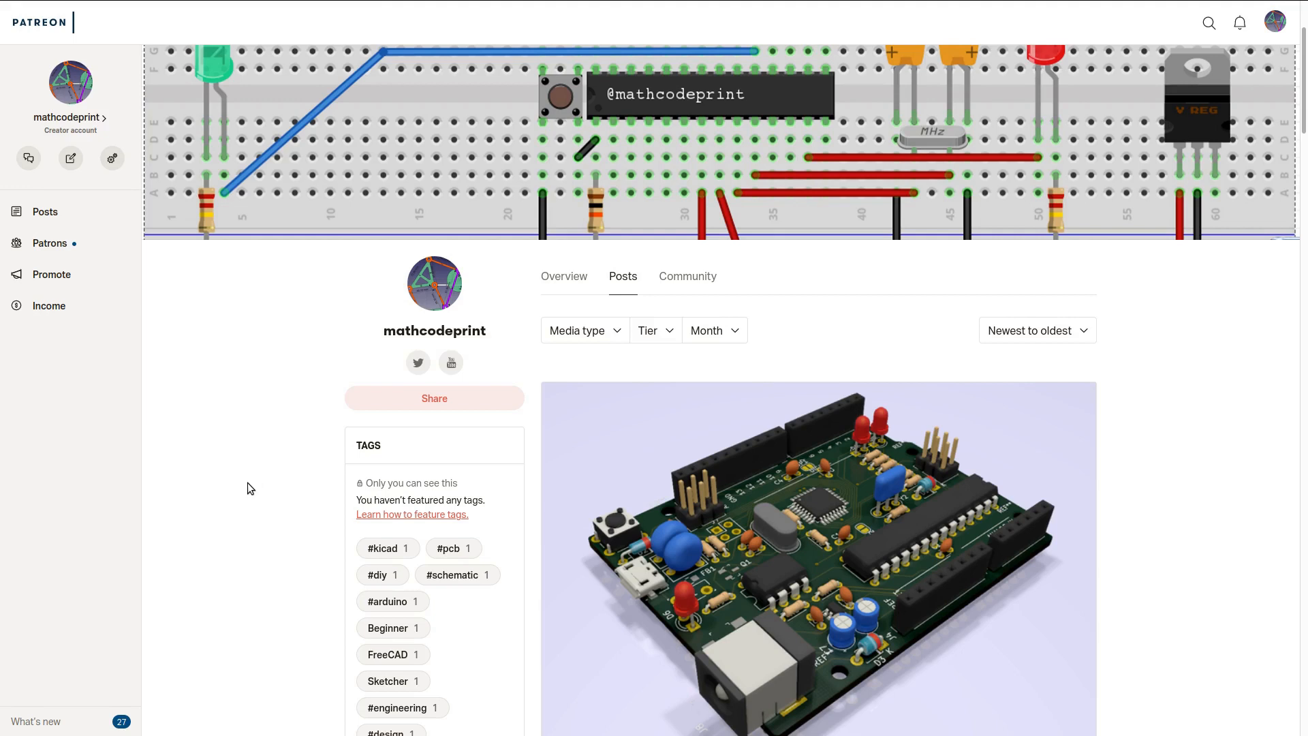
mouse_move(255, 475)
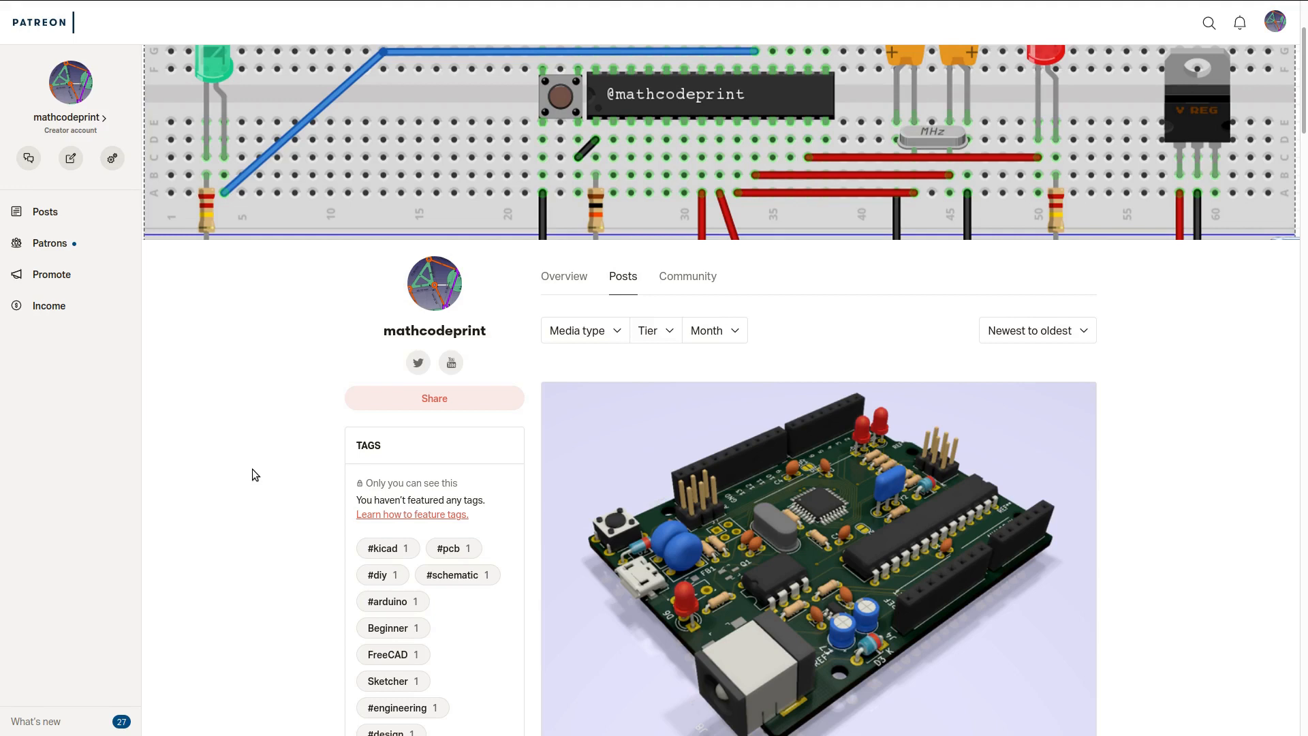
mouse_move(257, 462)
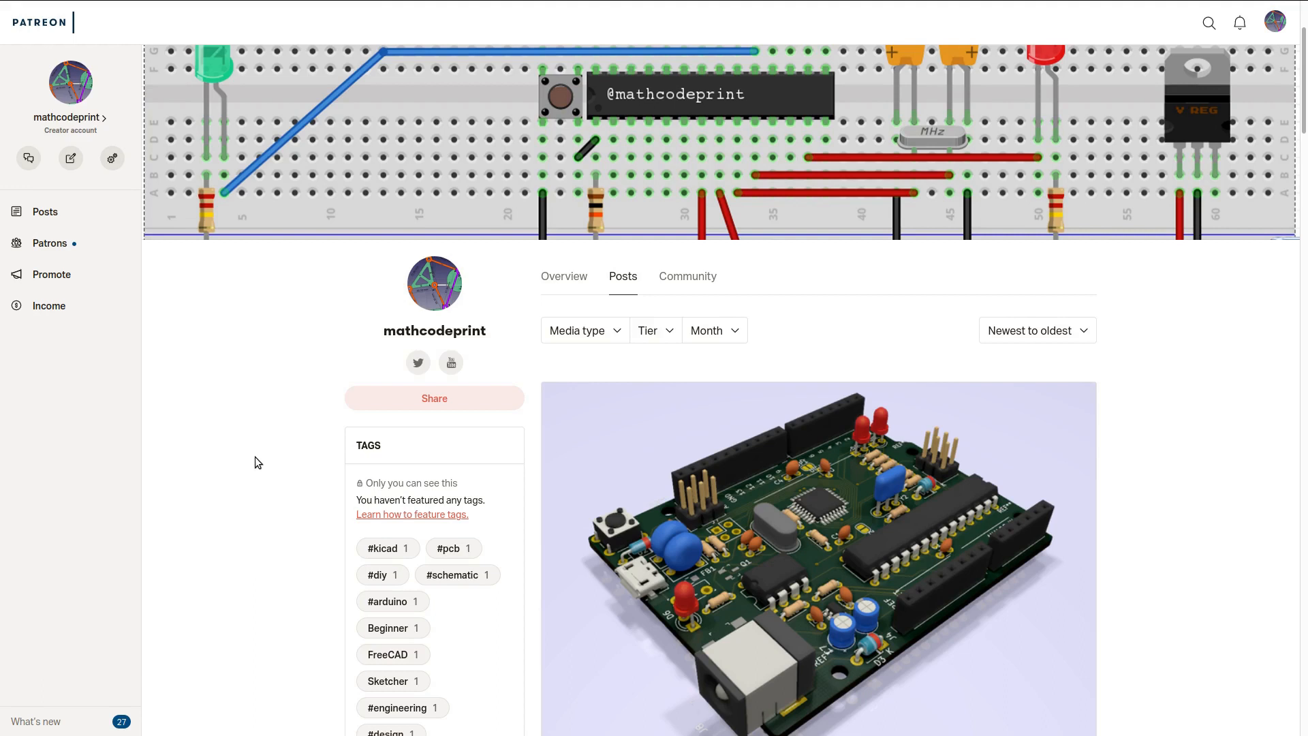
mouse_move(267, 460)
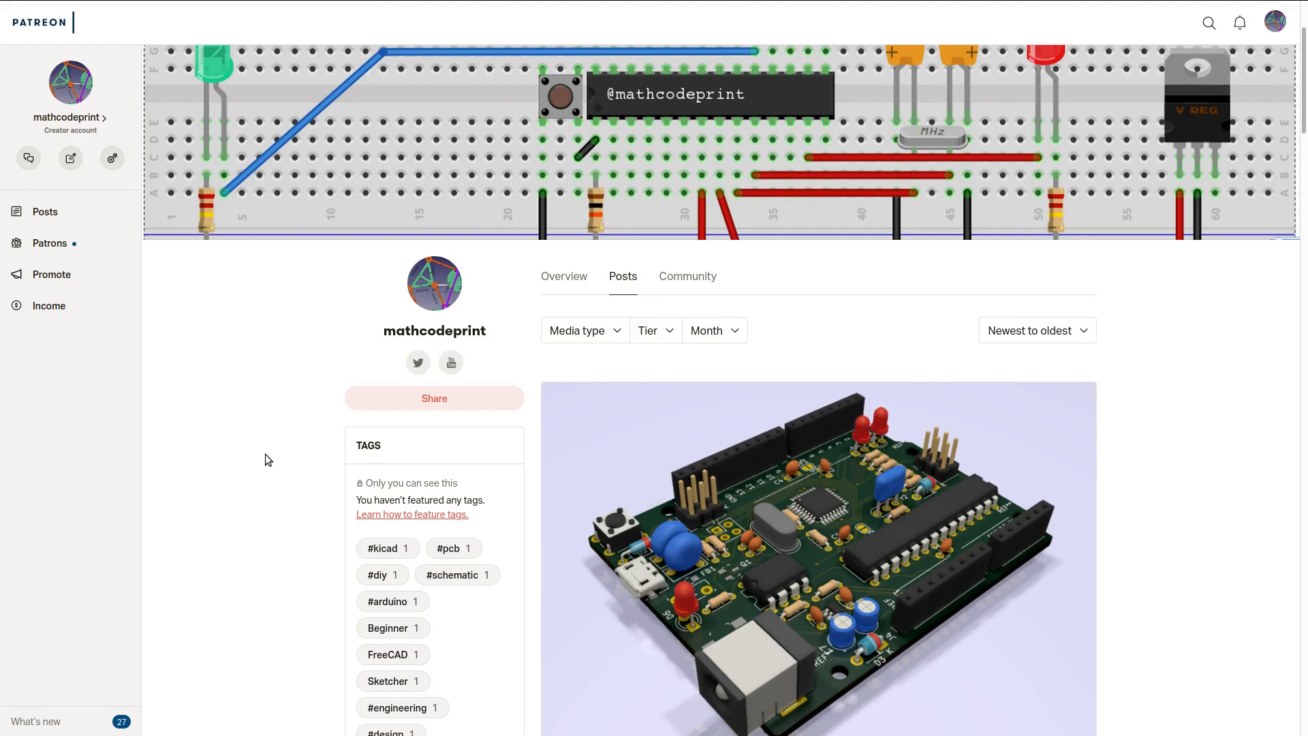
mouse_move(266, 459)
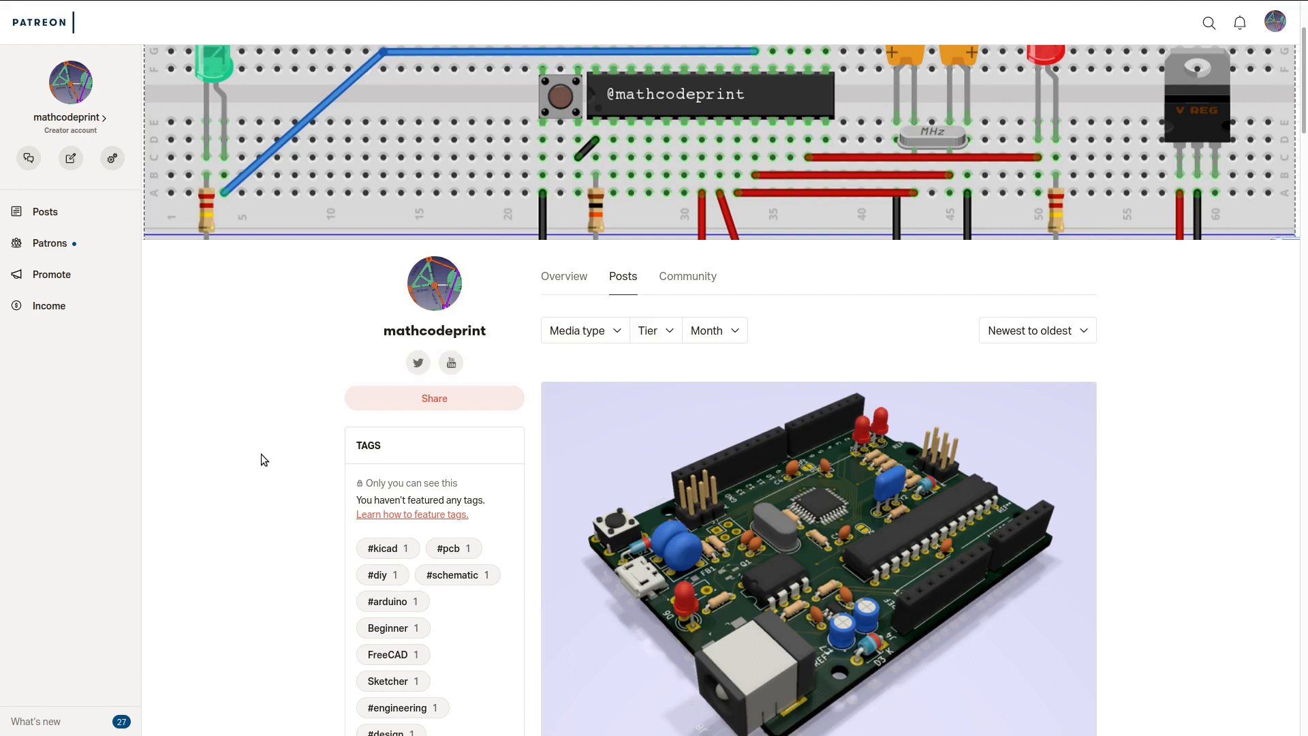
mouse_move(258, 460)
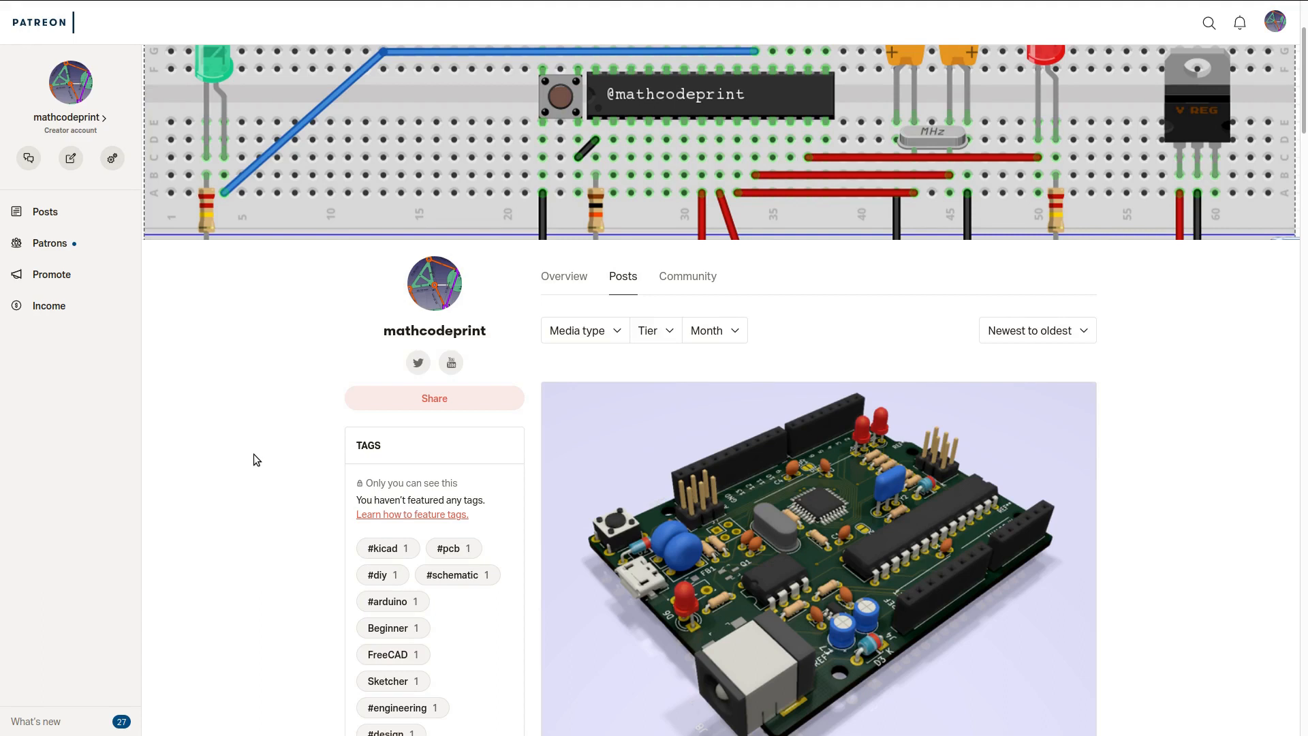
mouse_move(262, 462)
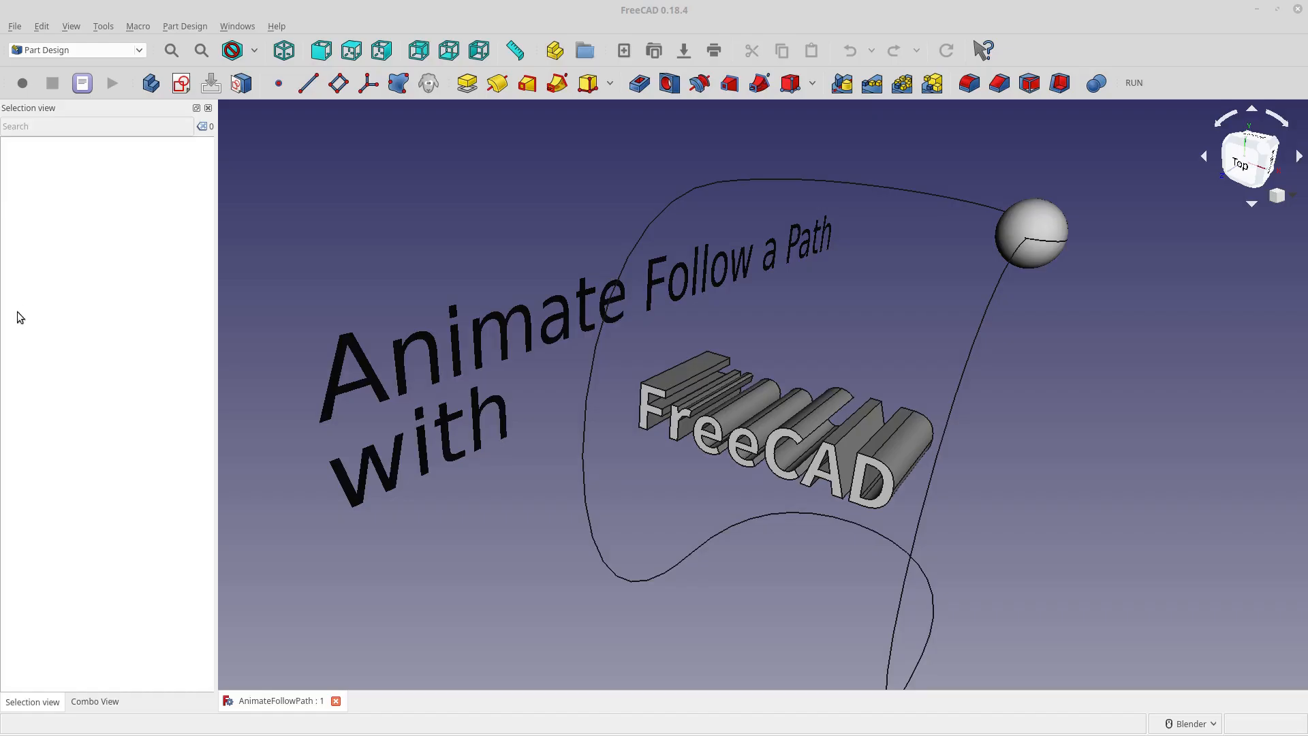
mouse_move(142, 53)
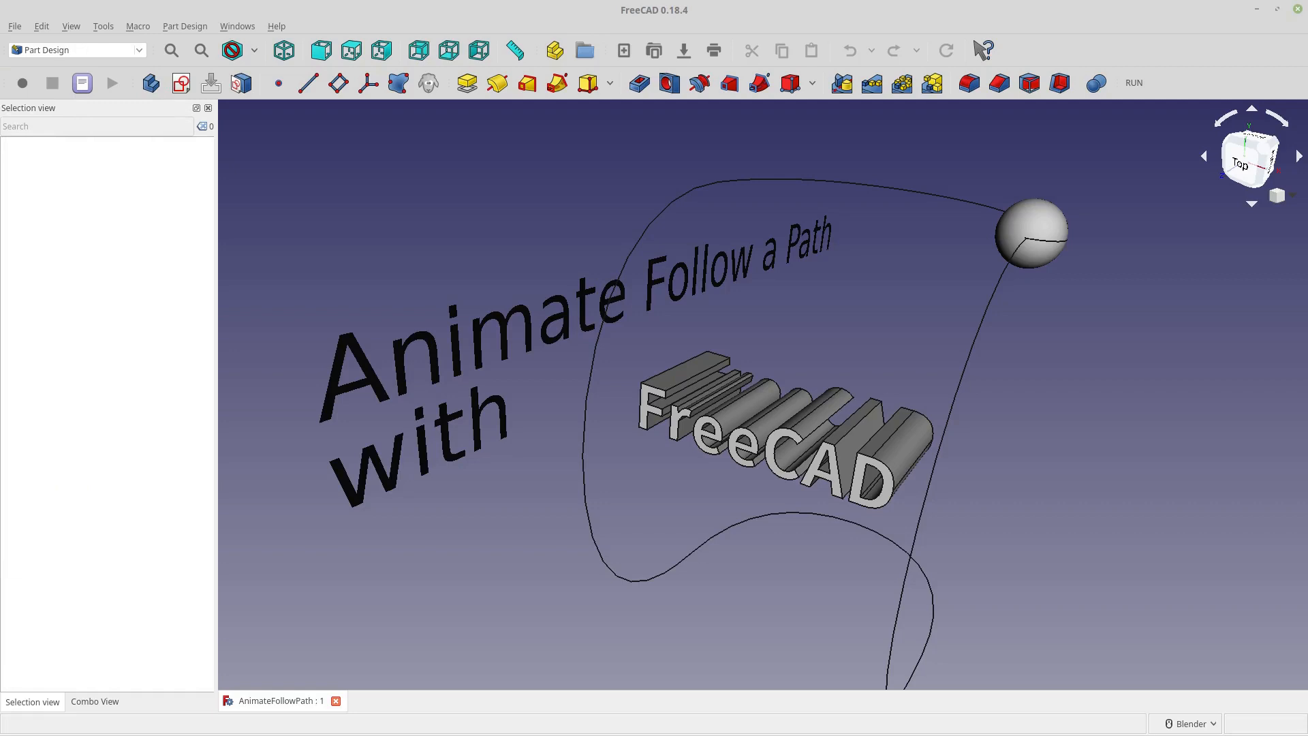
- Activate the Animation workbench for the 'Animate Follow a Path' document
click(75, 50)
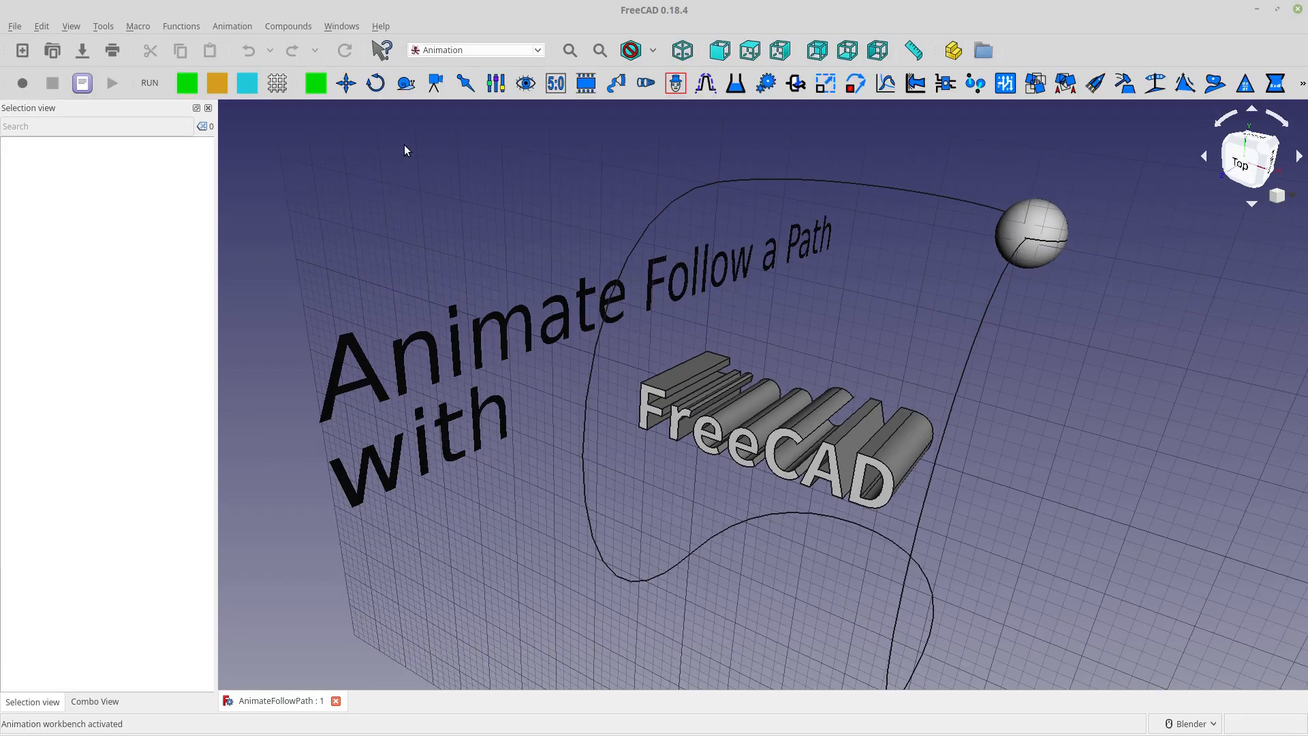
mouse_move(584, 115)
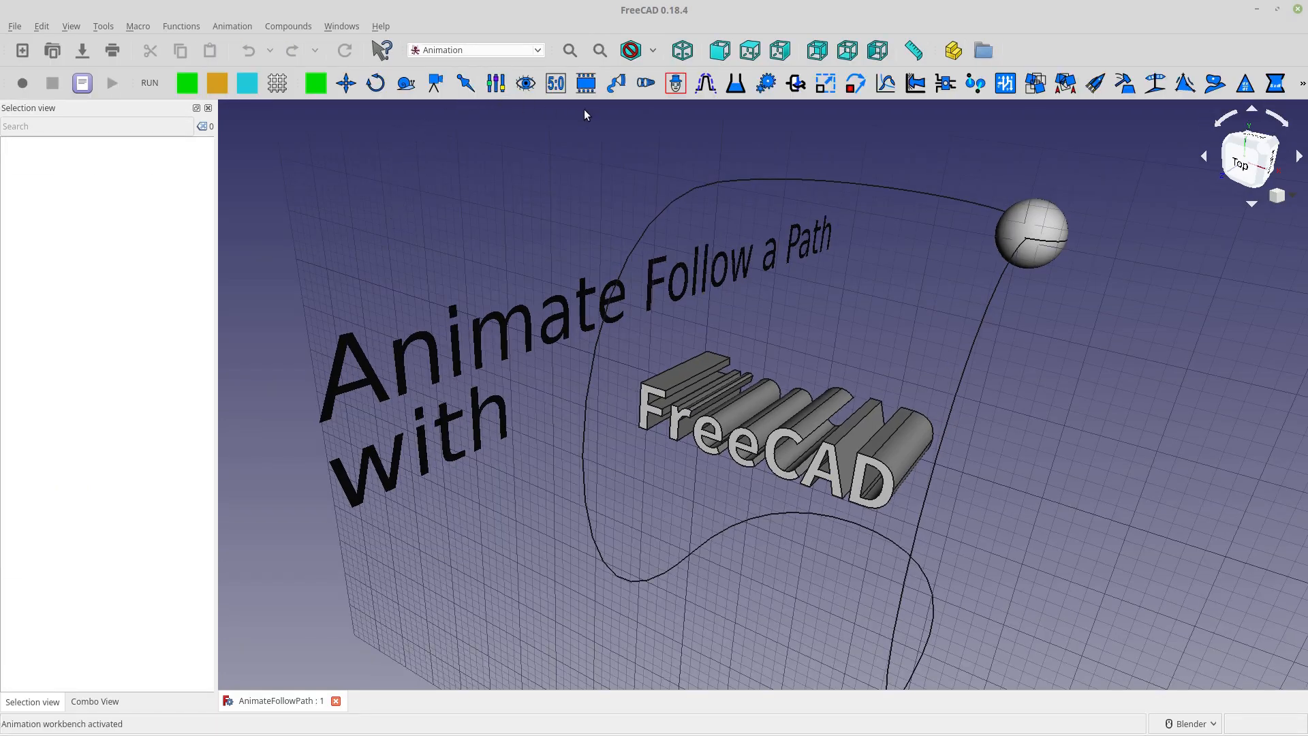
mouse_move(539, 191)
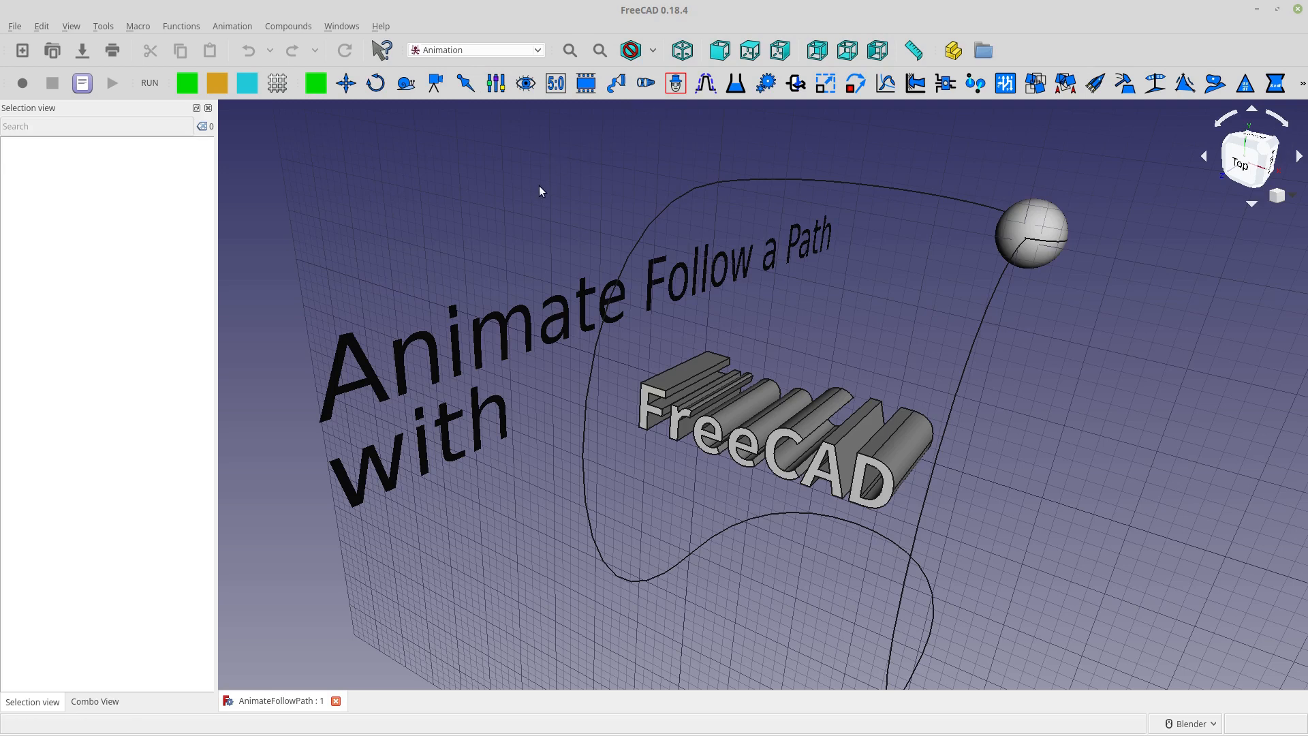
mouse_move(559, 214)
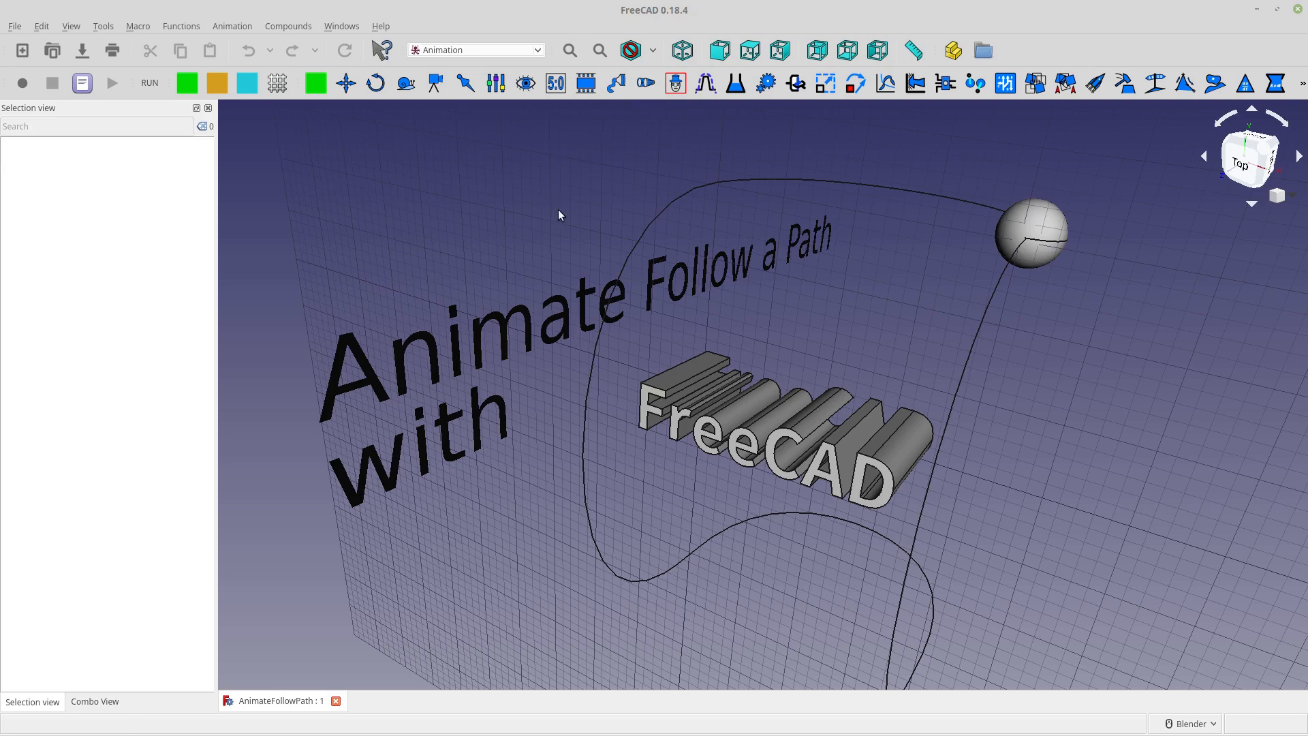
mouse_move(555, 244)
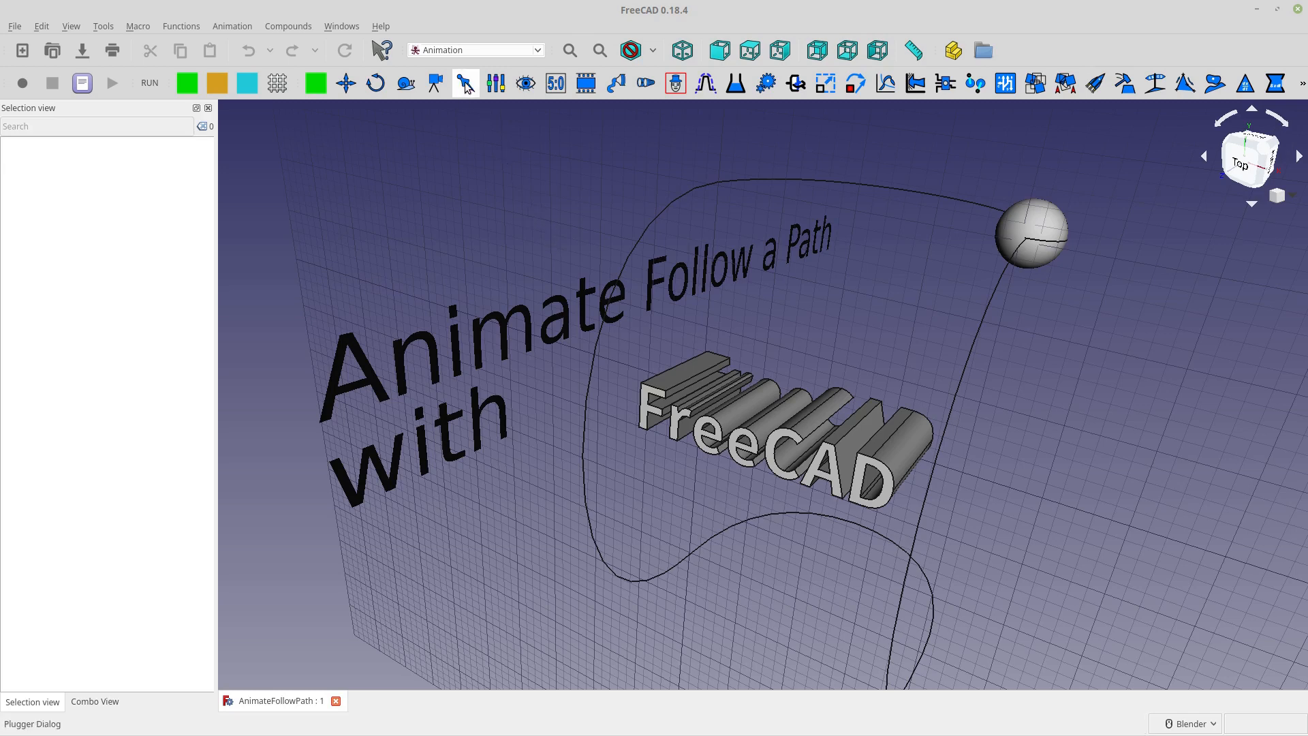
mouse_move(464, 83)
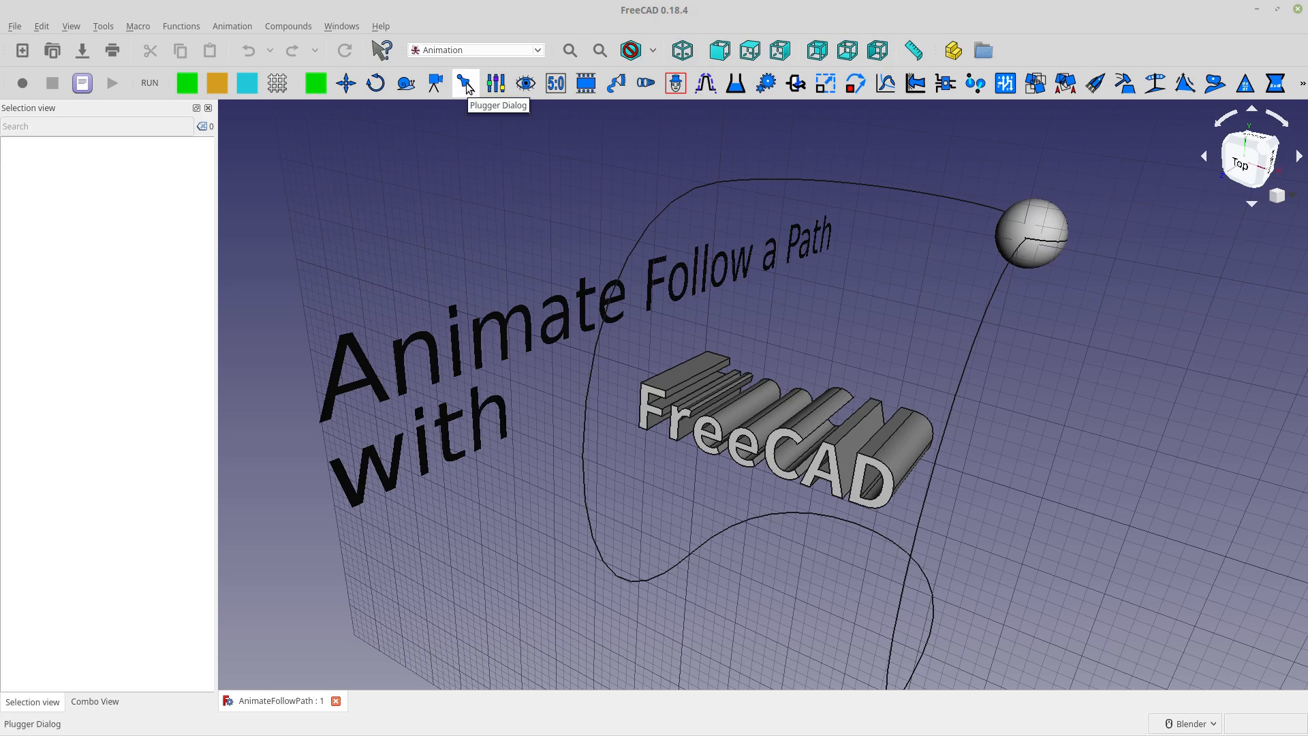
mouse_move(532, 150)
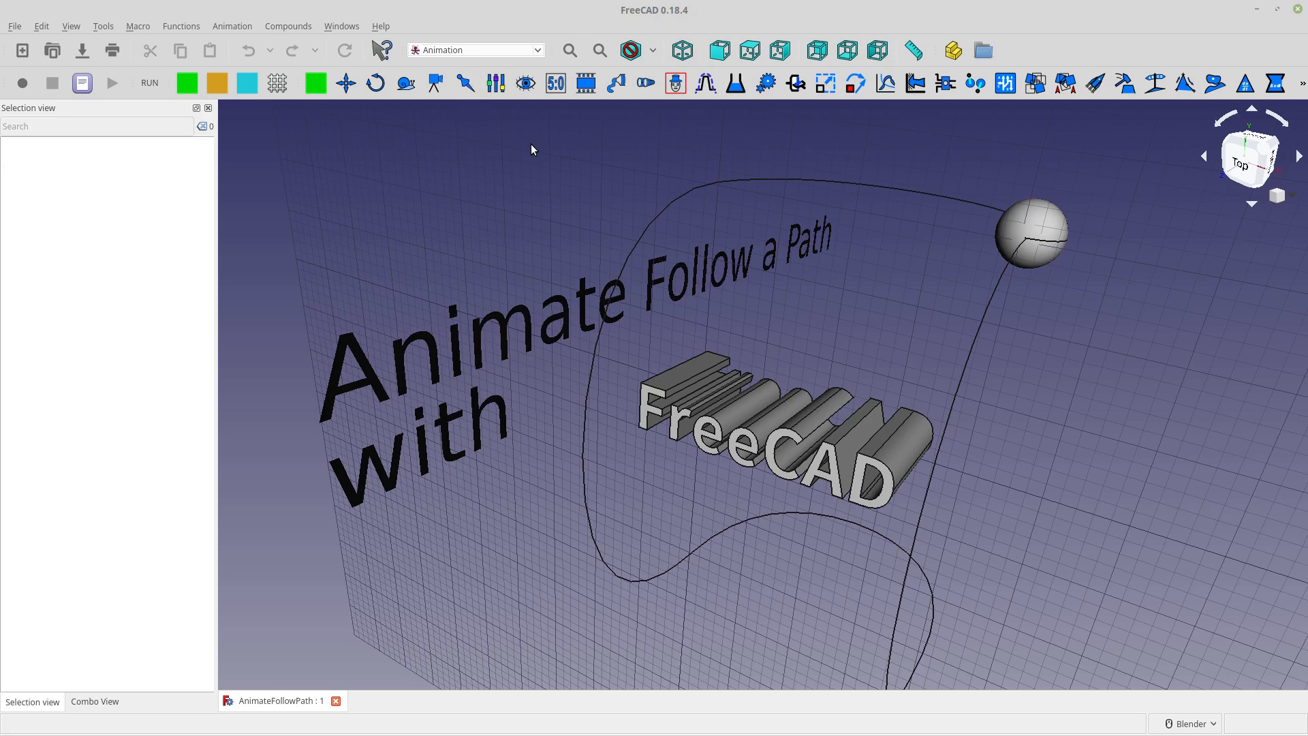
mouse_move(702, 129)
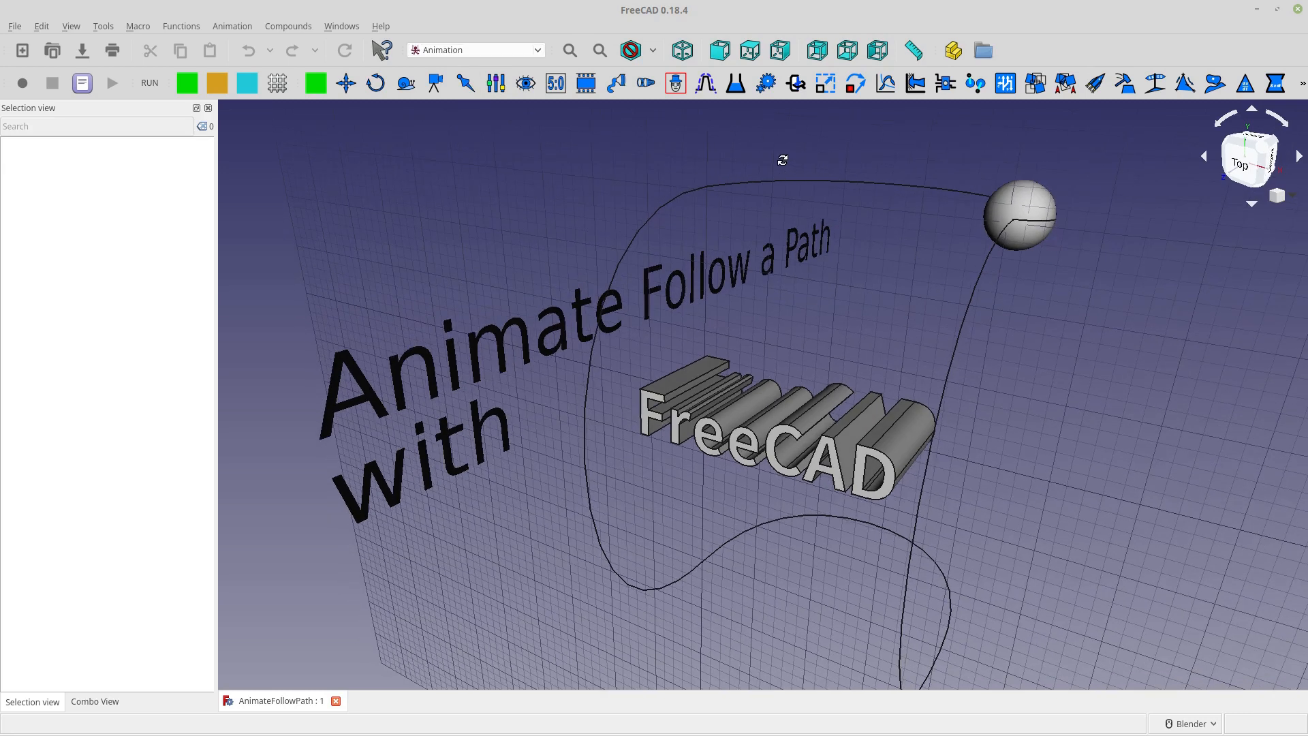
mouse_move(765, 182)
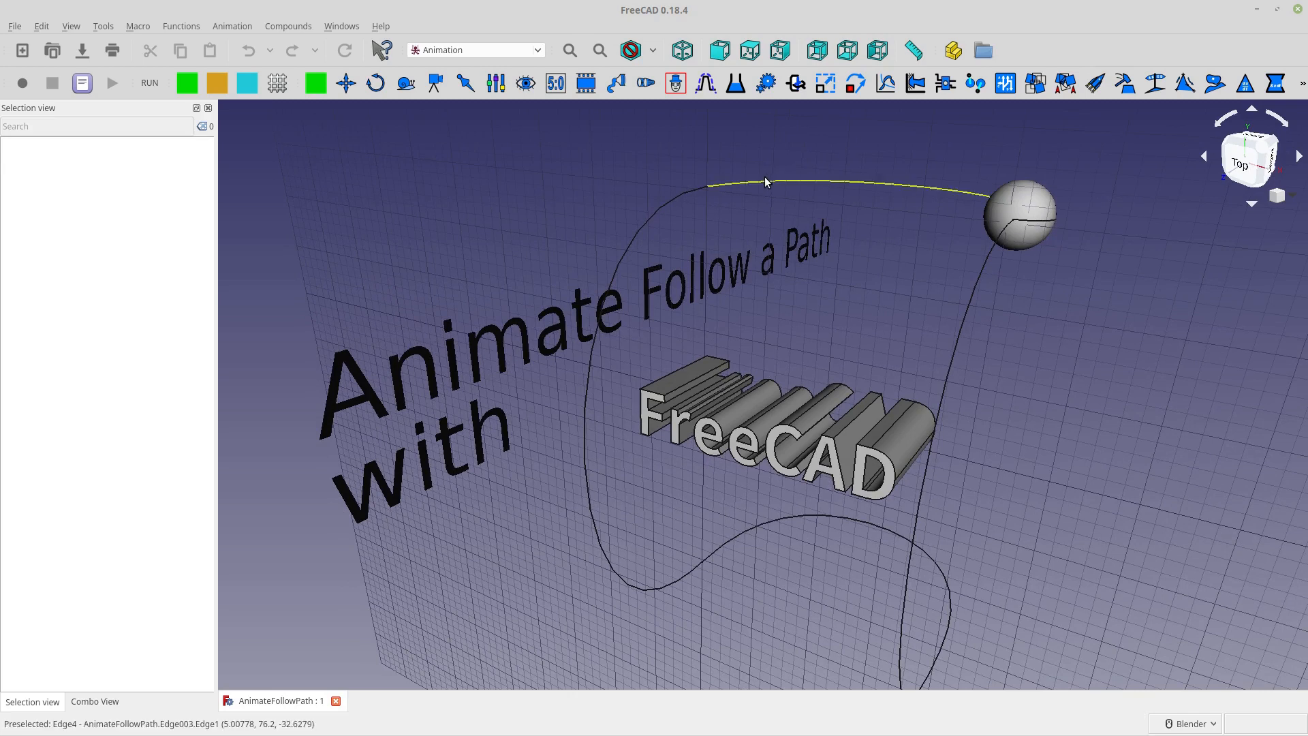
mouse_move(700, 212)
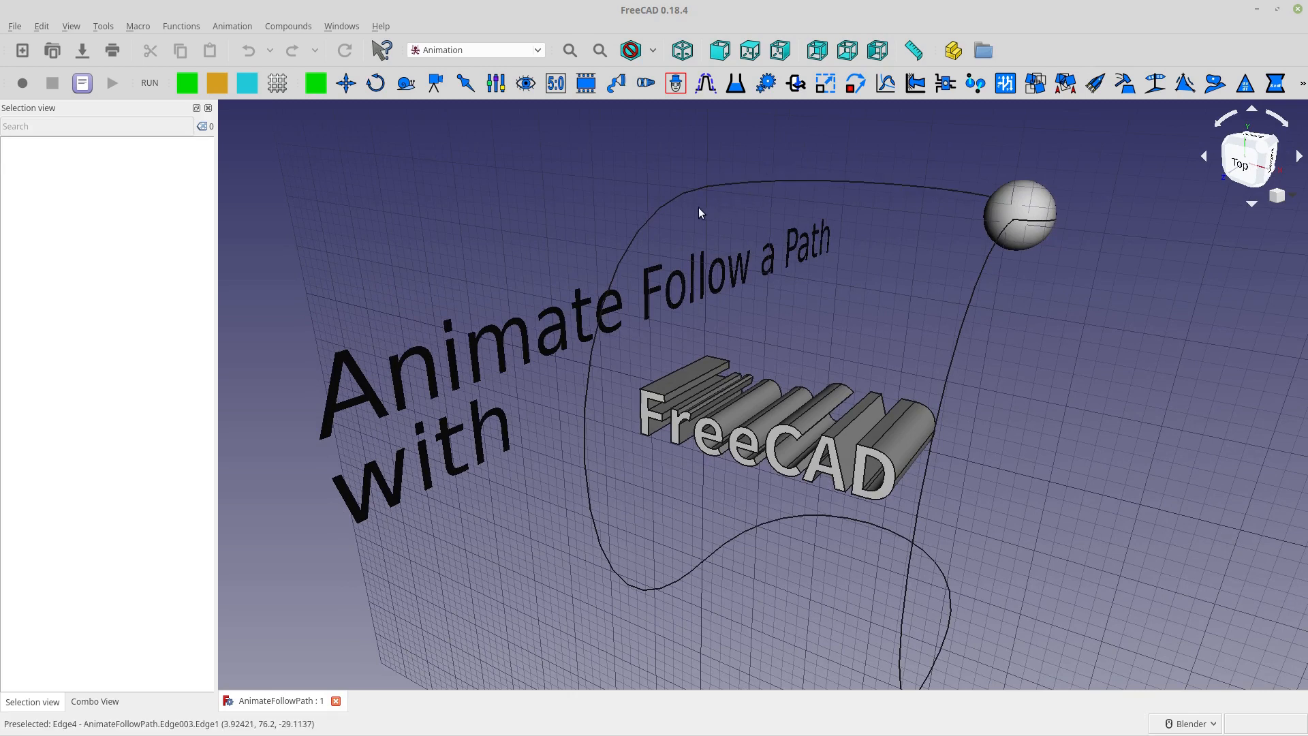
mouse_move(307, 197)
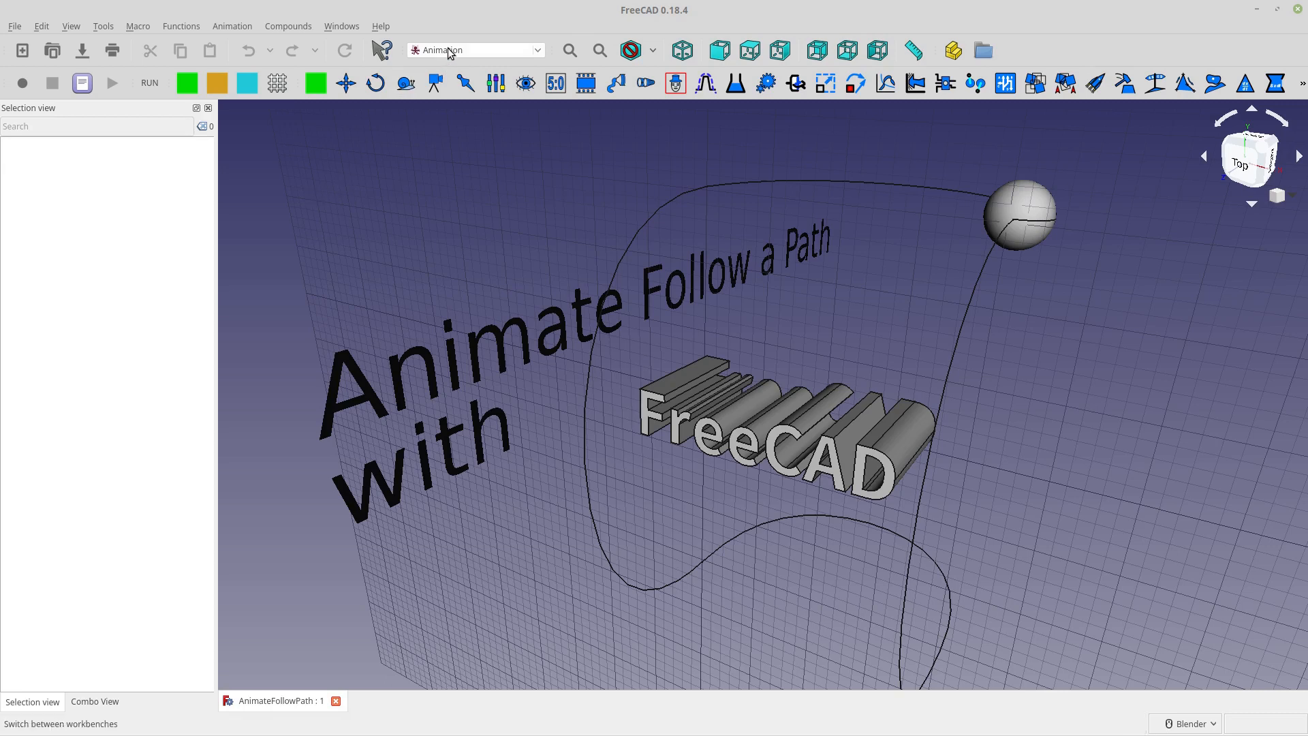
- Choose a different workbench from the workbench selector for the new document
click(474, 50)
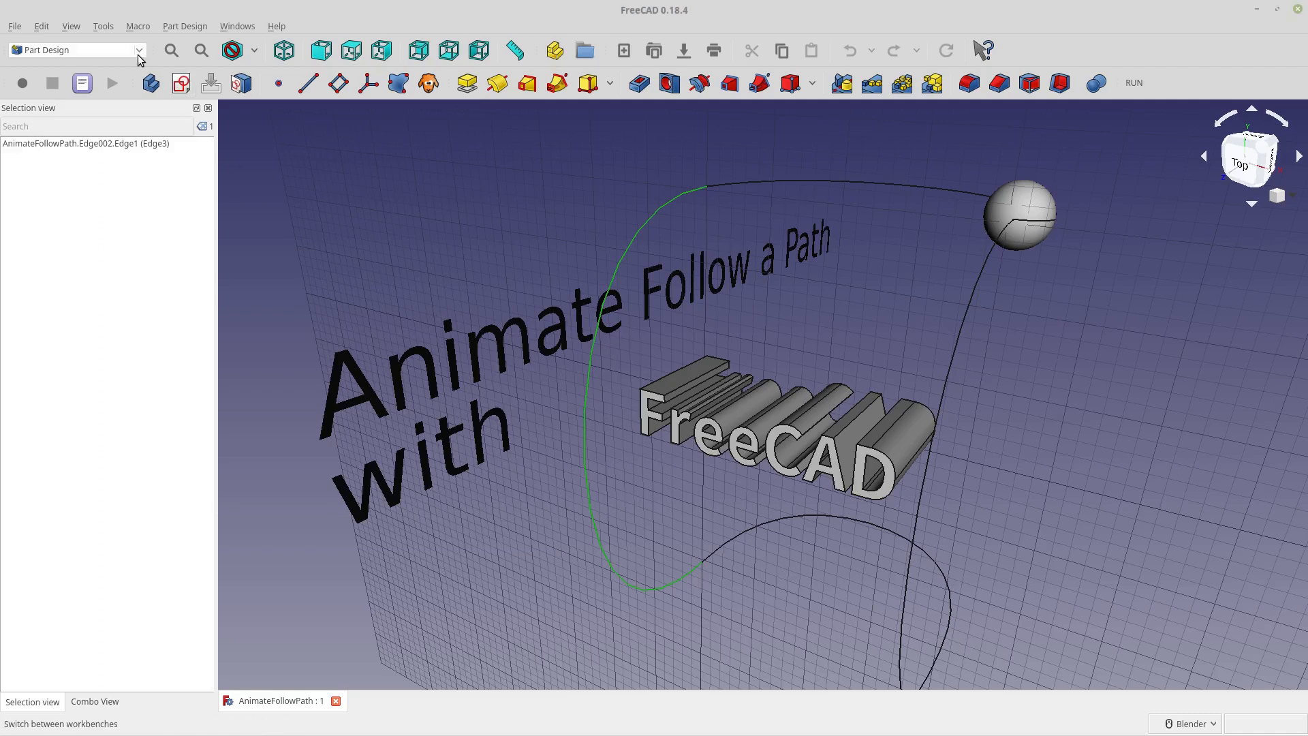
click(76, 49)
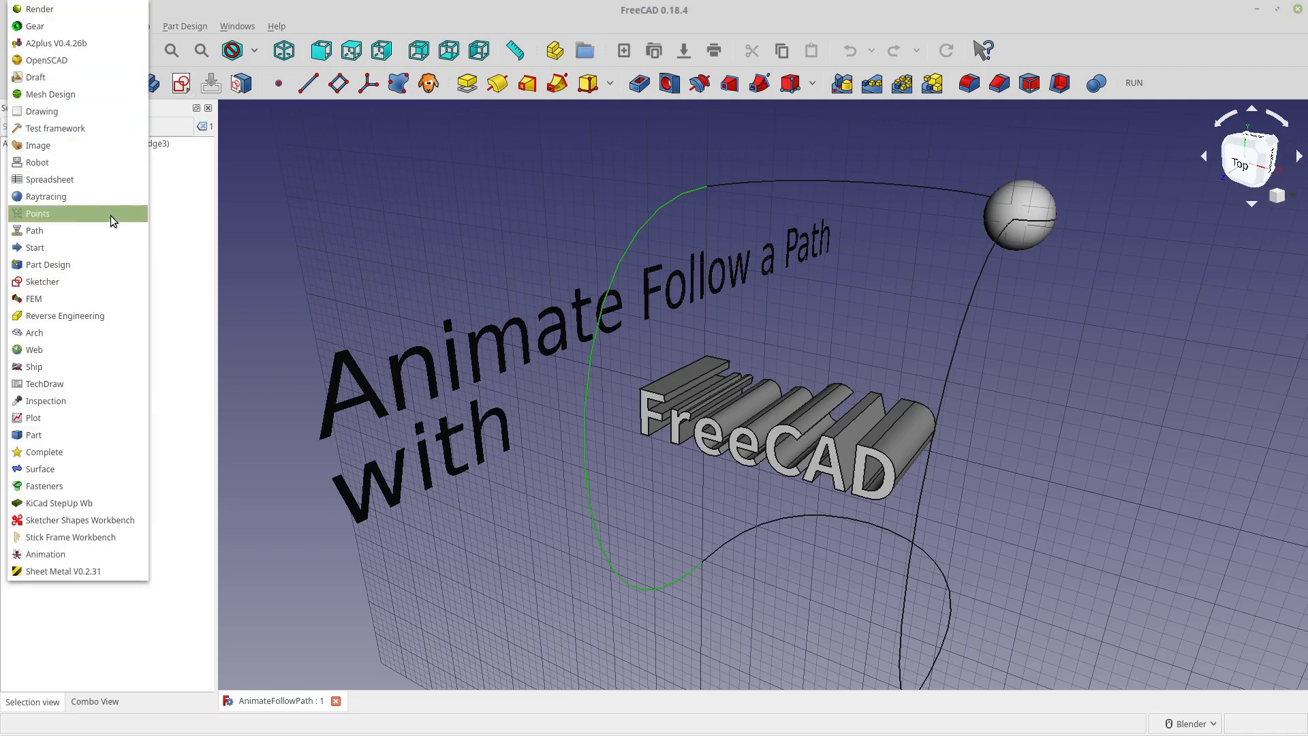
mouse_move(113, 230)
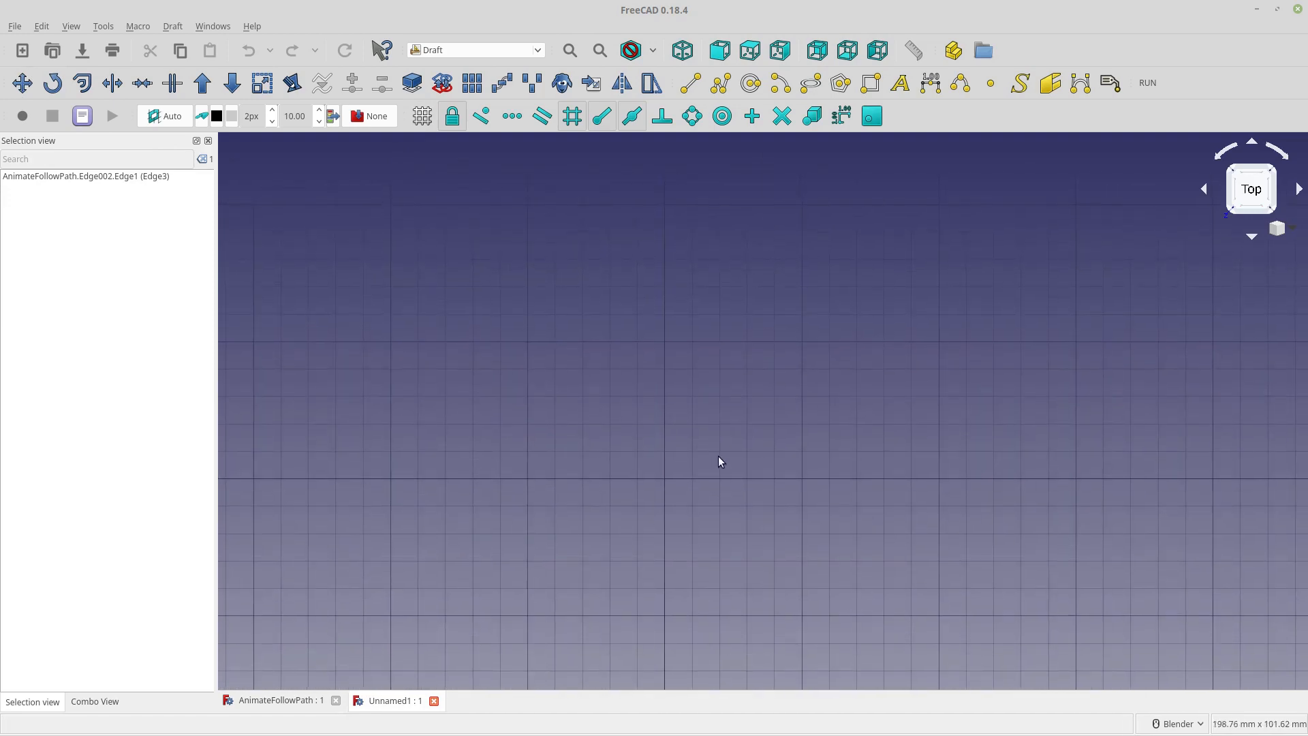
mouse_move(1079, 83)
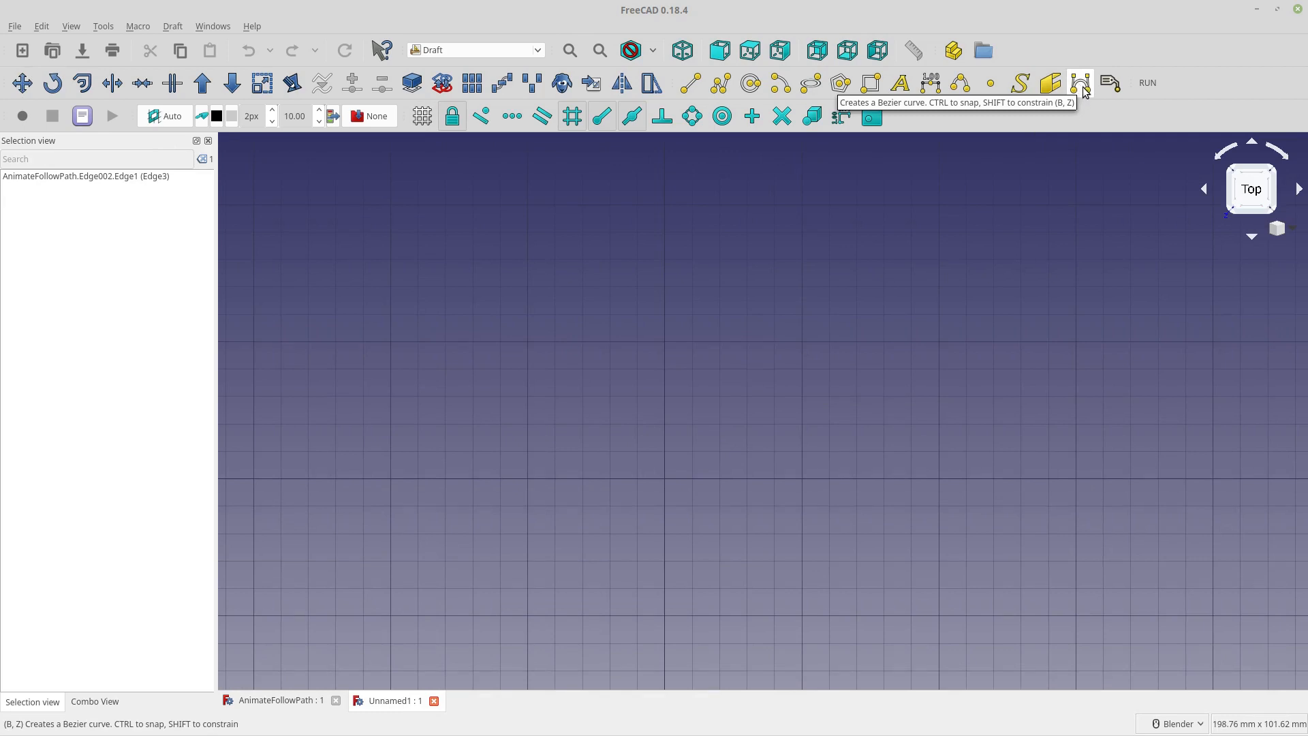
- Draw a Bezier curve bending up into a full arch across the Top view grid
click(1081, 83)
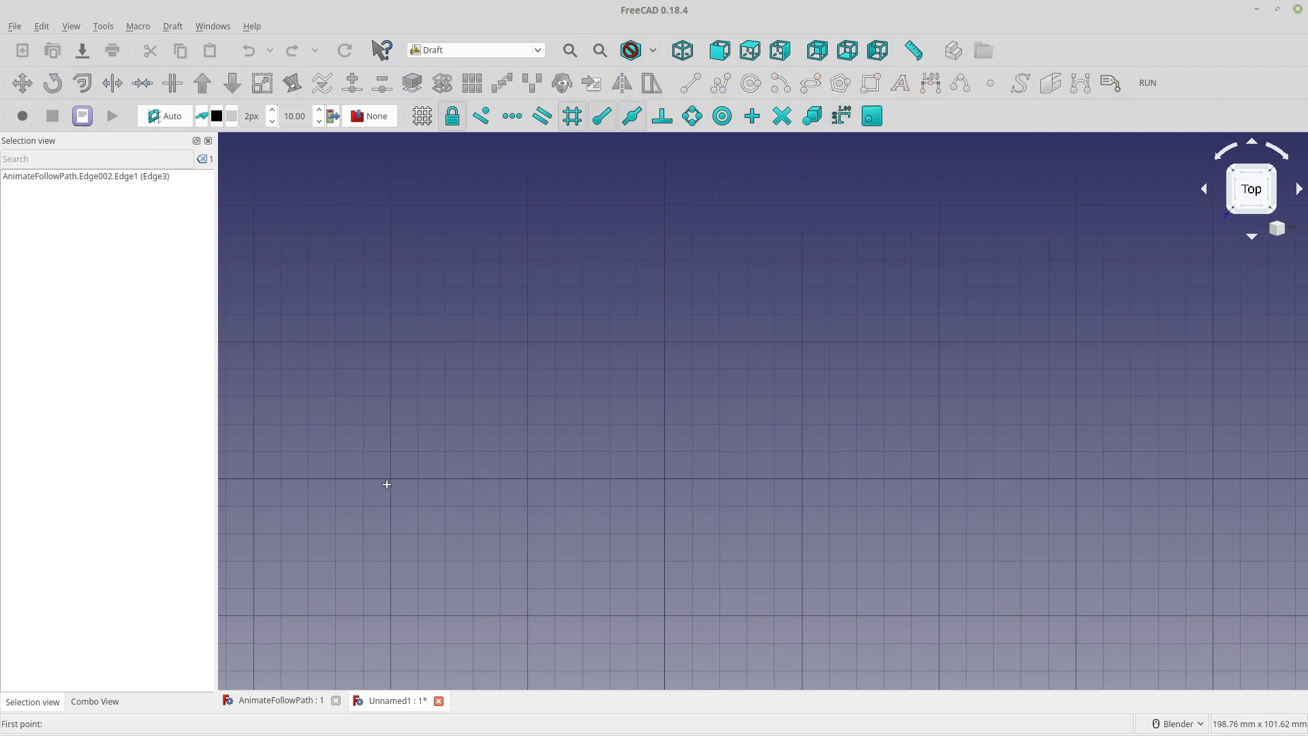
click(386, 485)
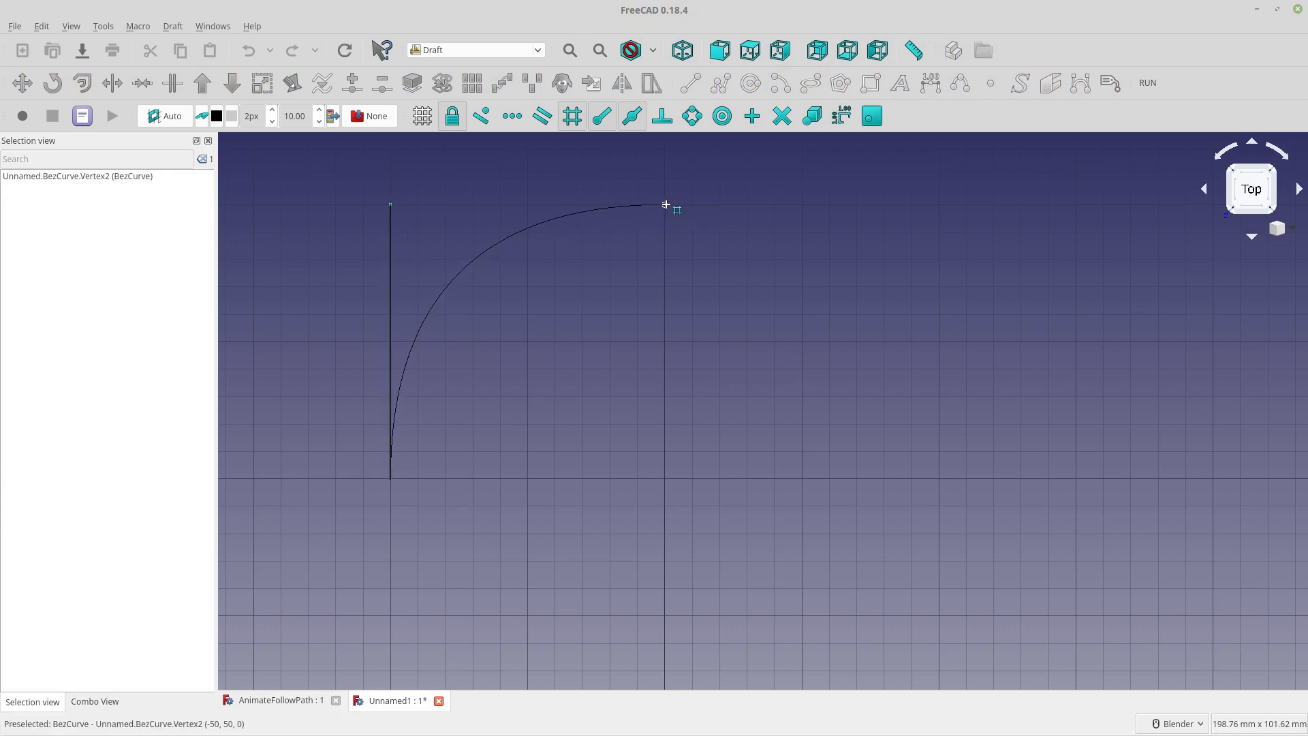
drag(666, 205, 909, 267)
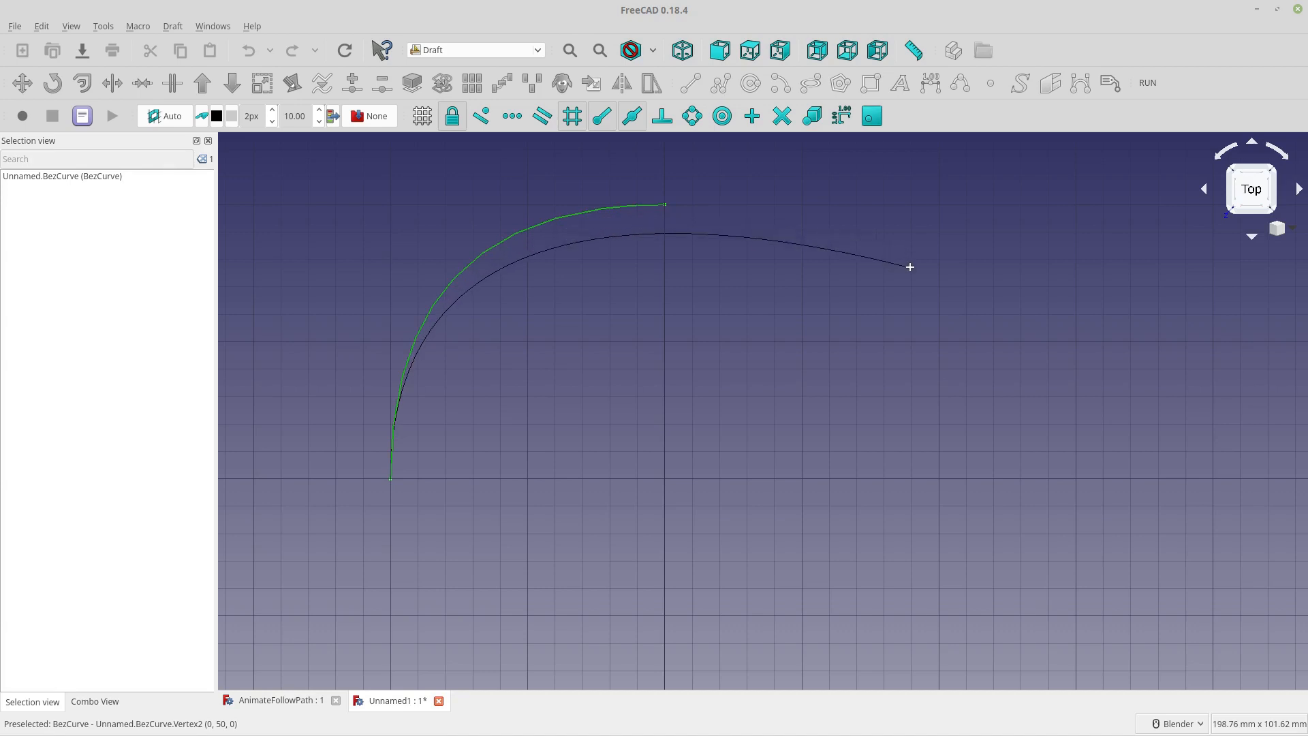
drag(909, 267, 941, 205)
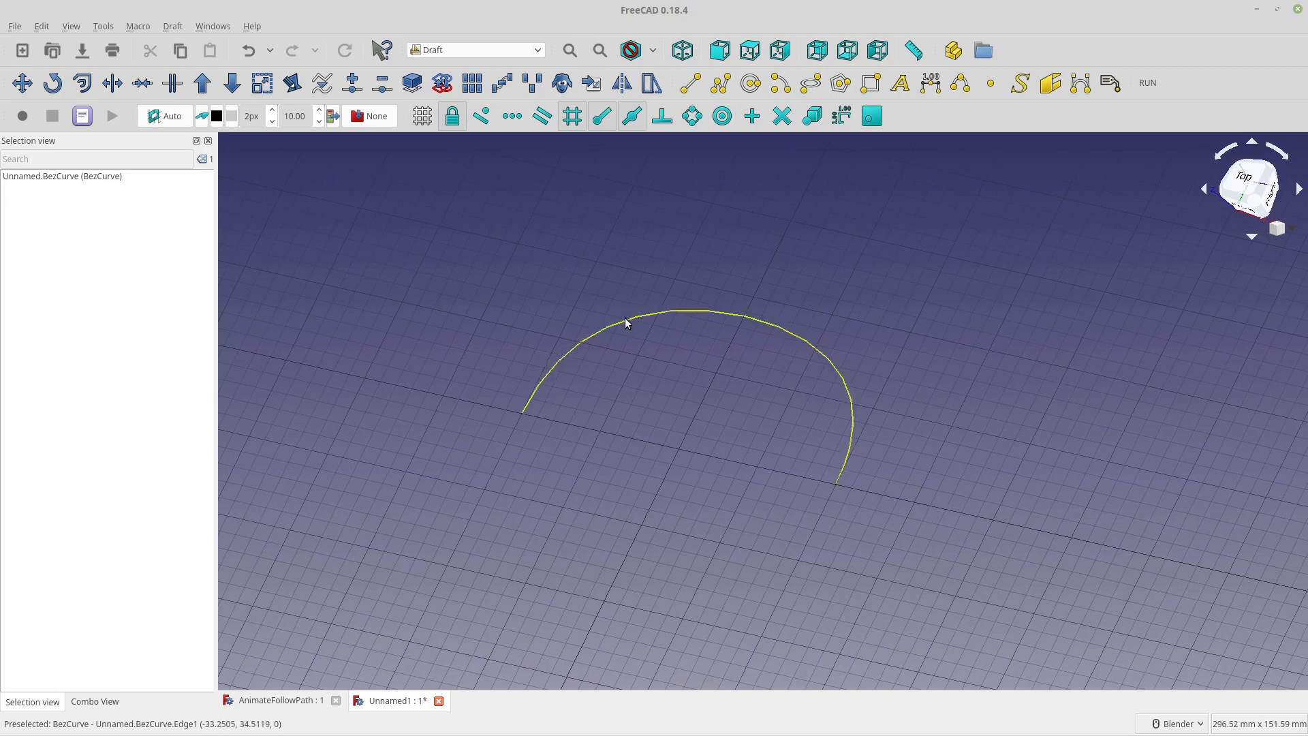
- Duplicate the arch curve twice, giving BezCurve001 and BezCurve002
click(625, 322)
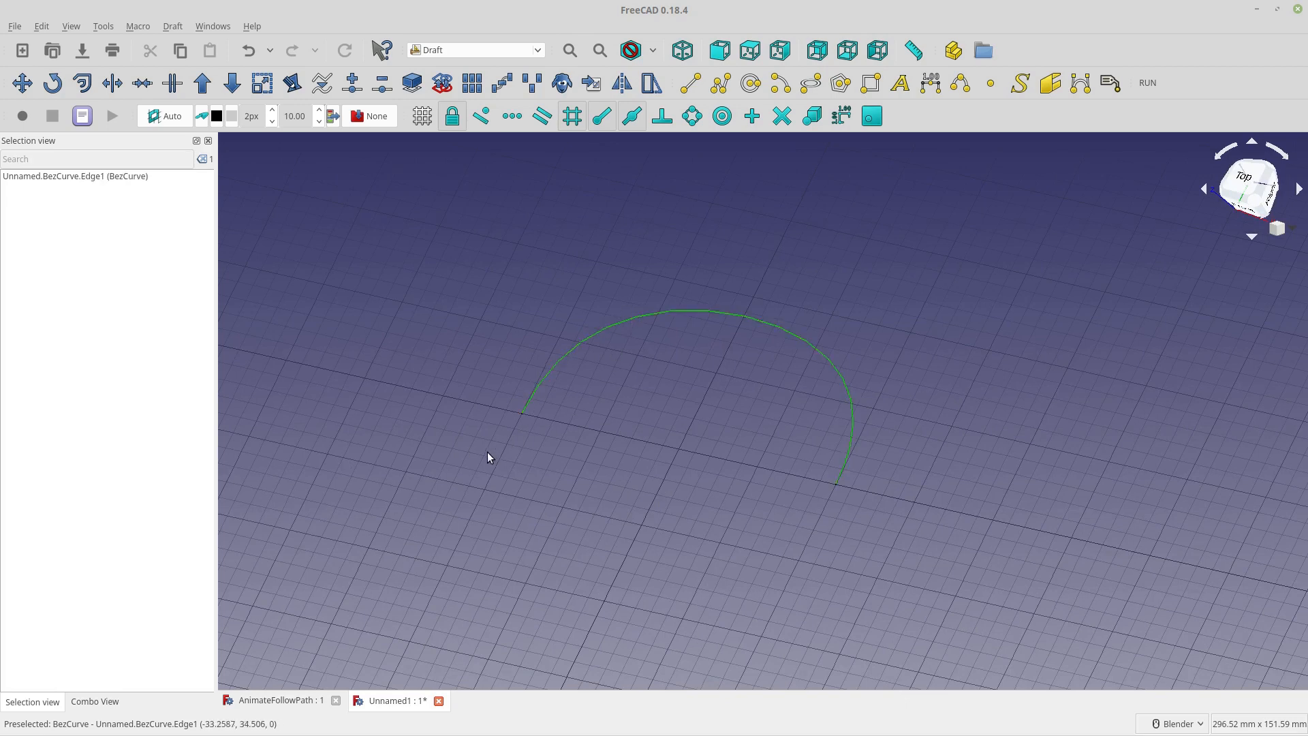
mouse_move(626, 302)
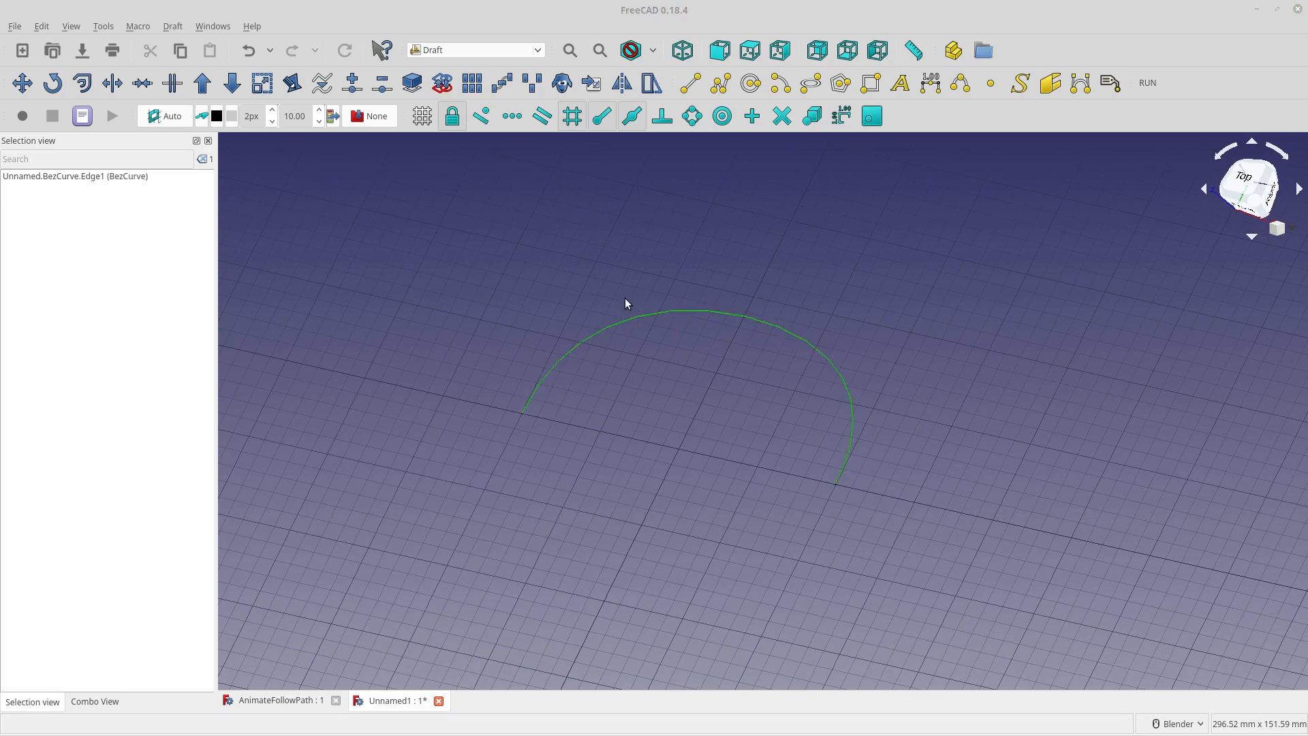
mouse_move(176, 38)
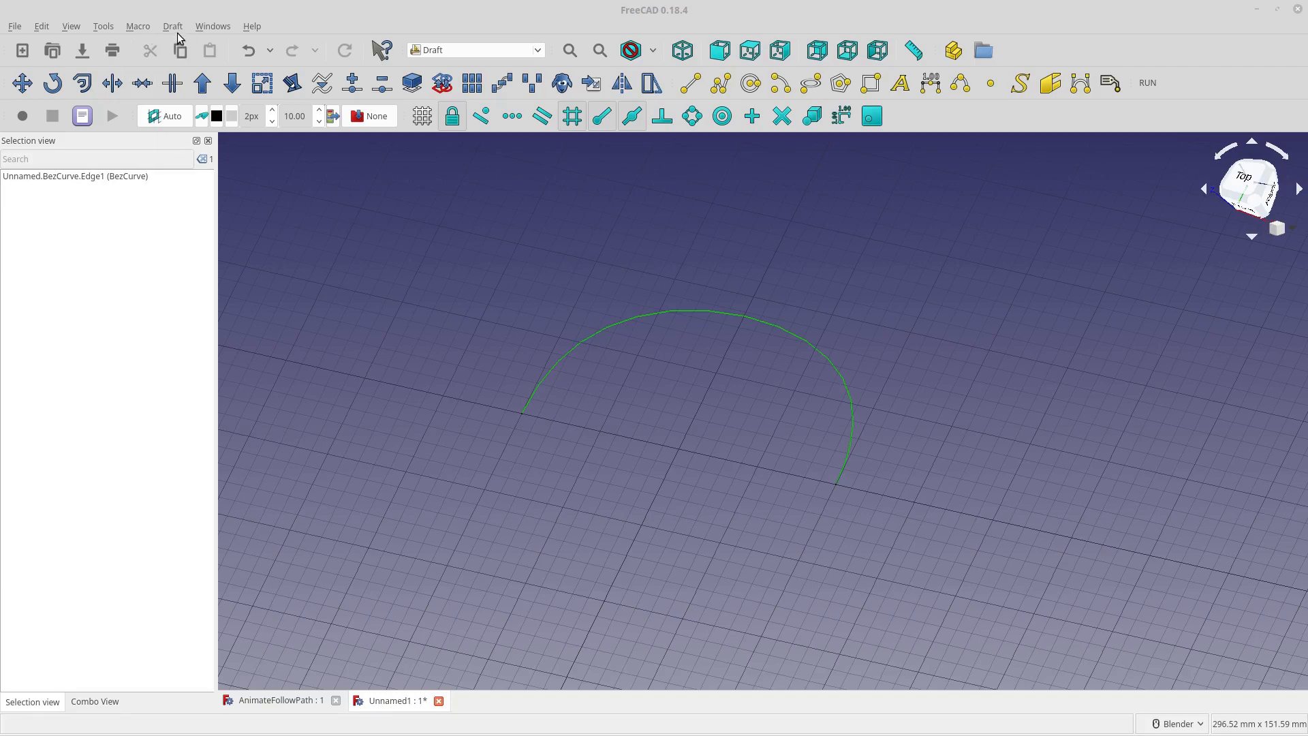
mouse_move(535, 369)
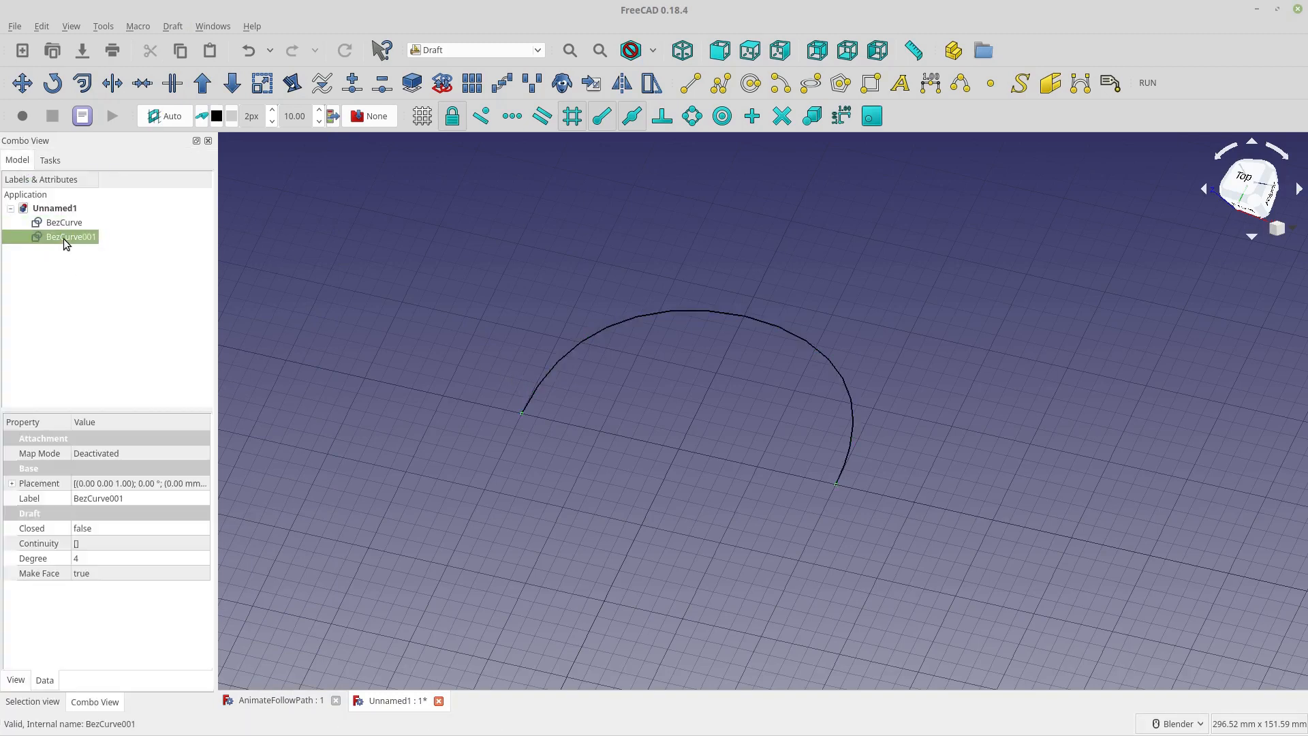
mouse_move(370, 544)
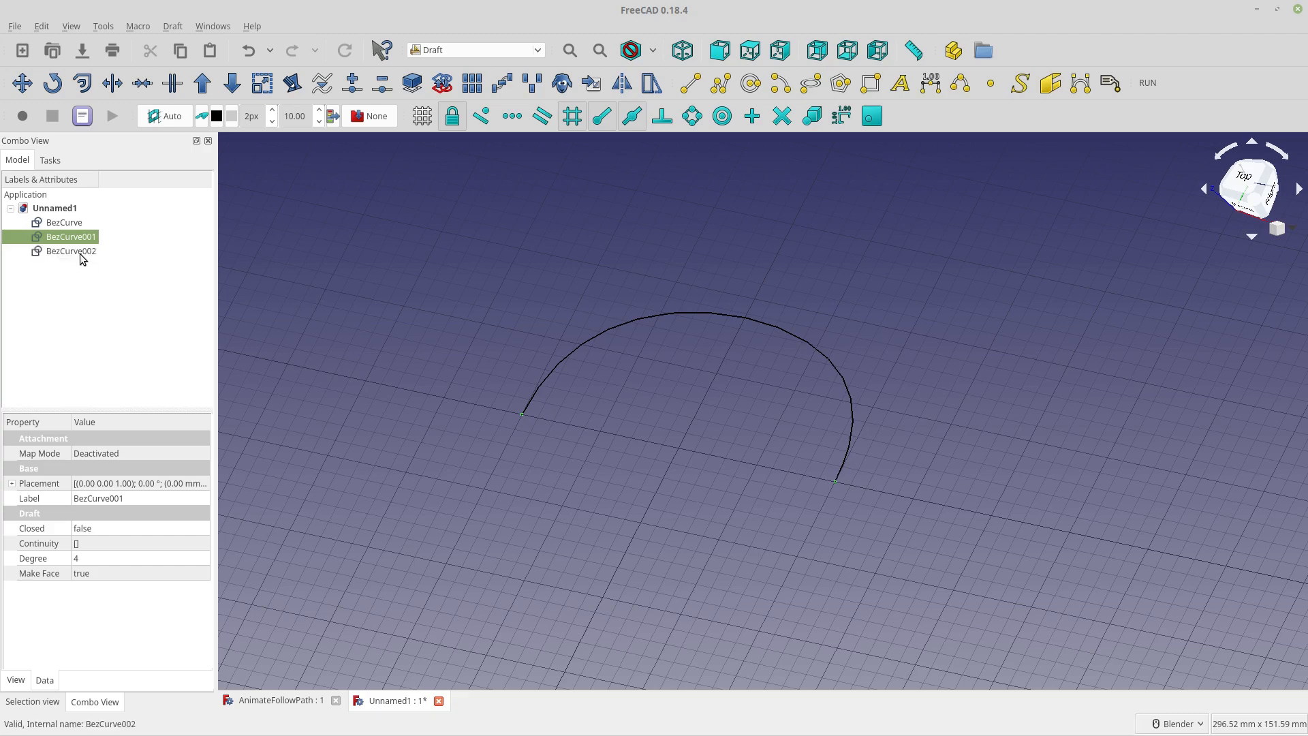
click(71, 251)
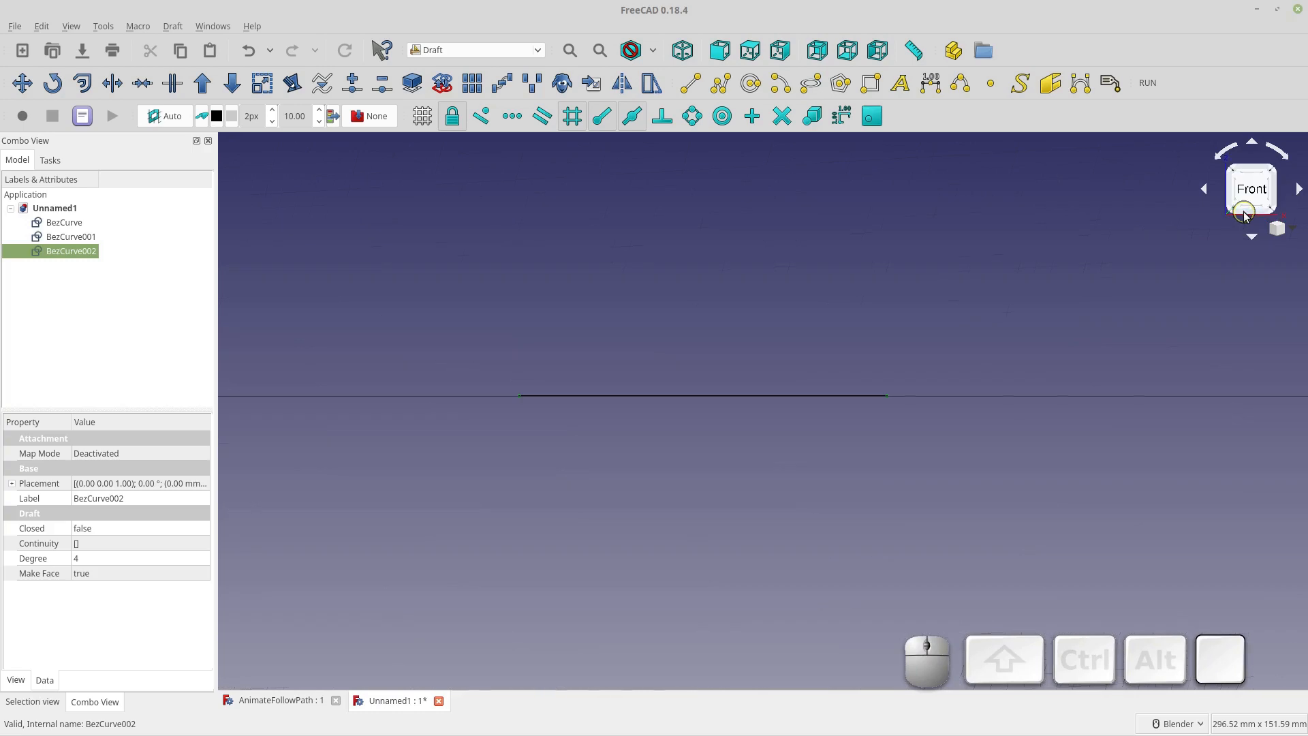
mouse_move(177, 126)
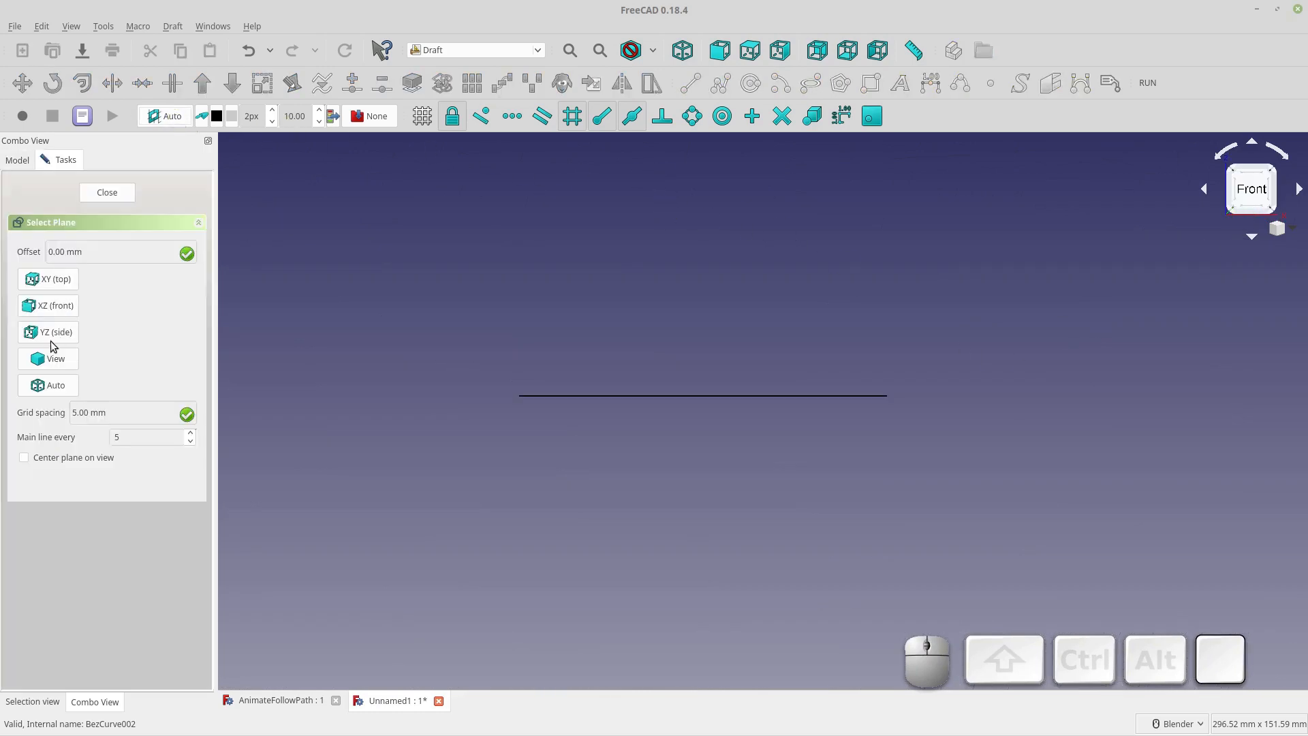
- Make XZ (front) the Draft working plane
click(107, 192)
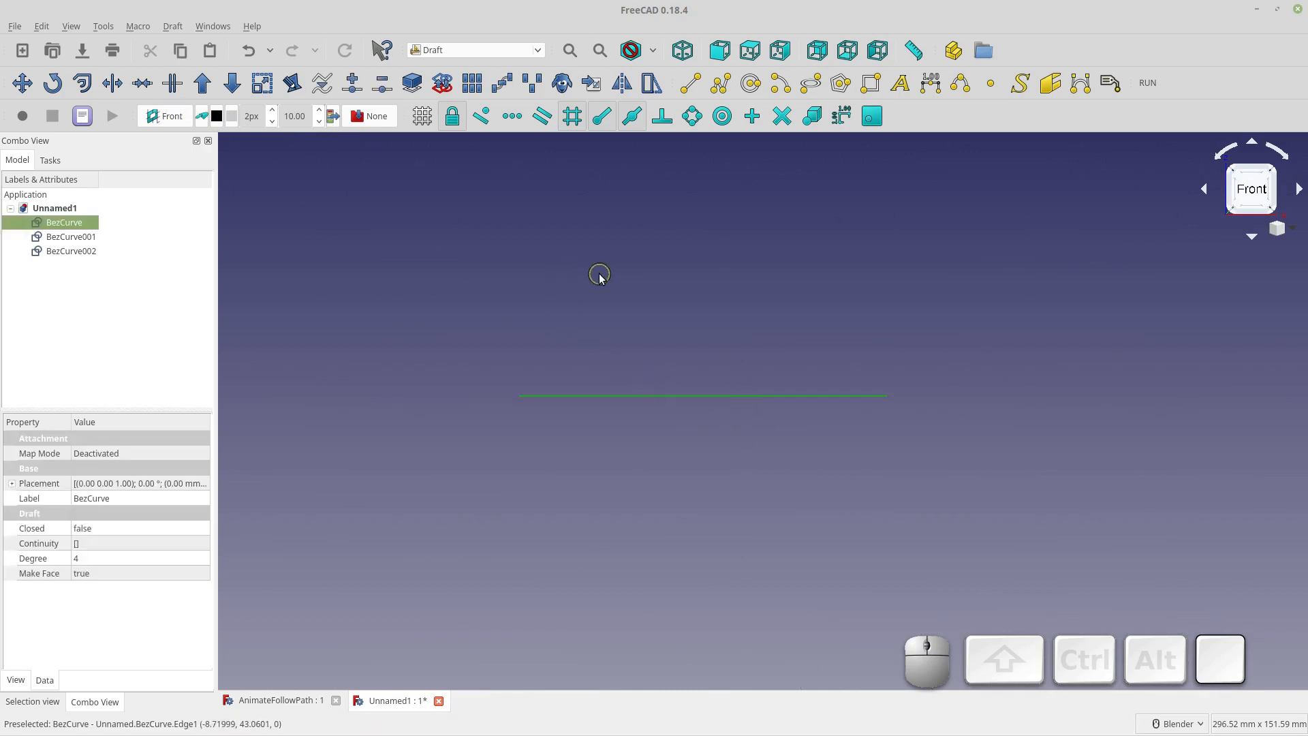
mouse_move(202, 180)
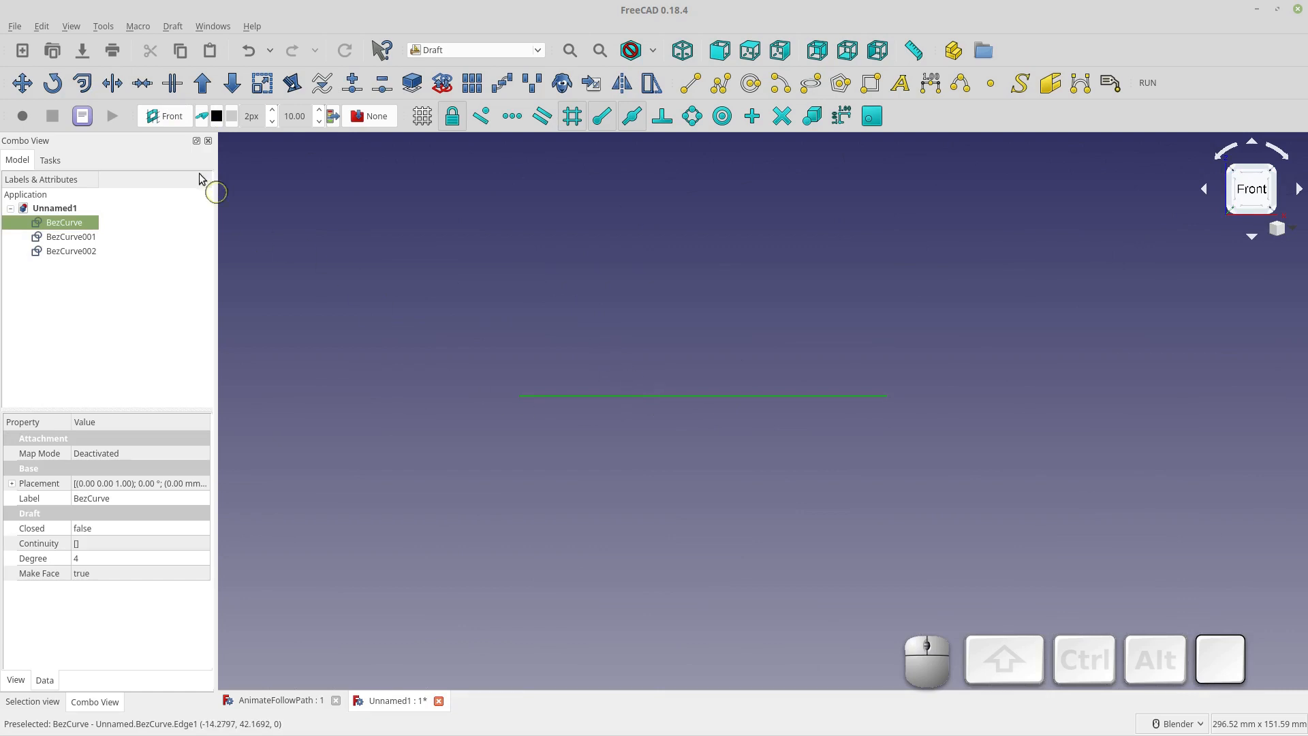
mouse_move(52, 83)
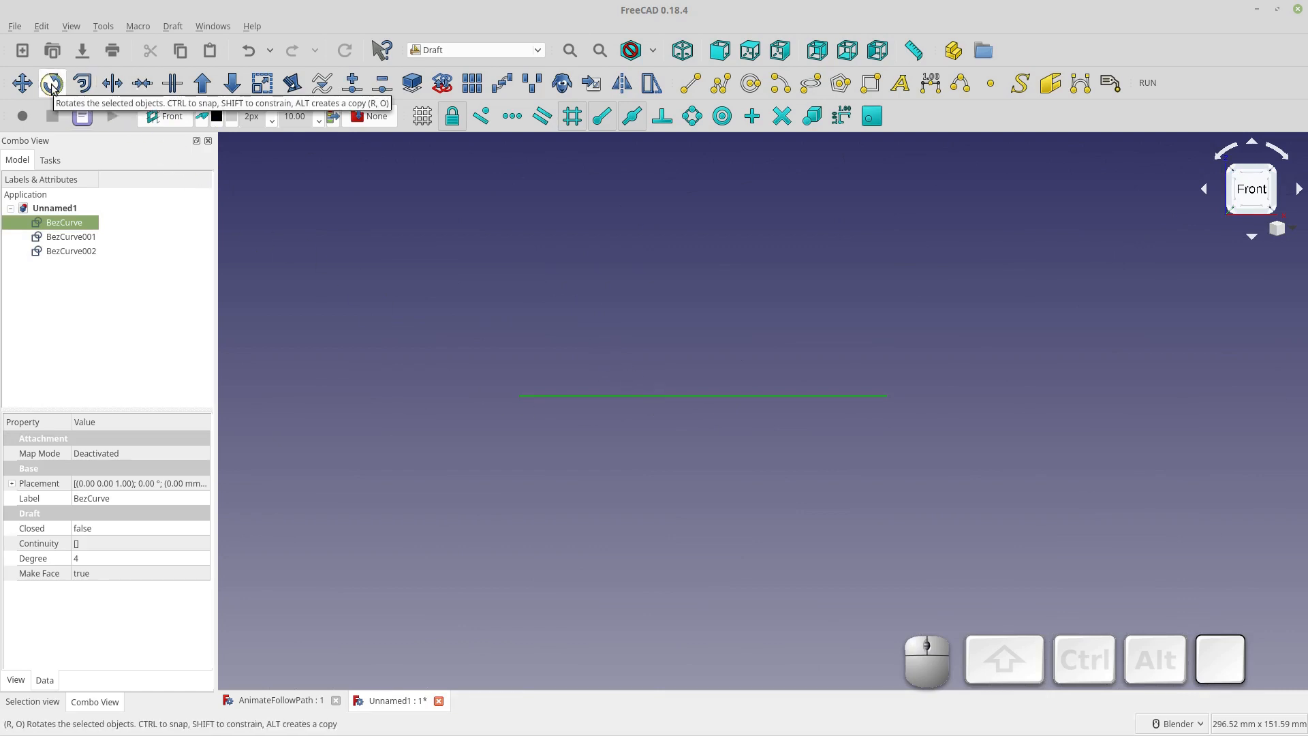
- Rotate BezCurve and BezCurve001 by 270° about the arch ends so they stand upright
click(52, 83)
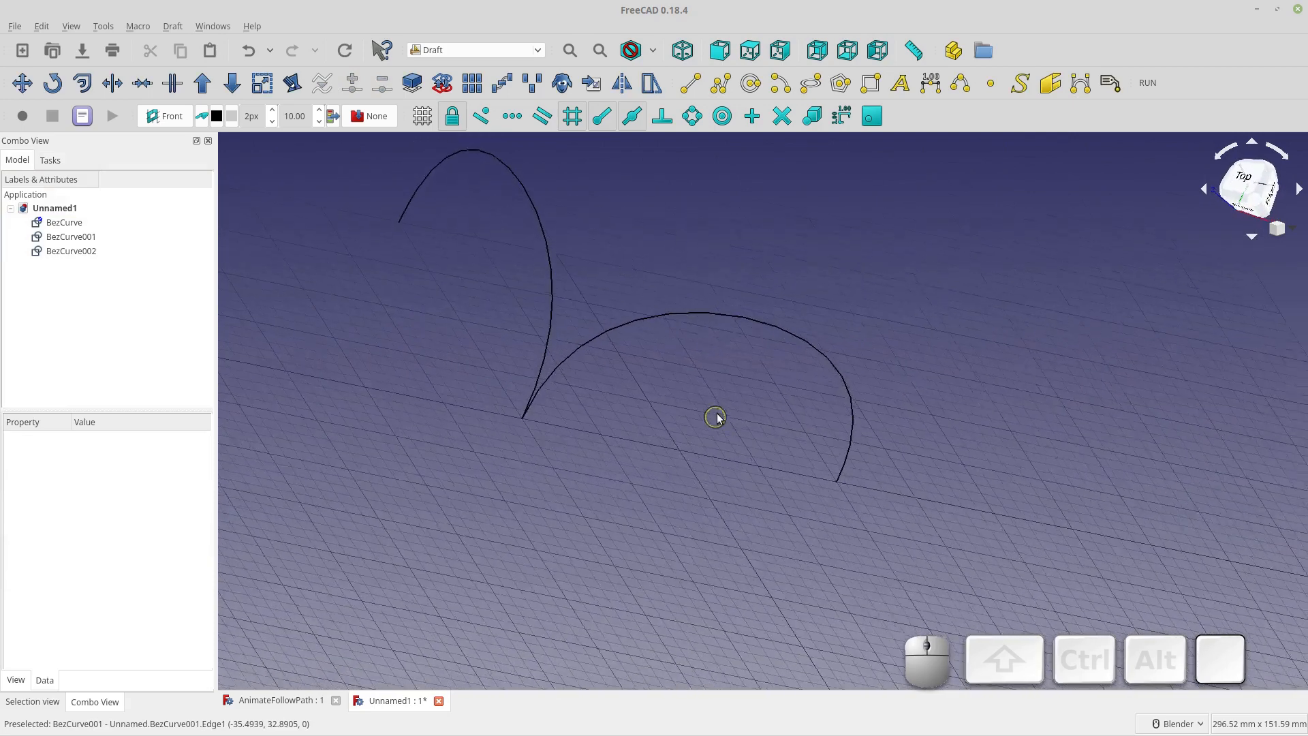
click(715, 418)
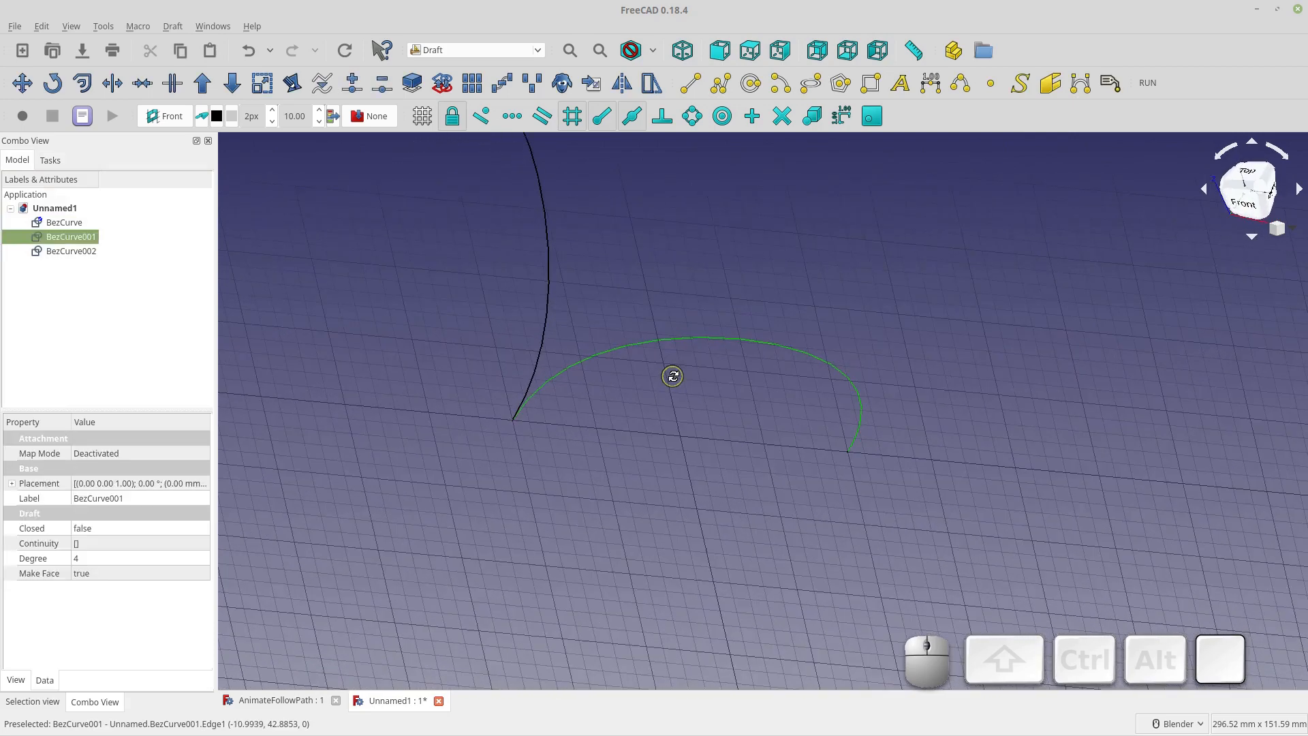
click(22, 84)
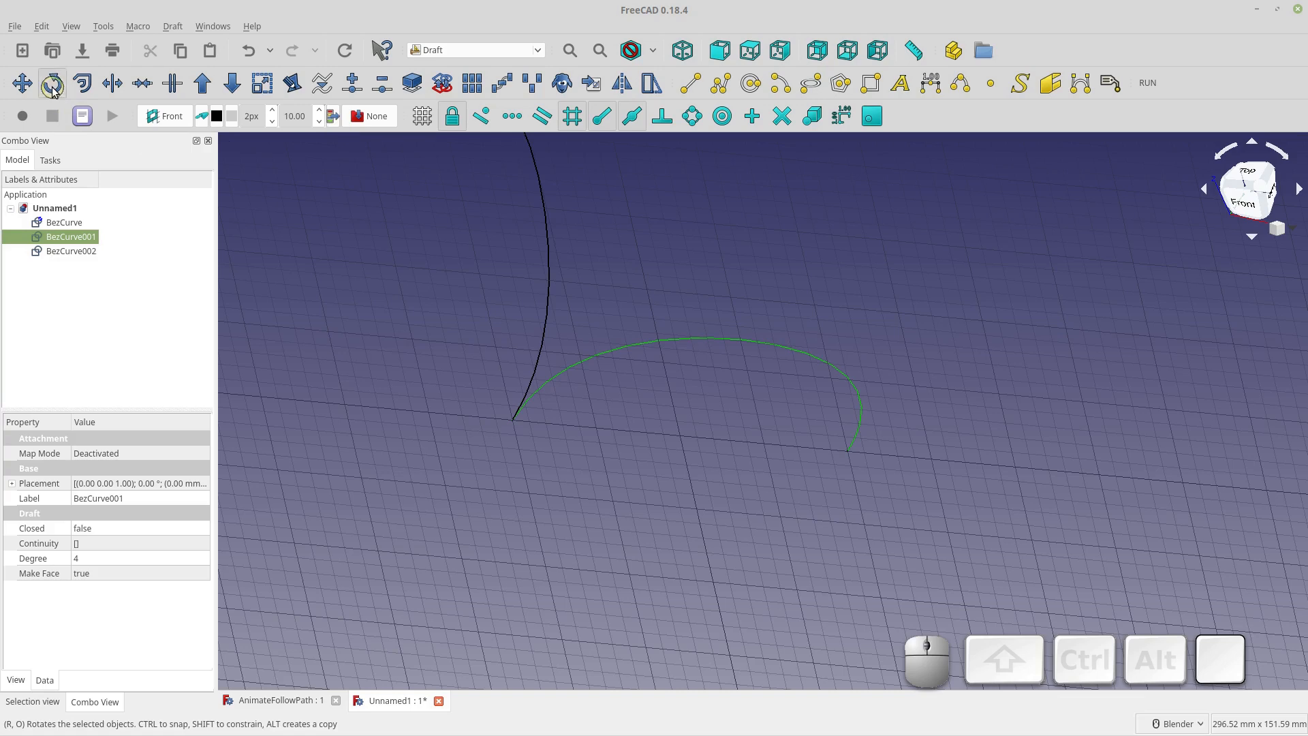
click(52, 83)
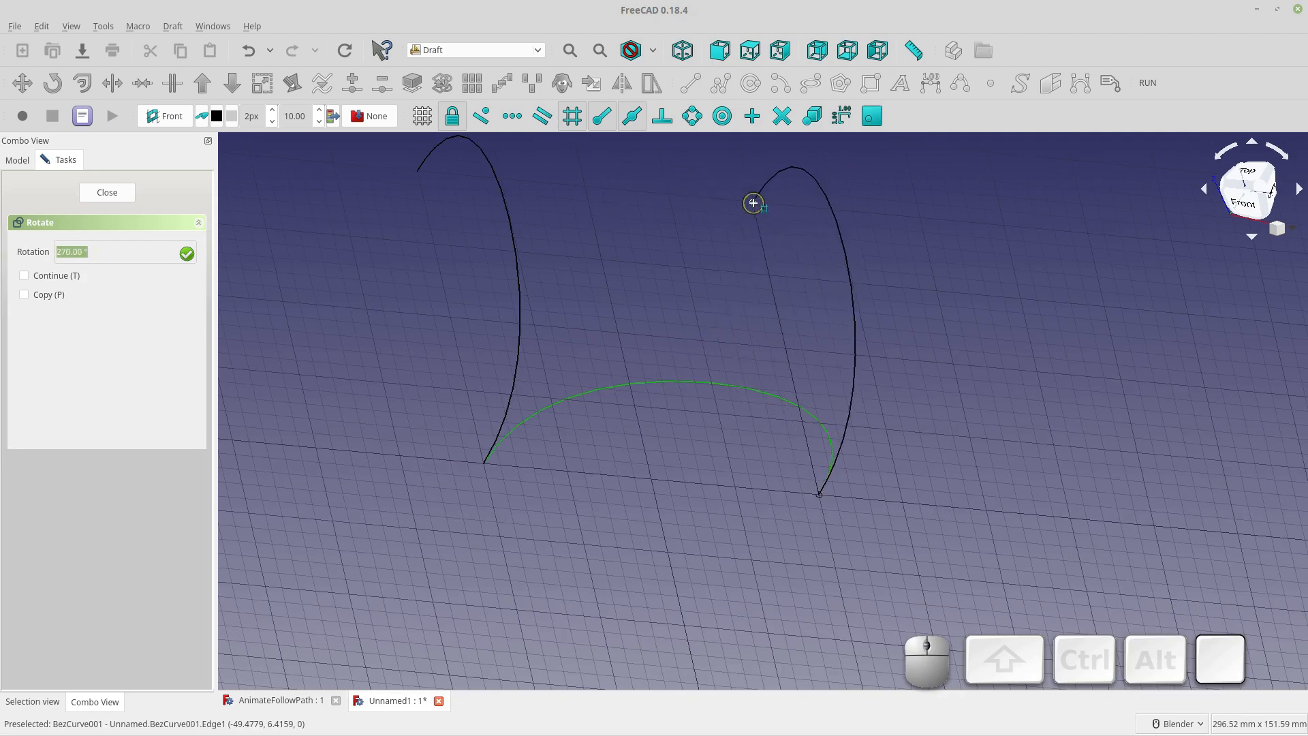
click(106, 192)
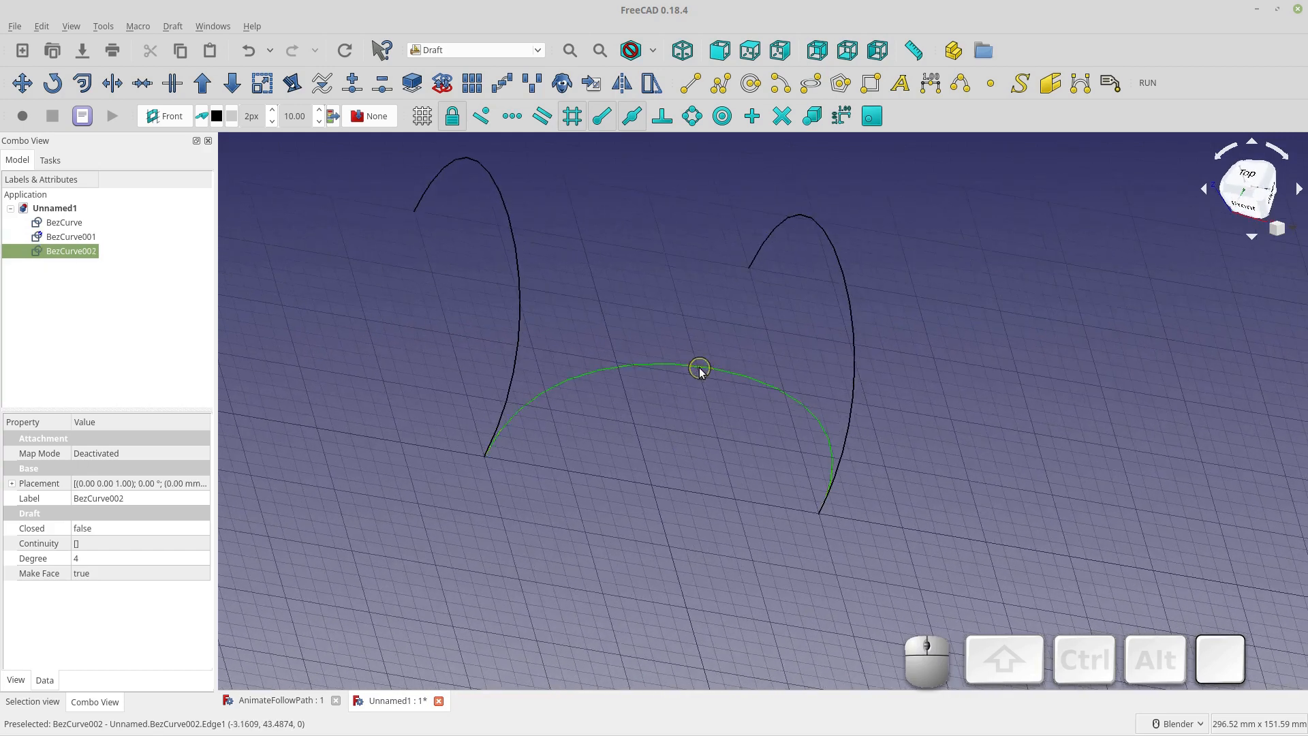
- Paste BezCurve003 and begin moving it onto the tops of the upright arches
drag(700, 370, 507, 485)
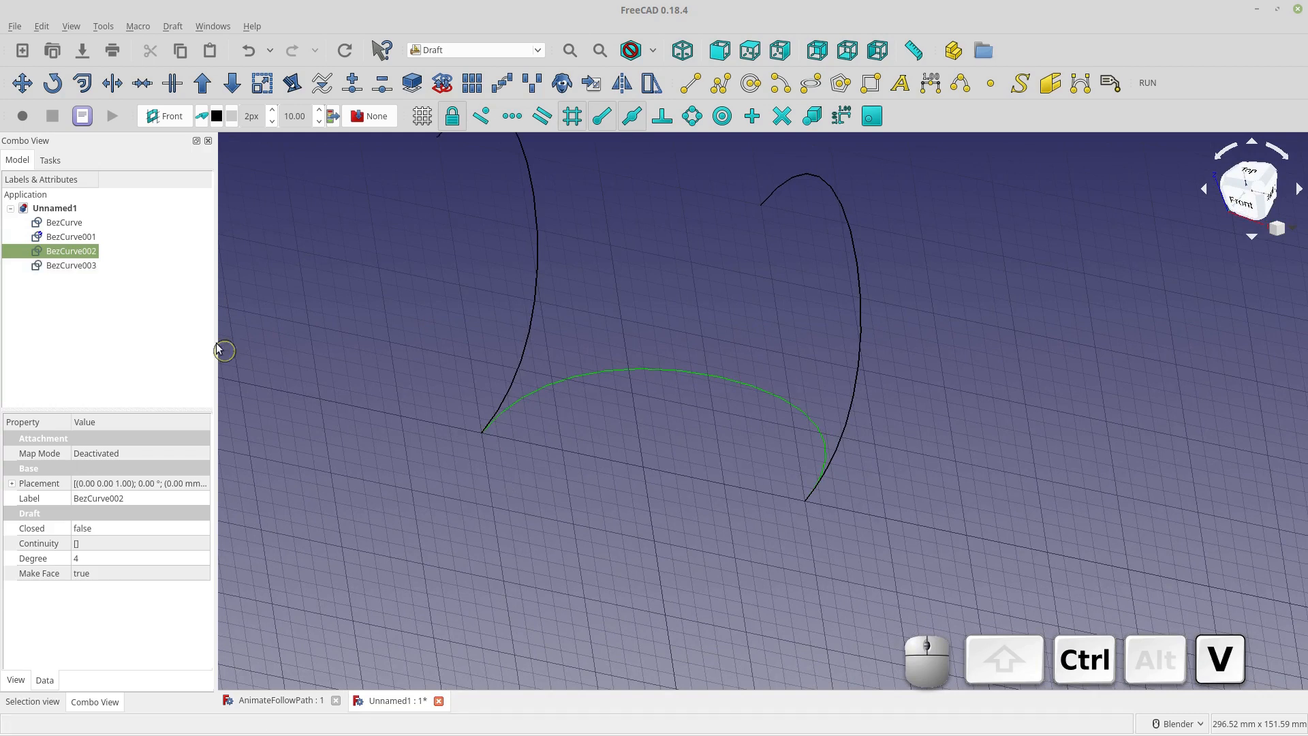
click(71, 264)
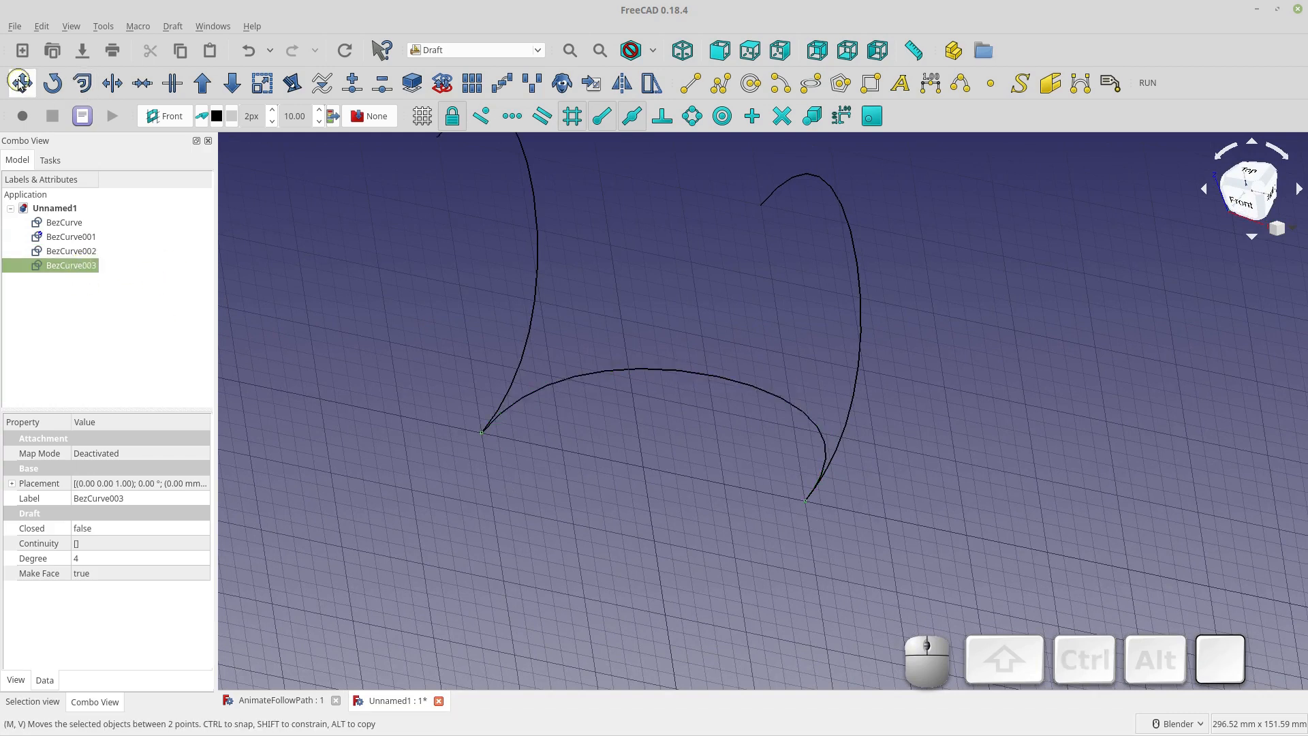
click(21, 82)
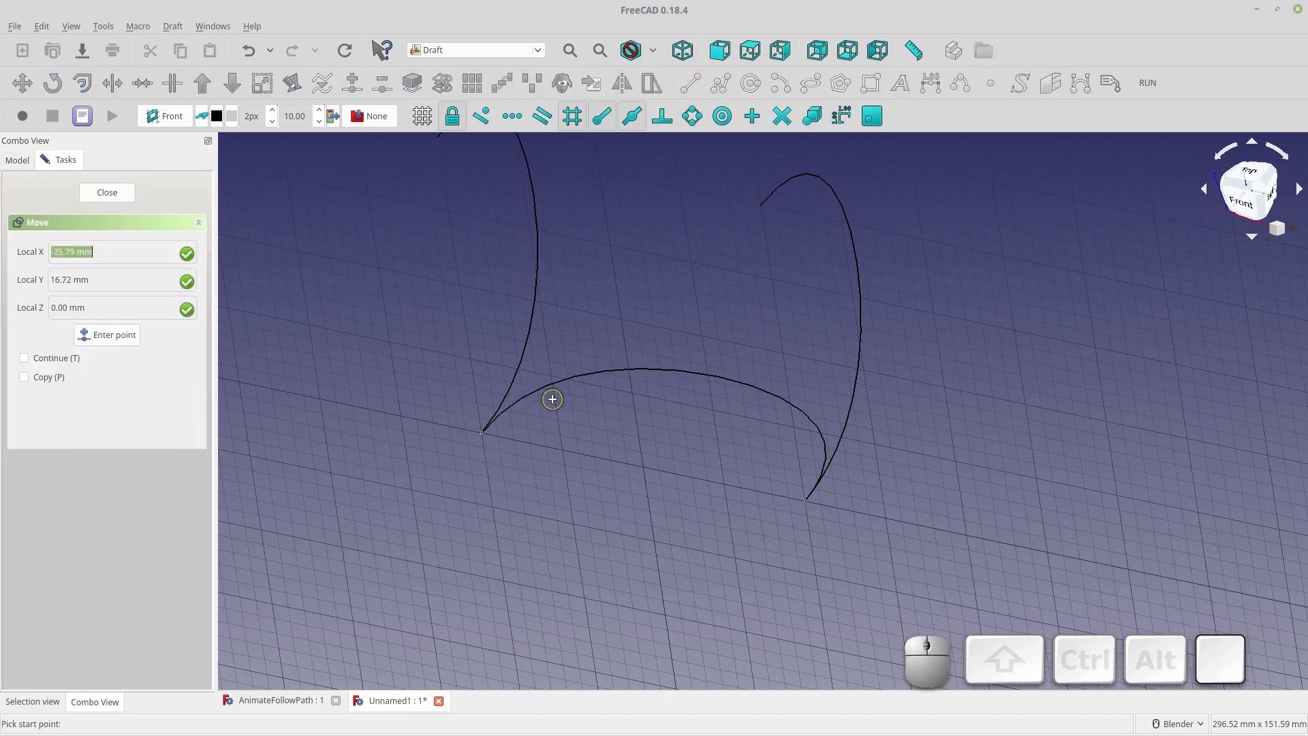
mouse_move(511, 403)
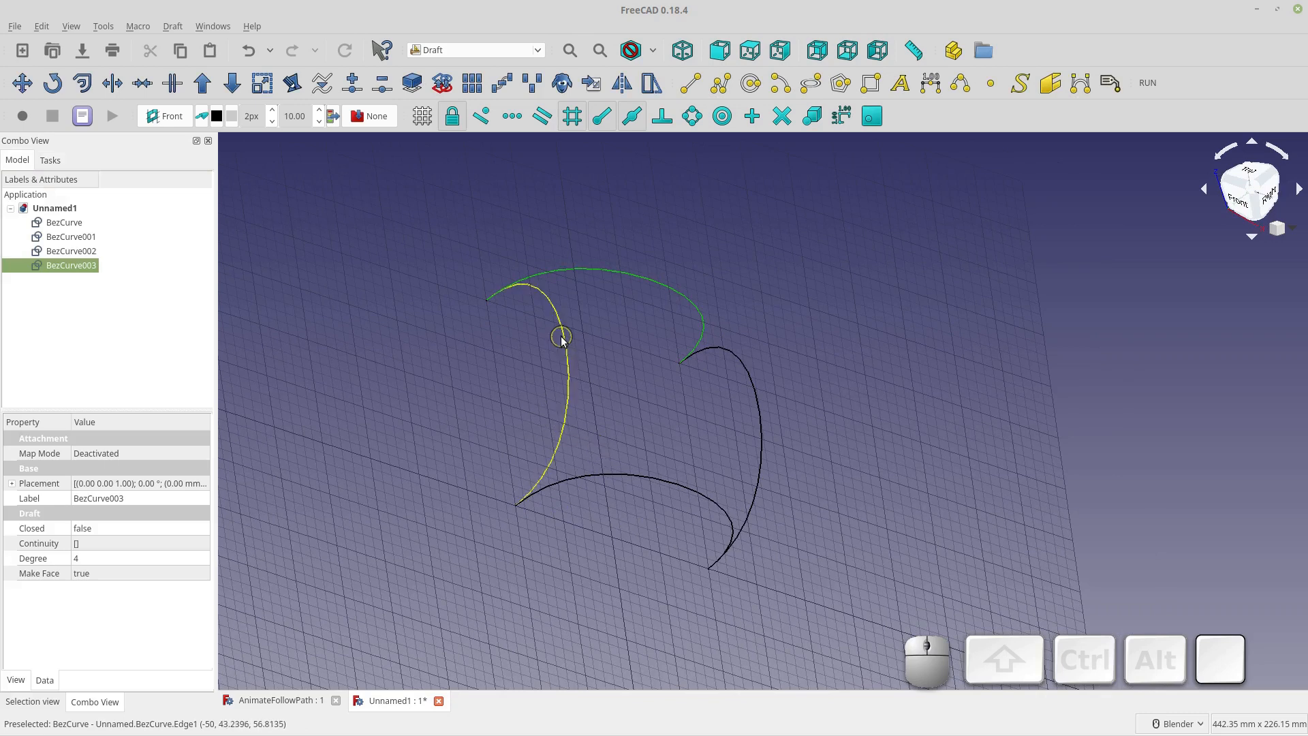
- Rotate BezCurve001 about 185° around the arch end so the four curves form one closed loop
drag(563, 338, 634, 537)
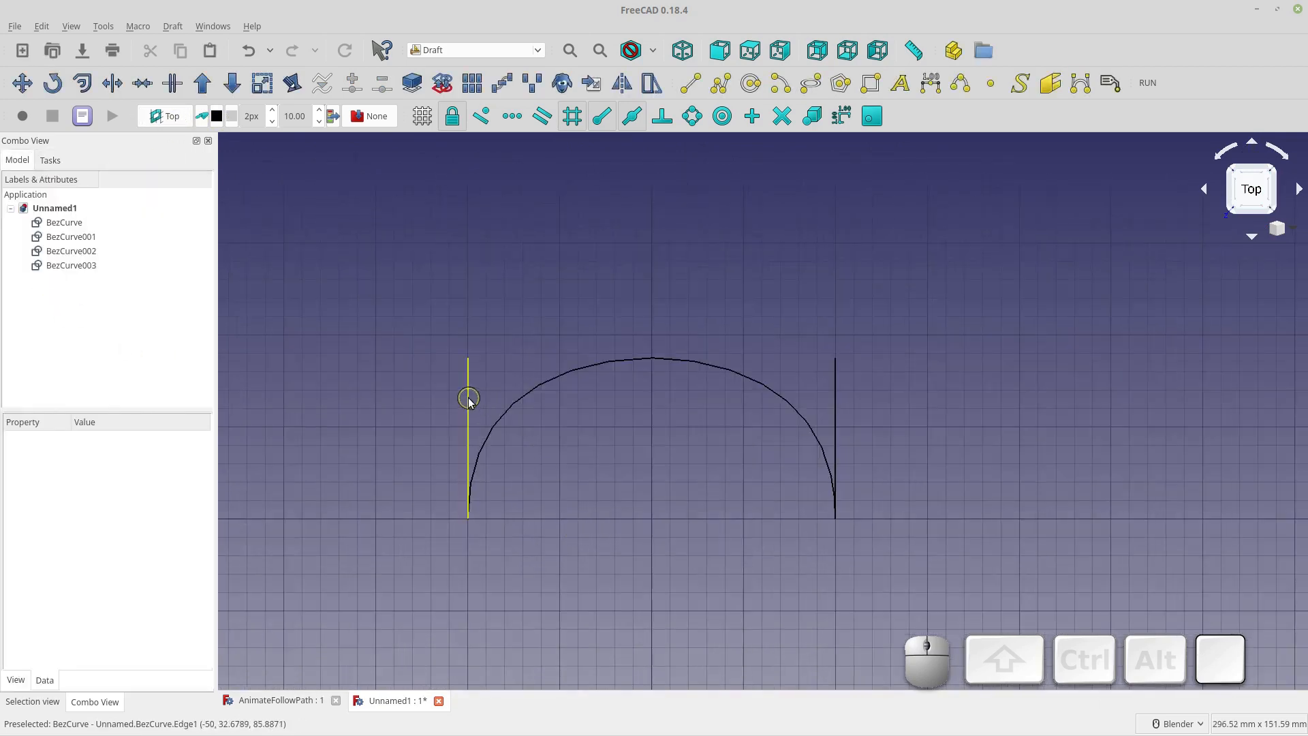
click(467, 397)
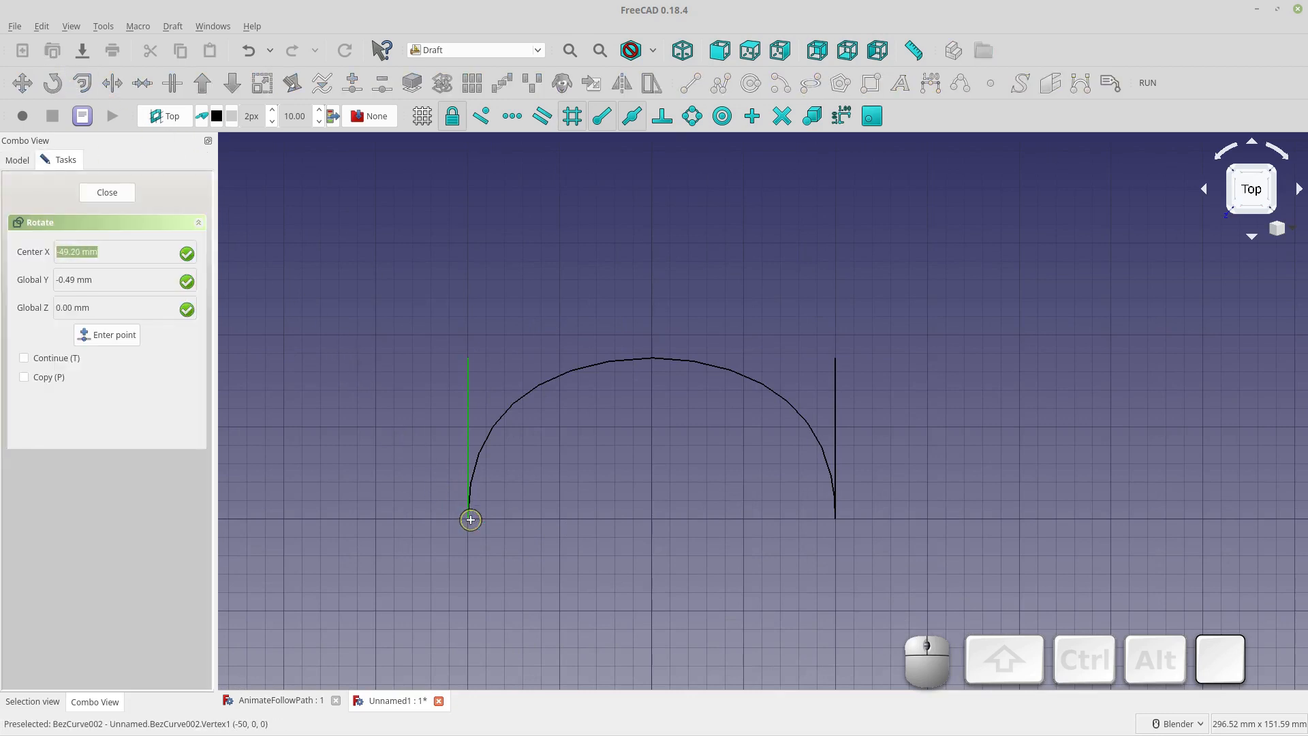
click(470, 520)
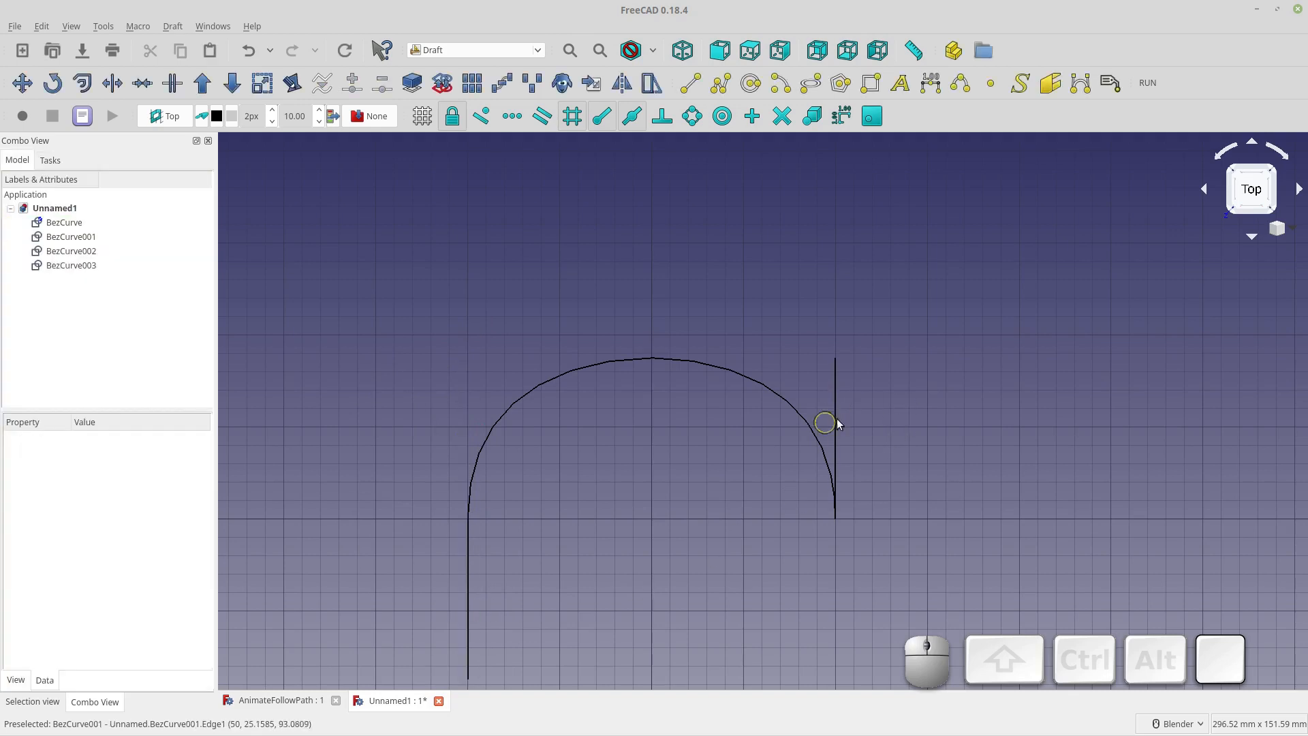
click(836, 425)
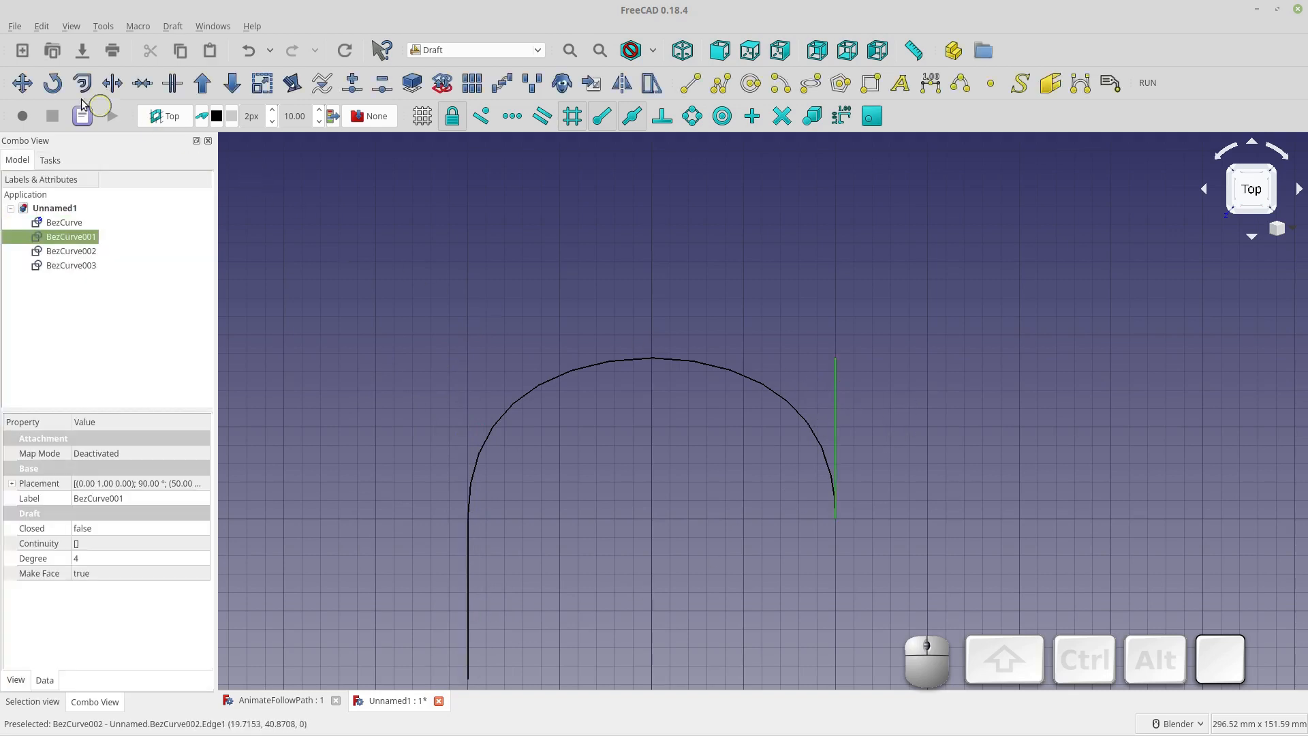
click(50, 82)
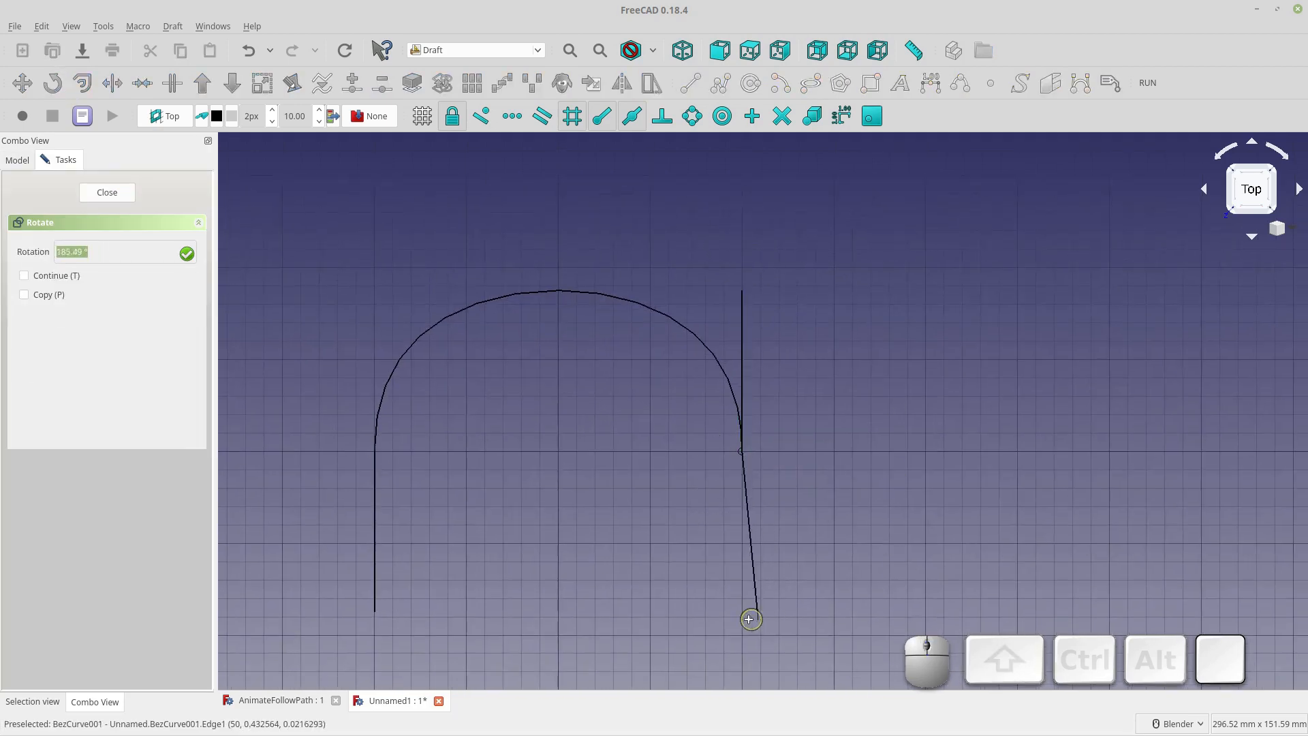
click(106, 192)
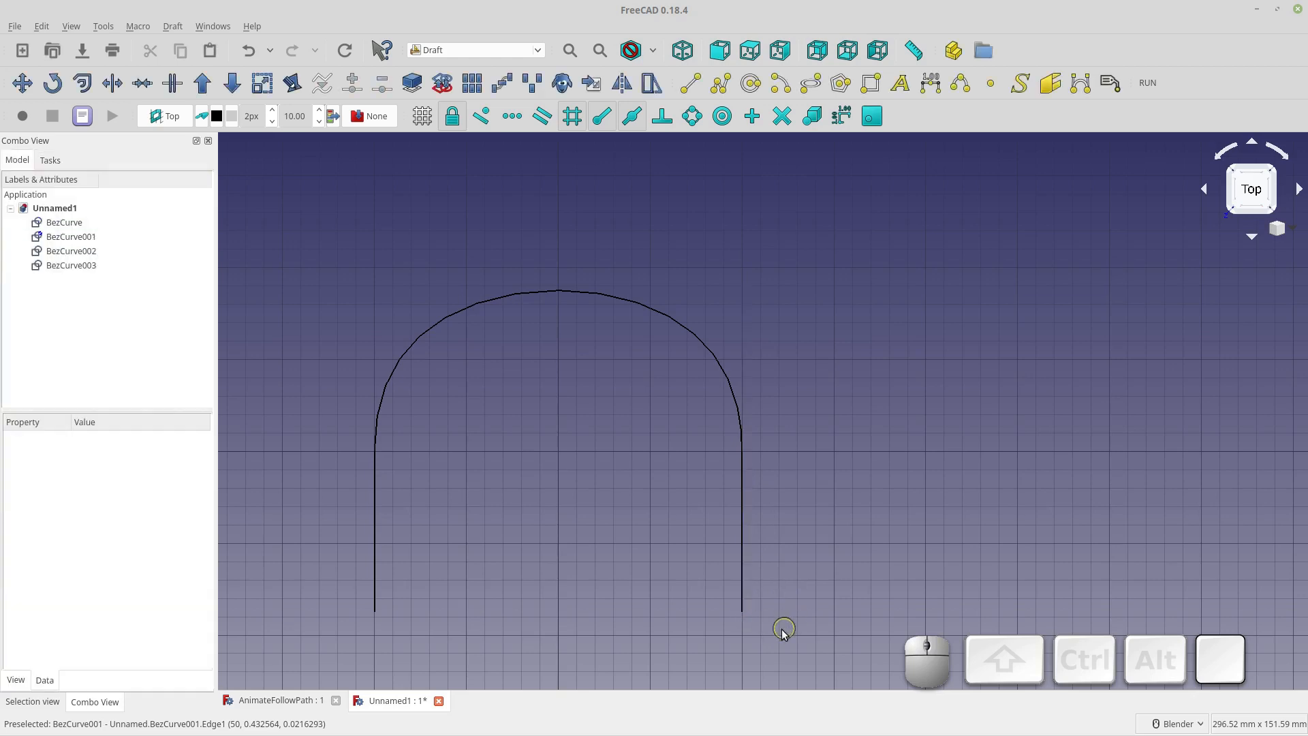
drag(783, 626, 667, 544)
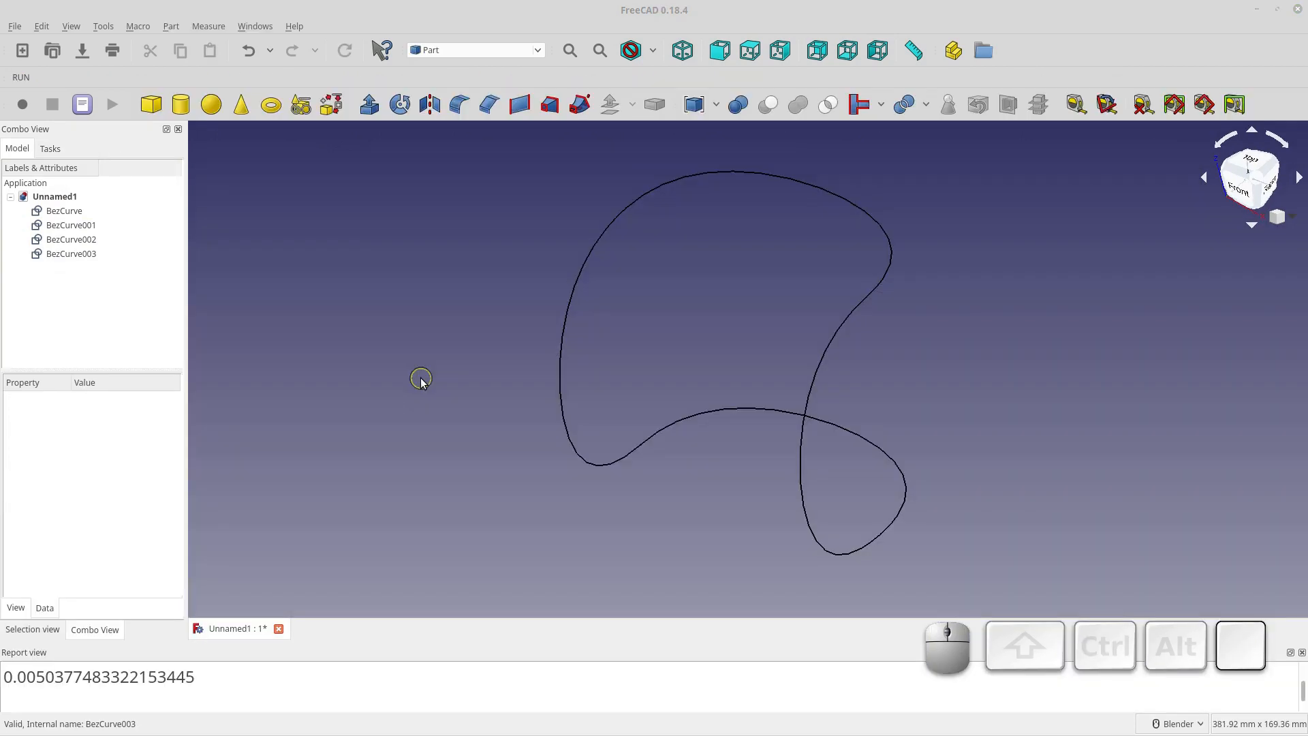
mouse_move(340, 257)
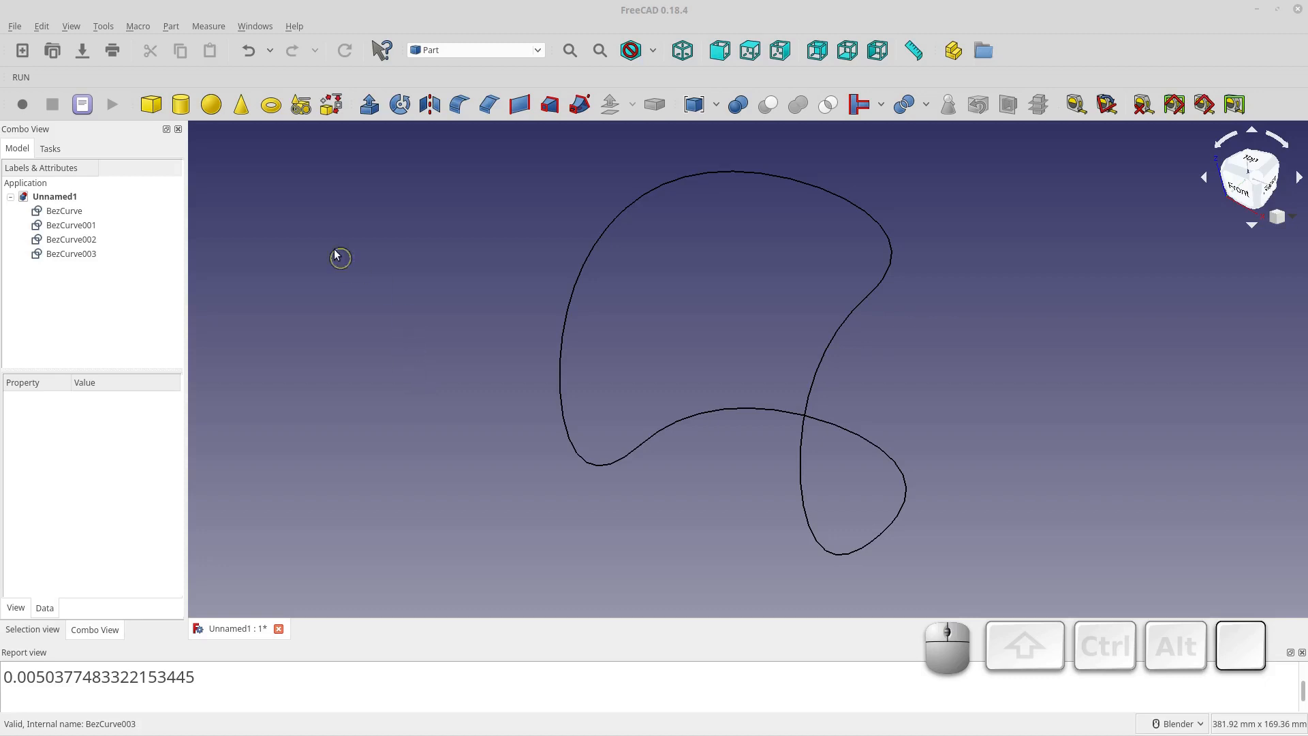
- Add a Part Sphere primitive at the origin beside the looping path
click(212, 104)
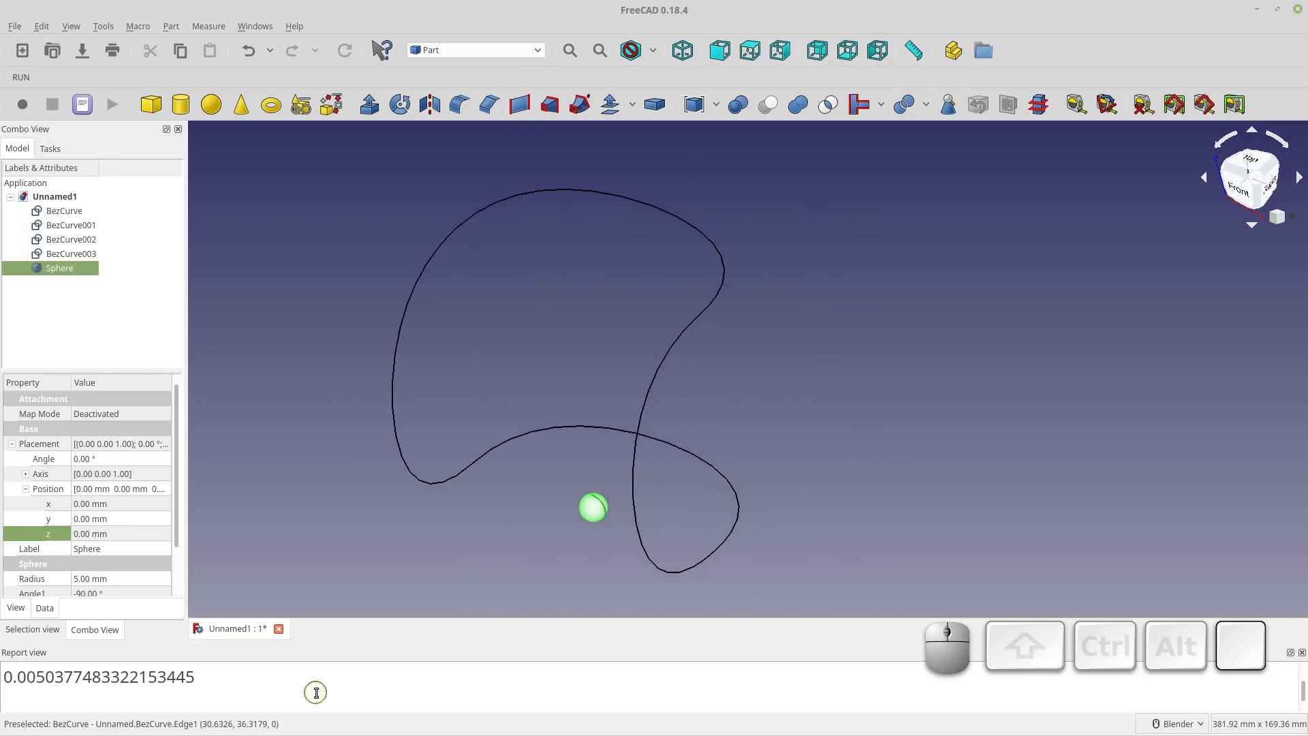
click(71, 26)
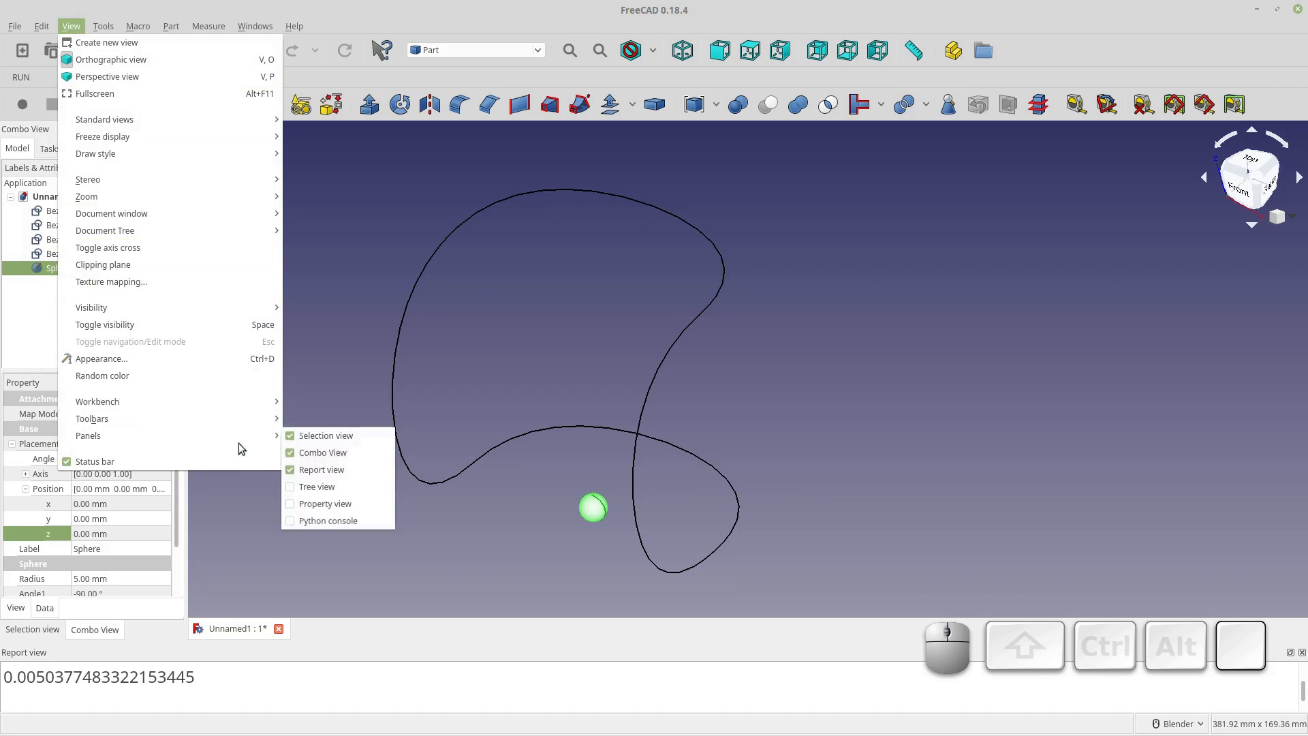
- Show the Python console panel and select the first Bezier curve's edge
click(327, 519)
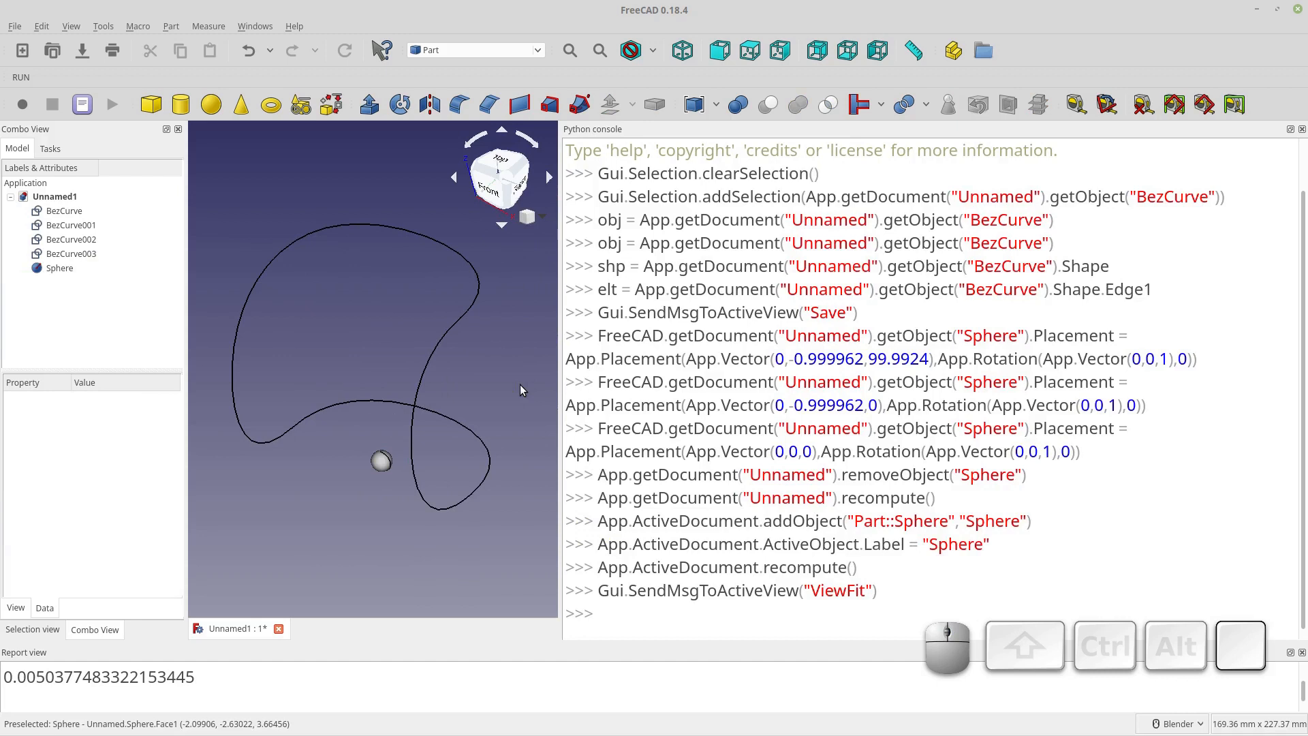
click(467, 267)
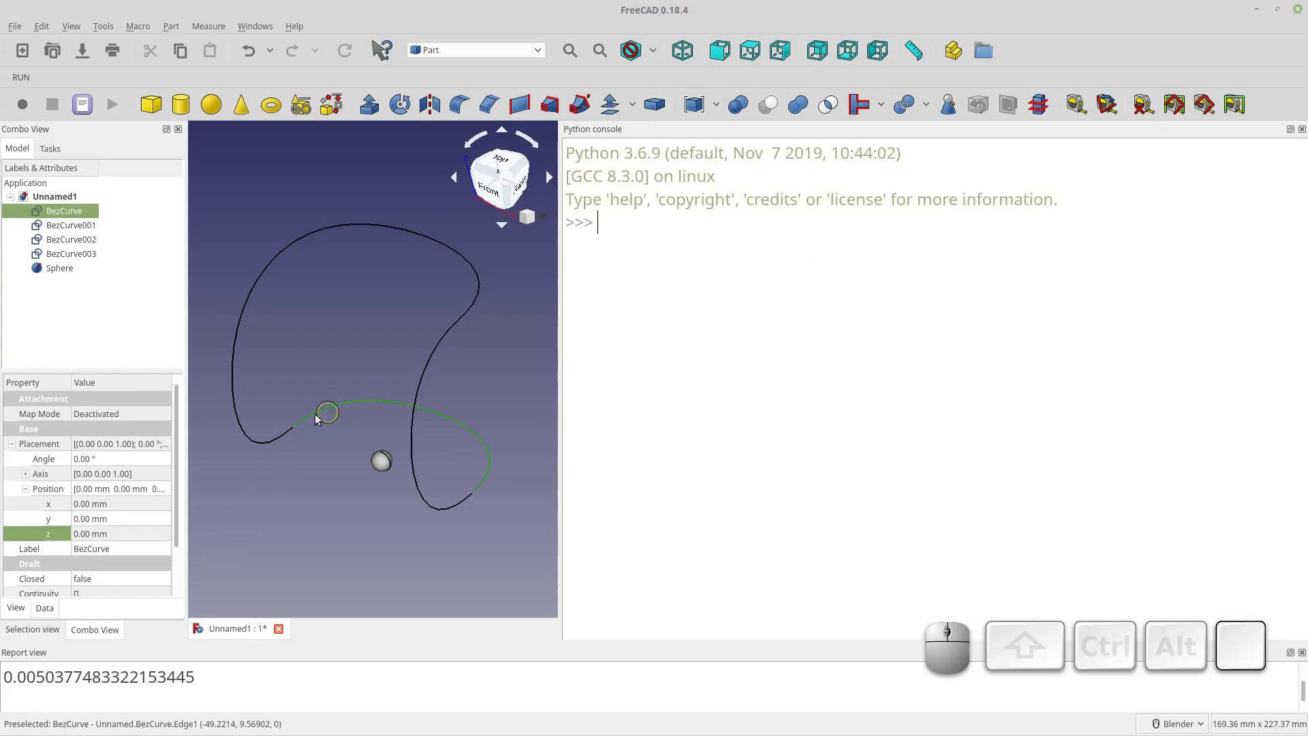
click(65, 210)
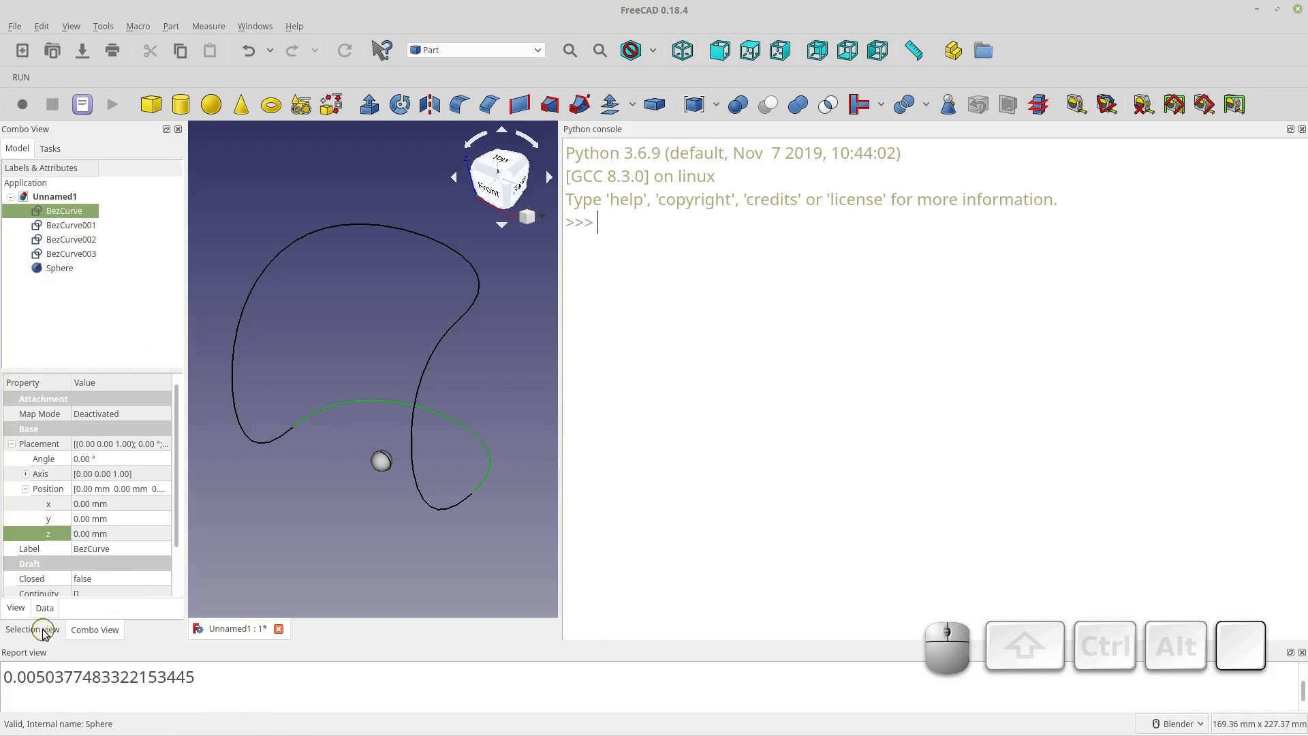
- Show the Selection view panel listing the picked BezCurve edge
click(31, 630)
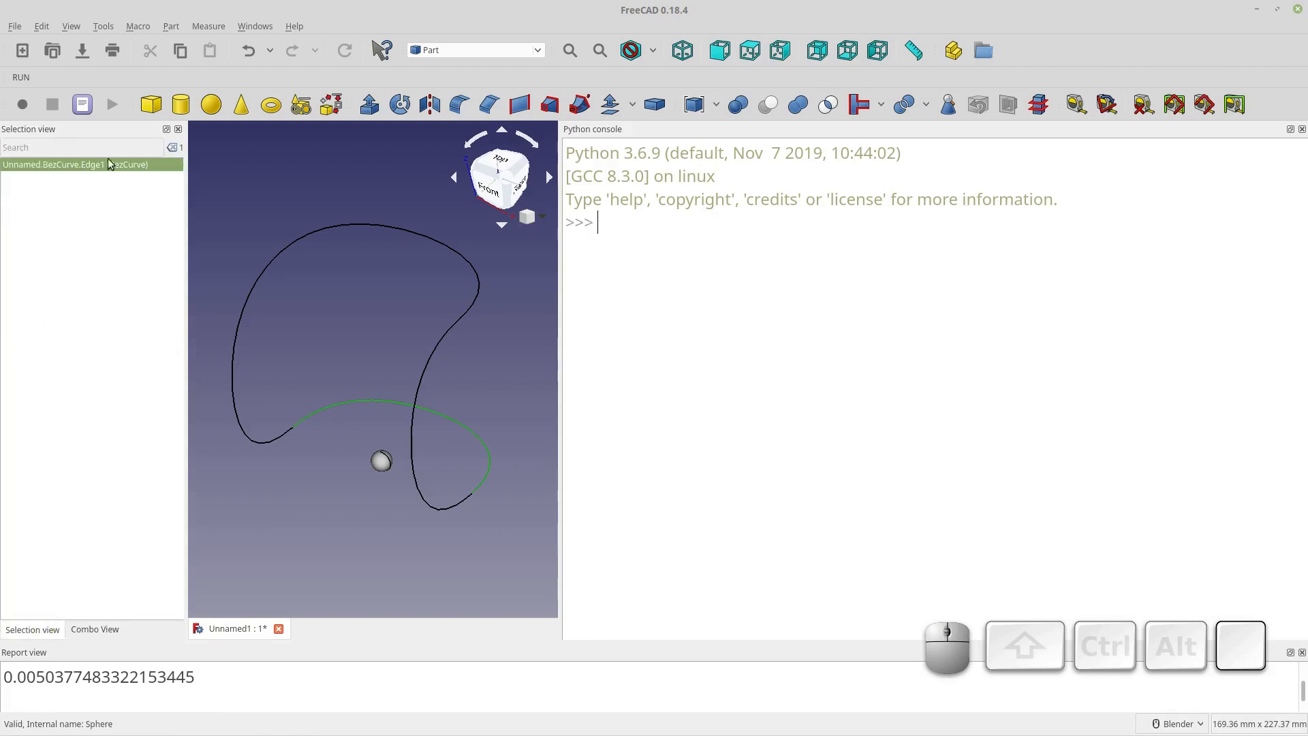
click(70, 26)
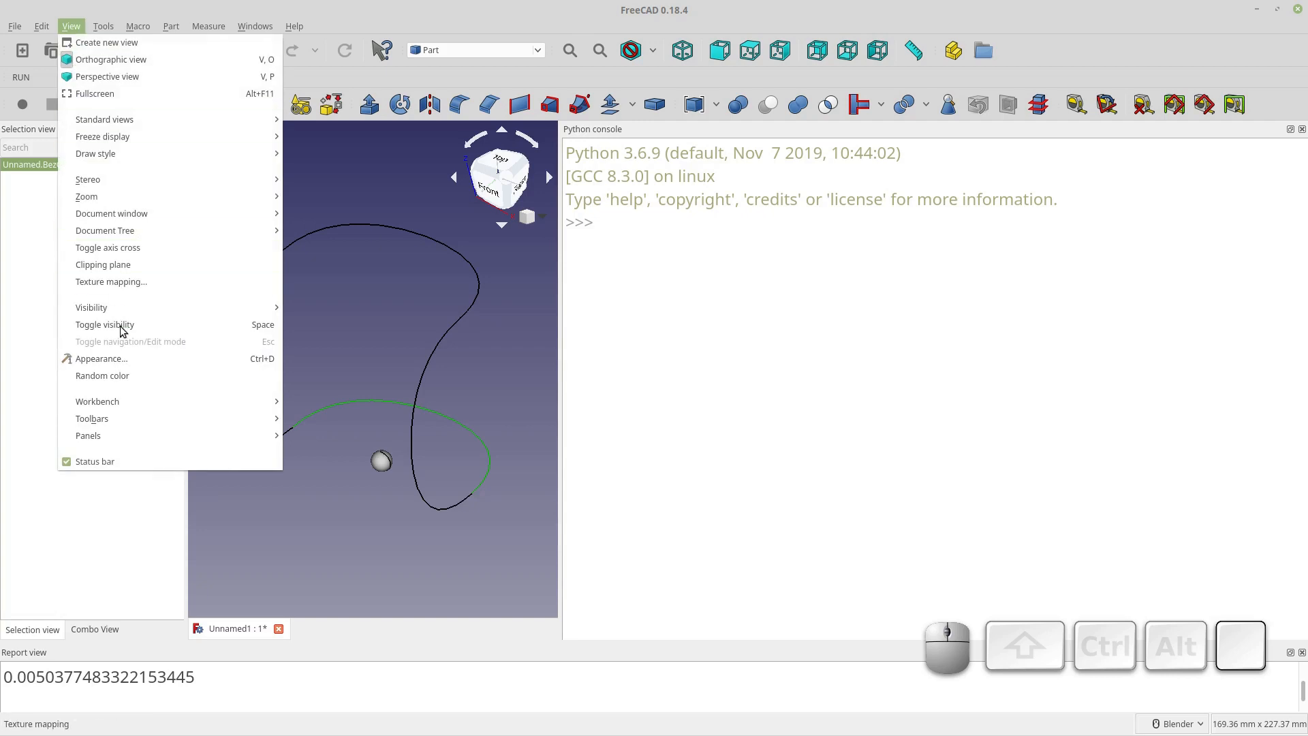
mouse_move(87, 434)
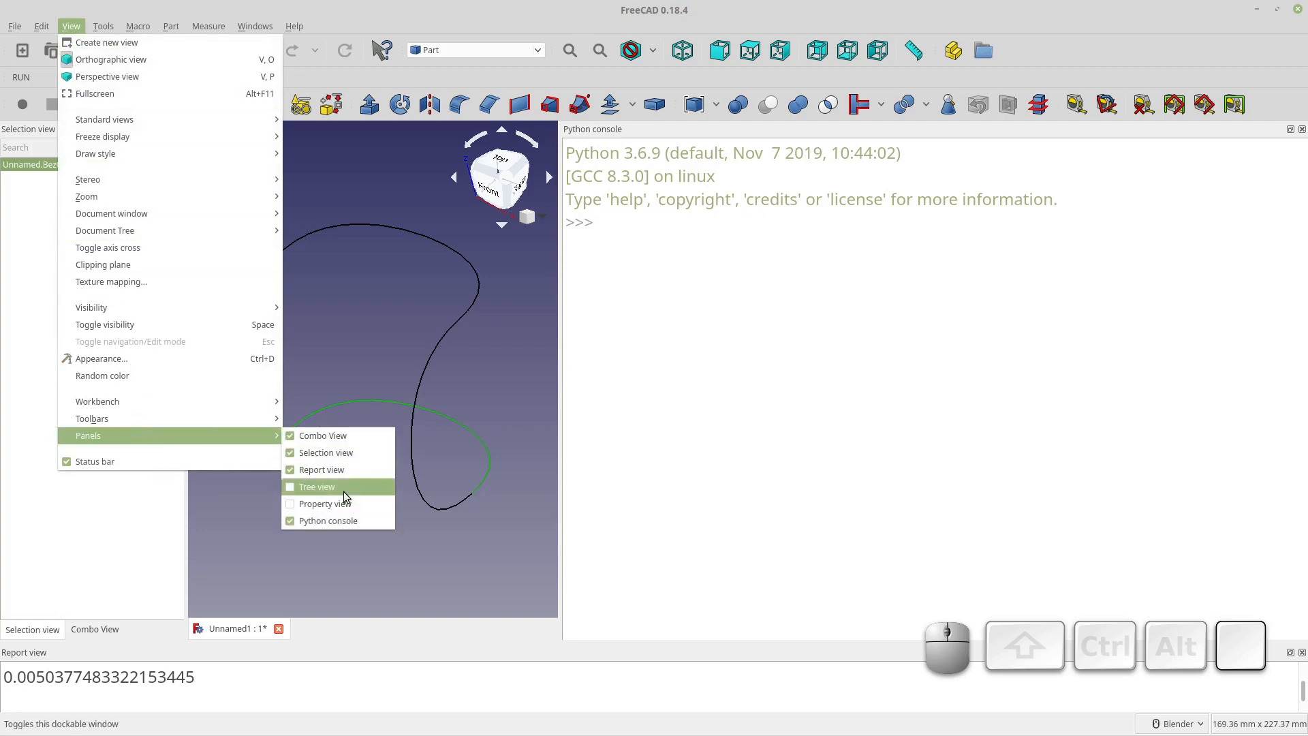
click(317, 487)
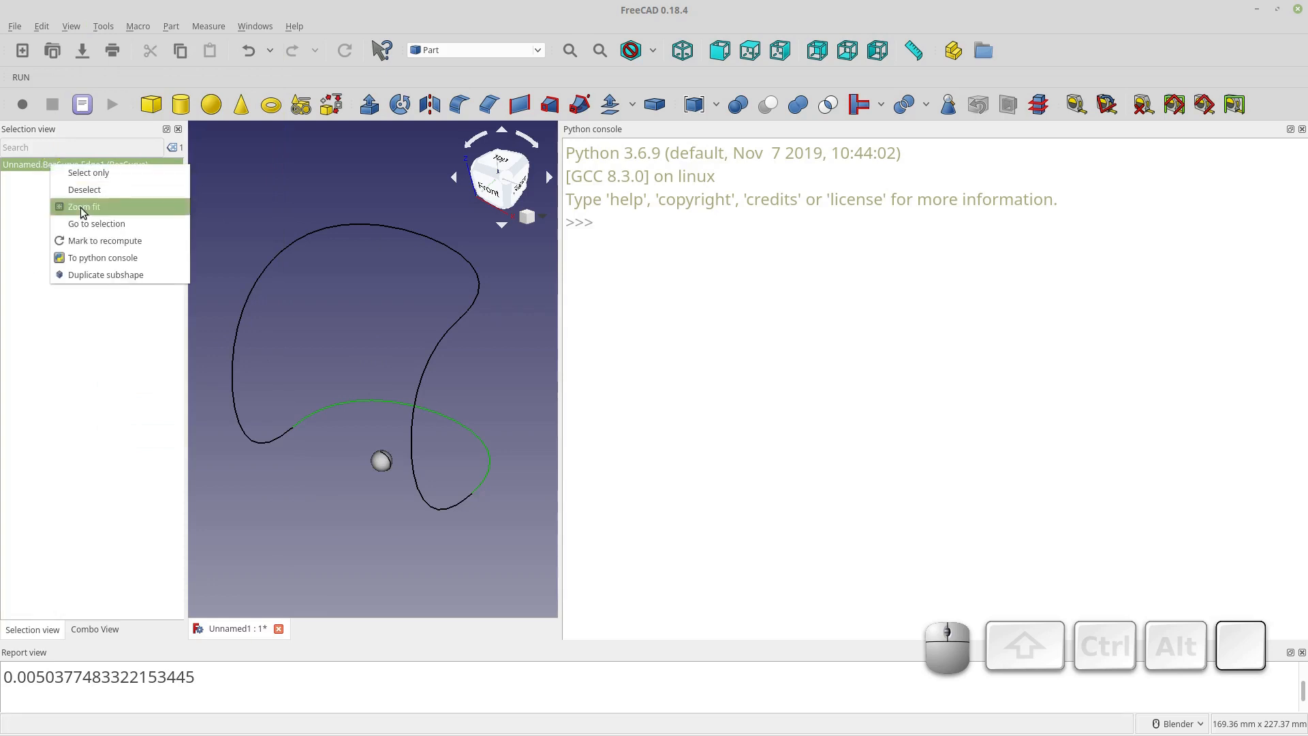
- Send the selected BezCurve edge to the Python console as obj, shp and elt
click(102, 257)
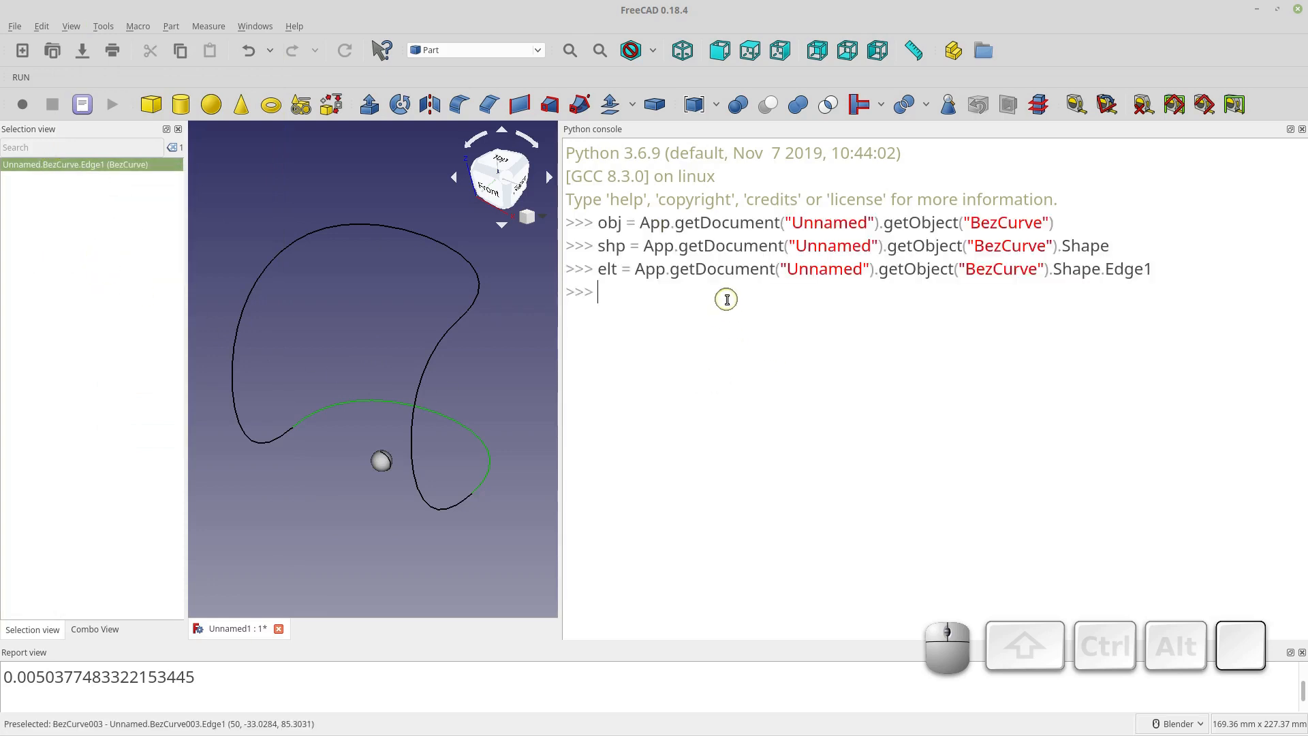
mouse_move(608, 222)
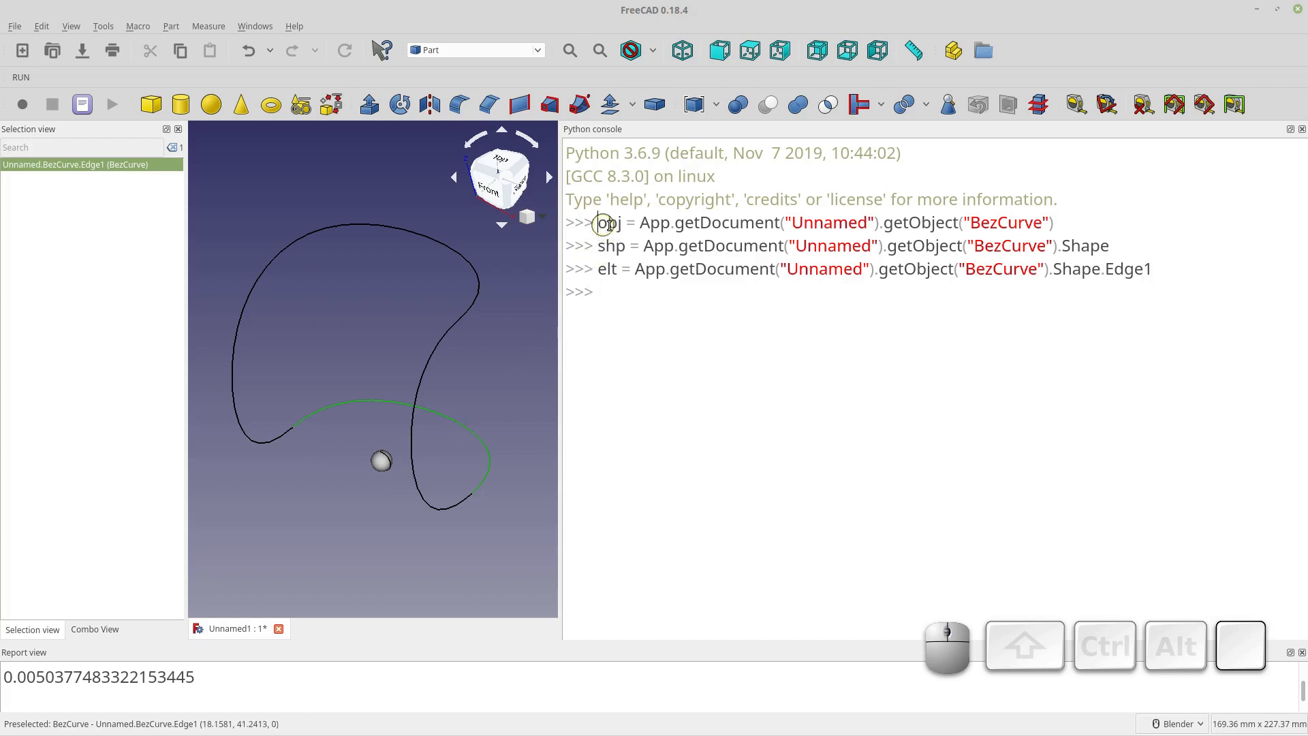
double_click(611, 222)
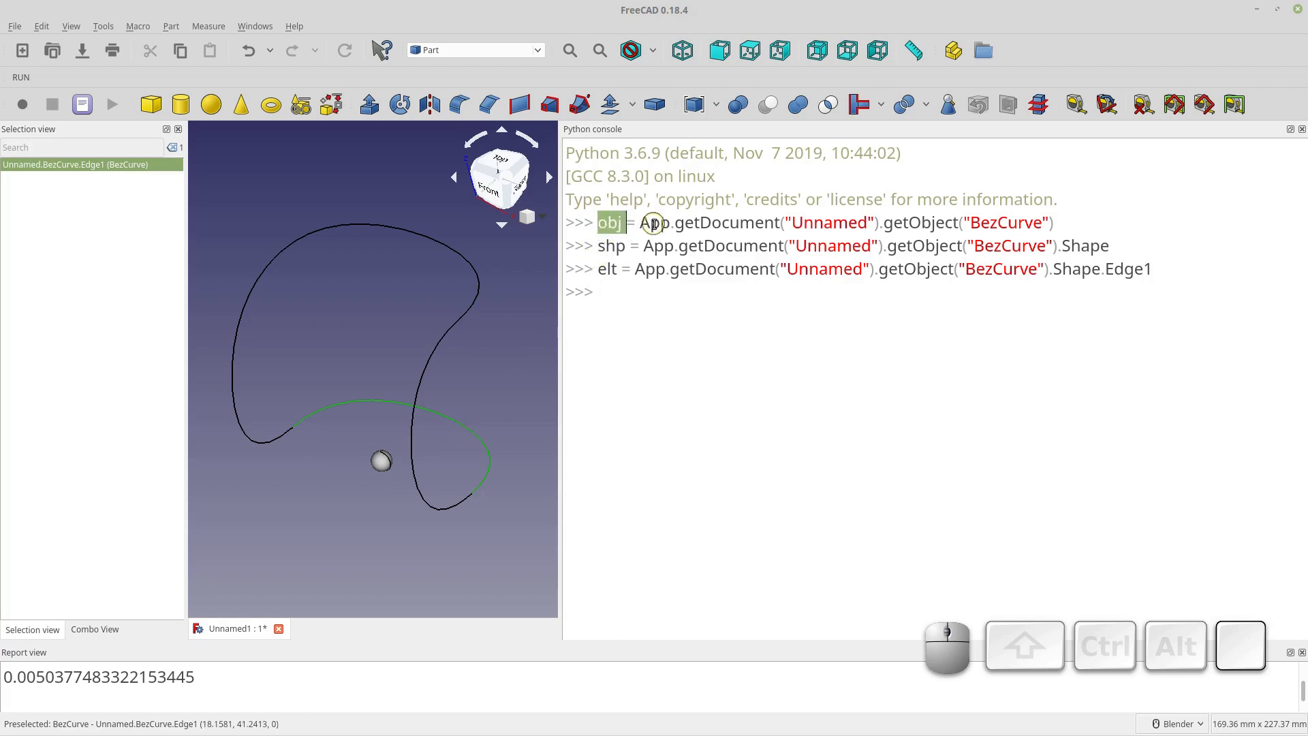
double_click(657, 246)
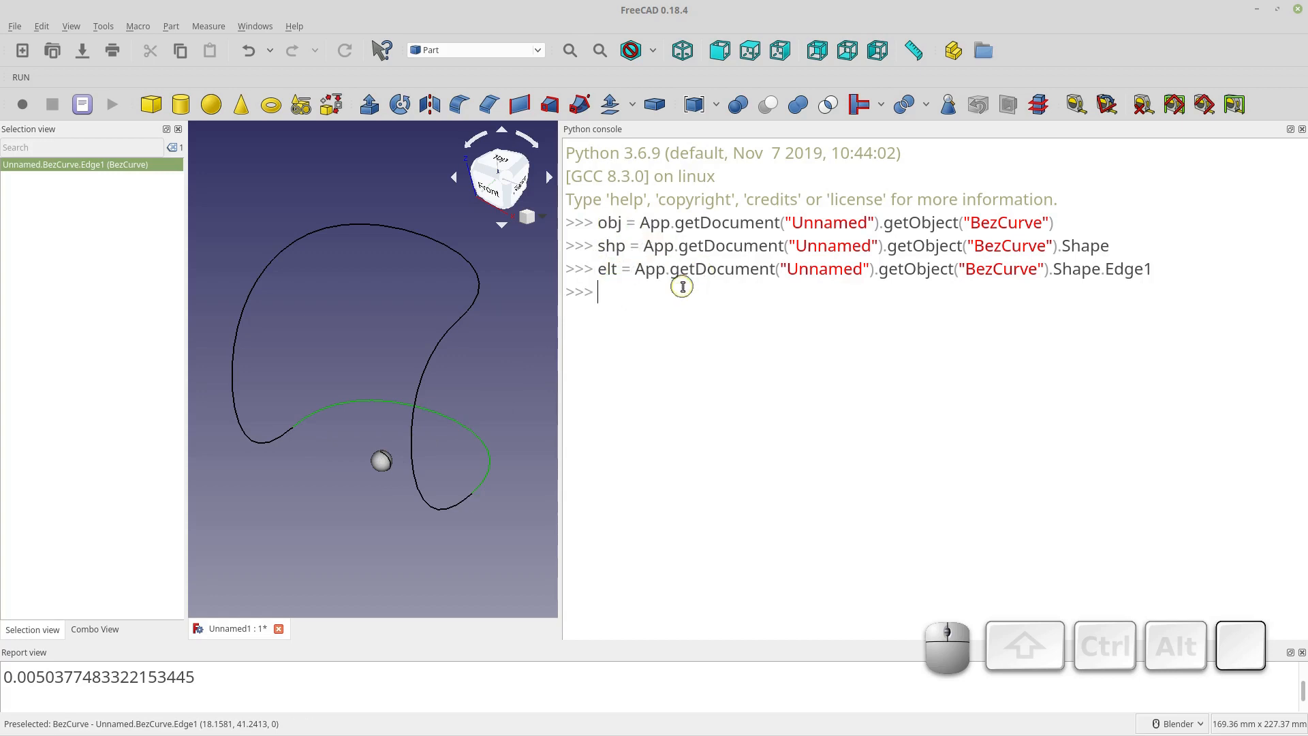
mouse_move(627, 341)
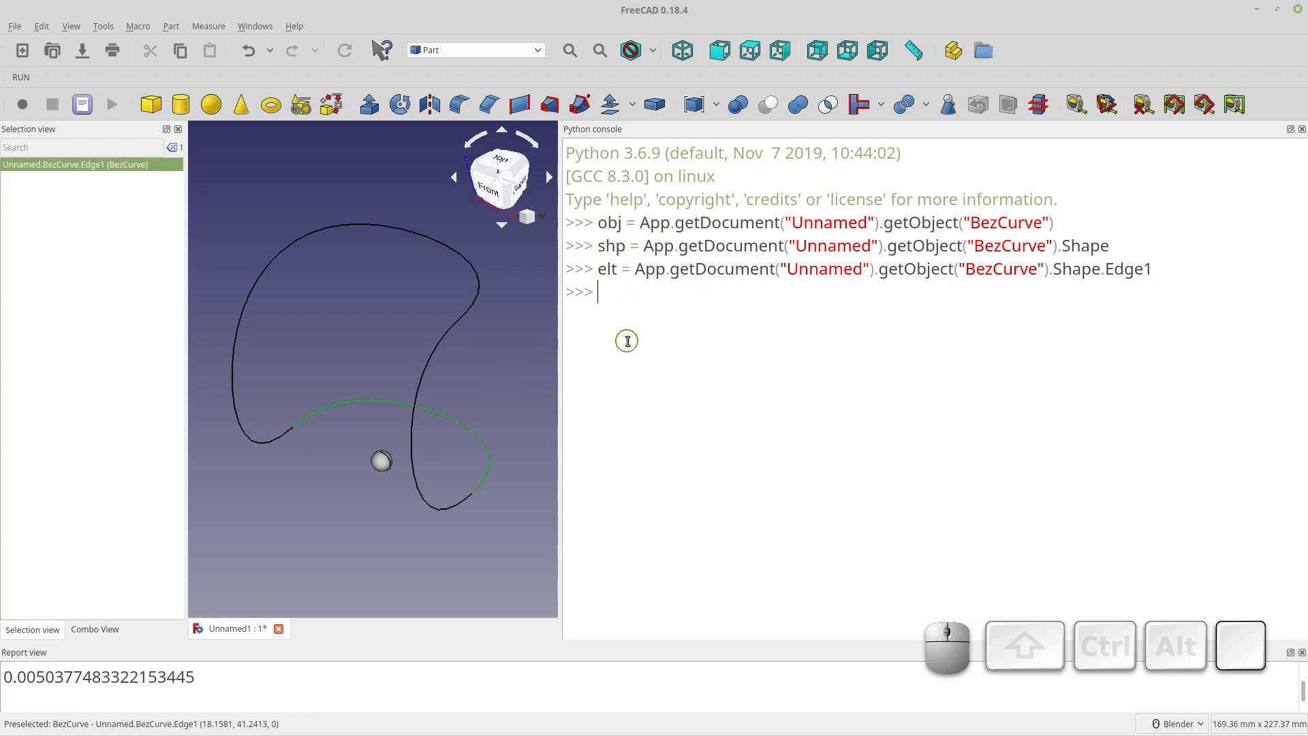
- Evaluate shp.Length in the console, printing about 150.52
text(shp)
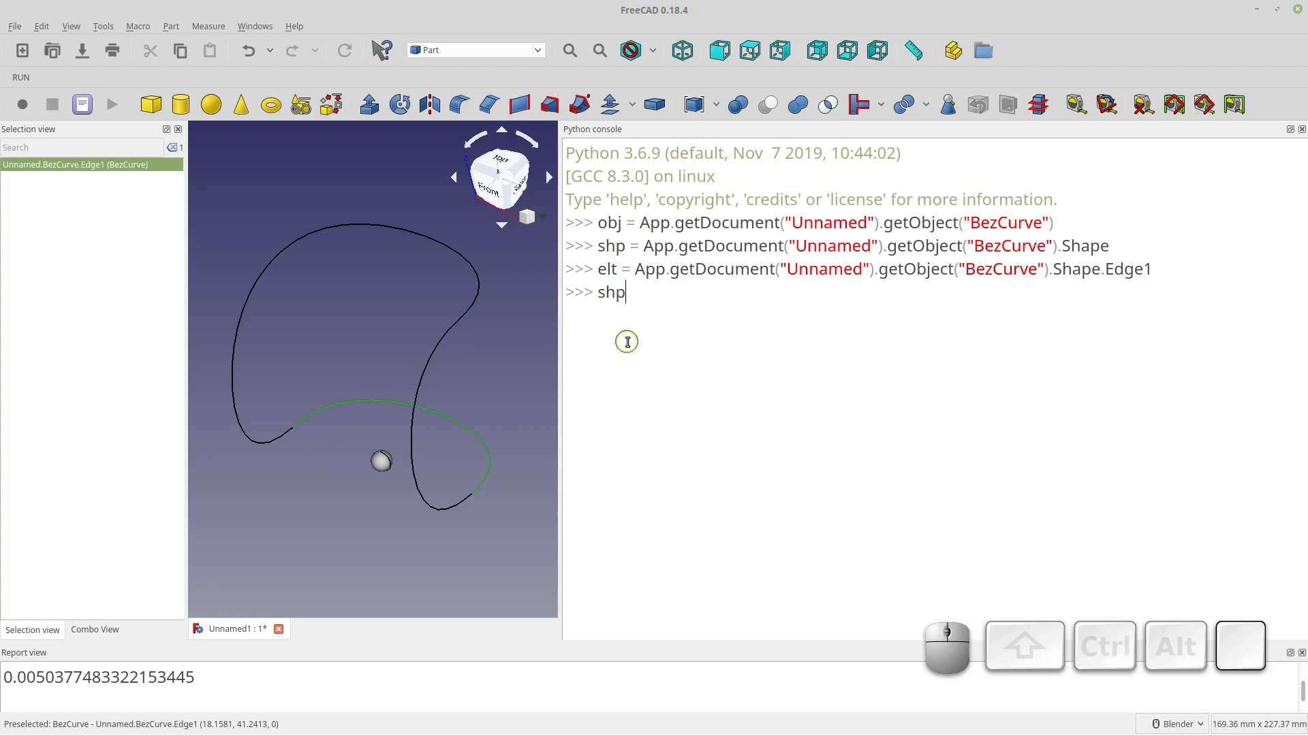
text(.Length)
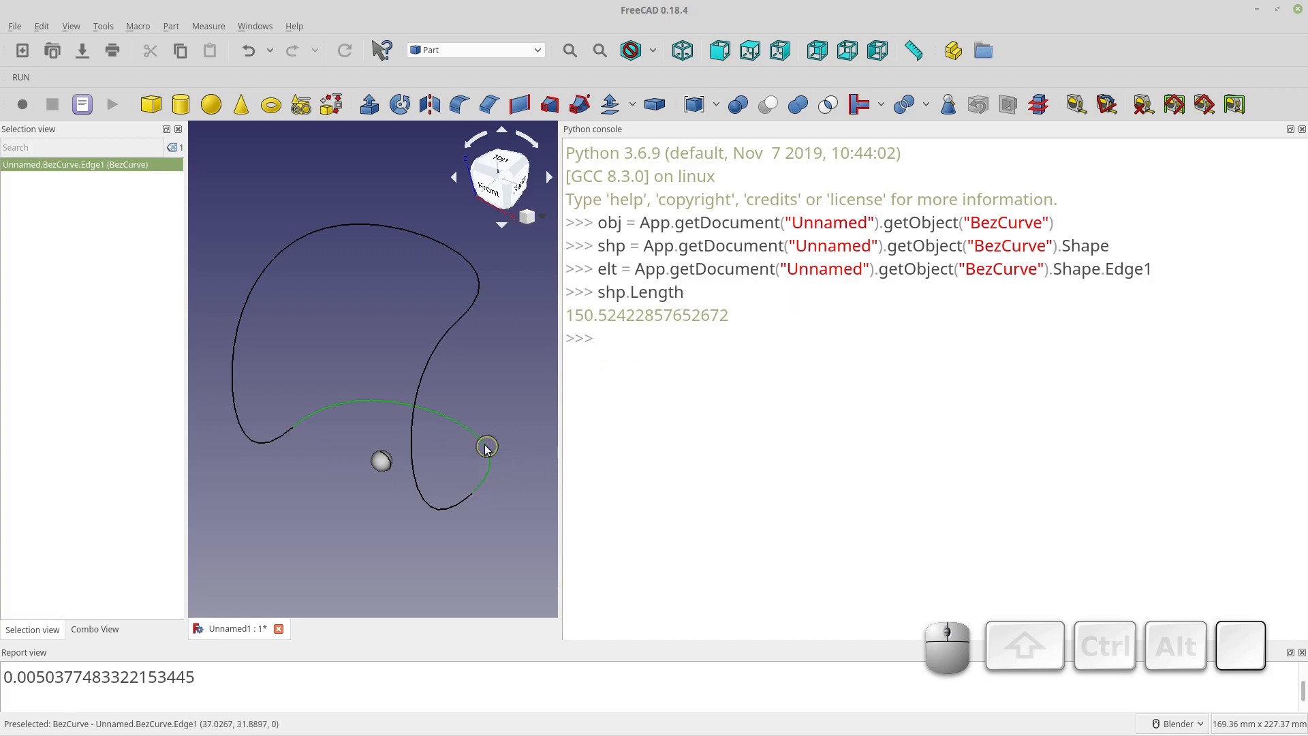
mouse_move(676, 343)
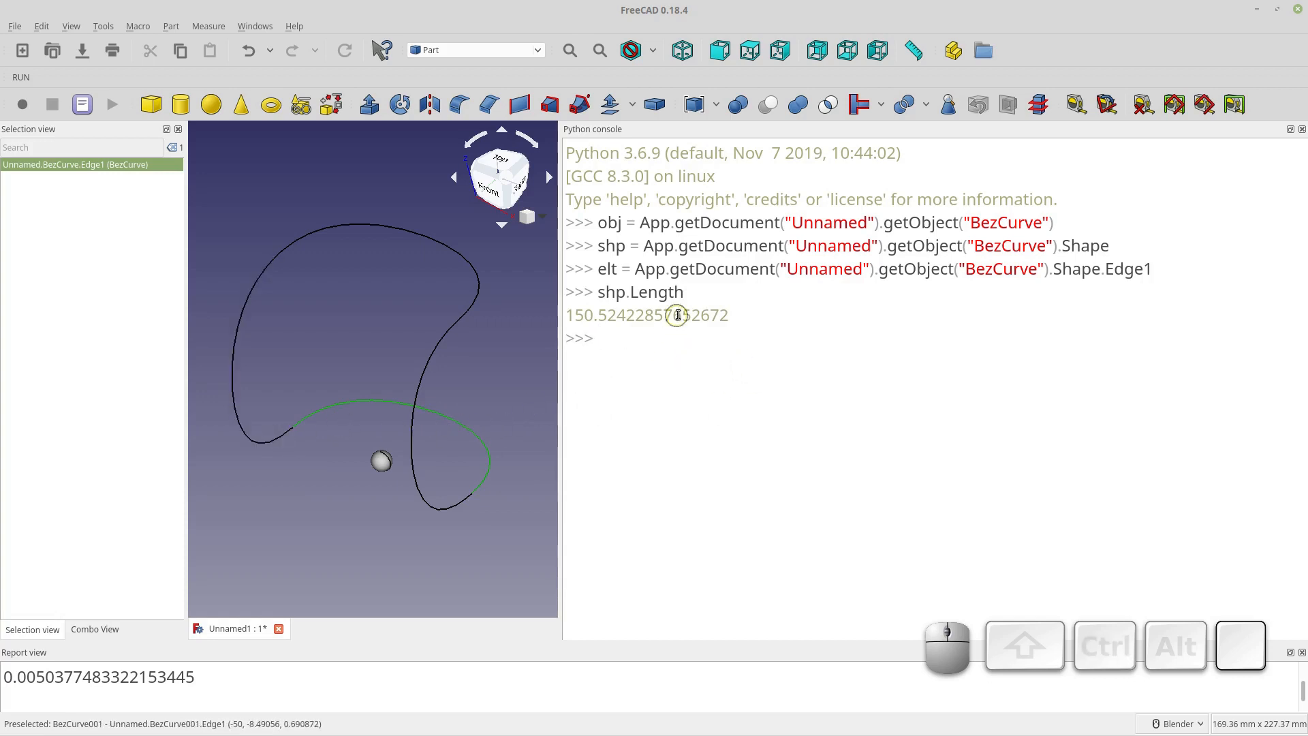
mouse_move(737, 354)
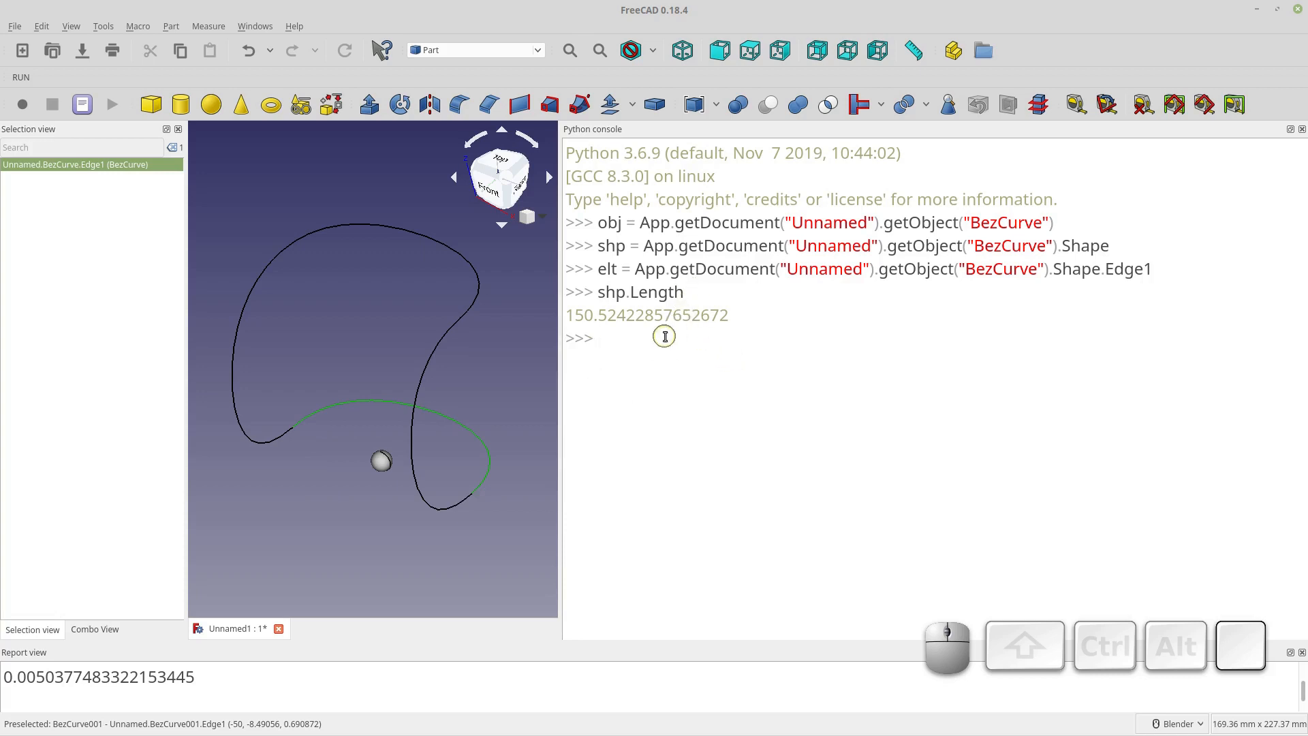
mouse_move(650, 341)
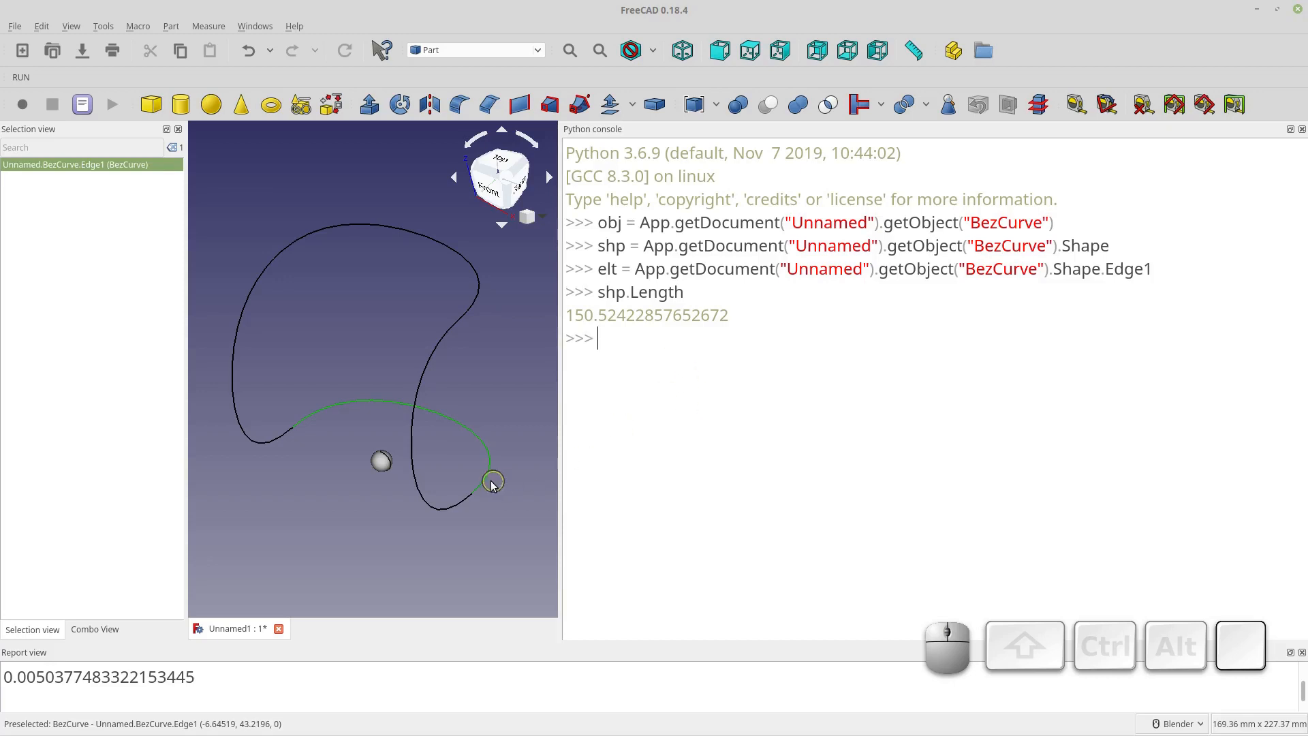
mouse_move(483, 492)
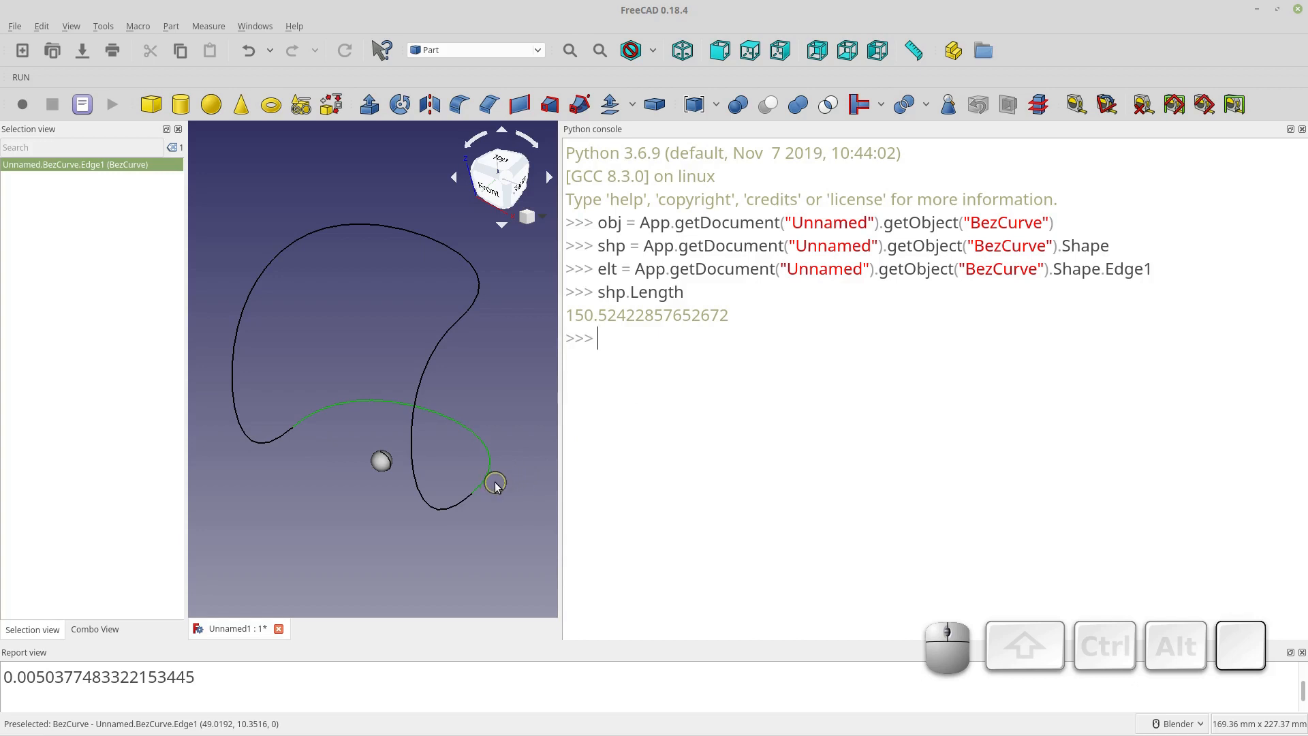
mouse_move(685, 373)
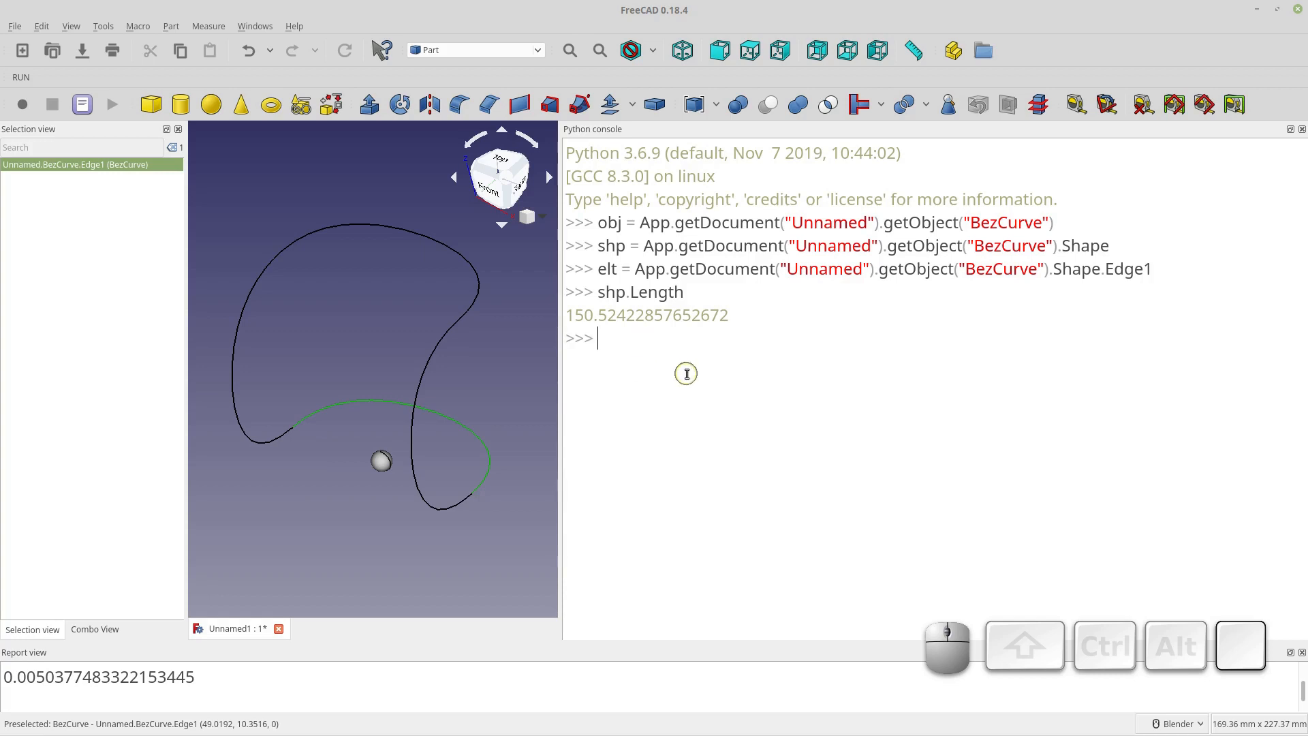
- Evaluate elt.getParameterByLength(99), returning 0.6607681964573153
text(shp)
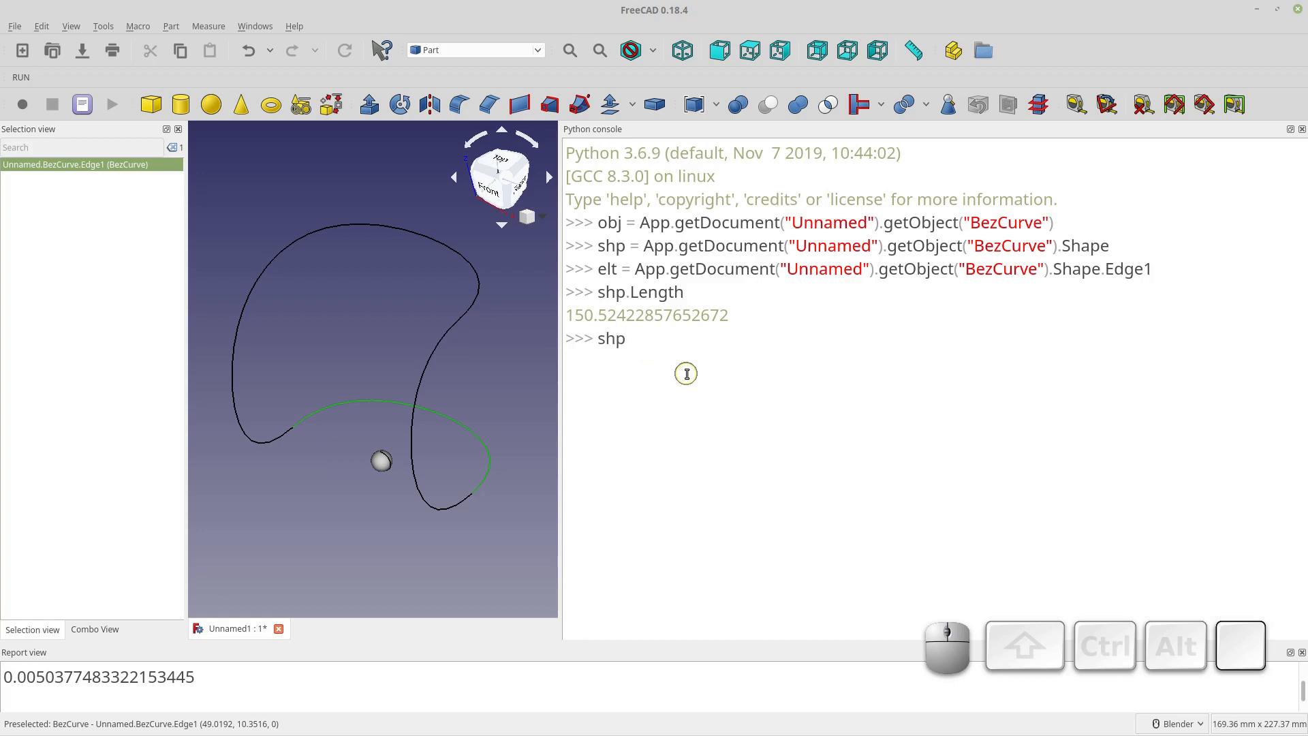
text(elt.getParameterByLength( 99)
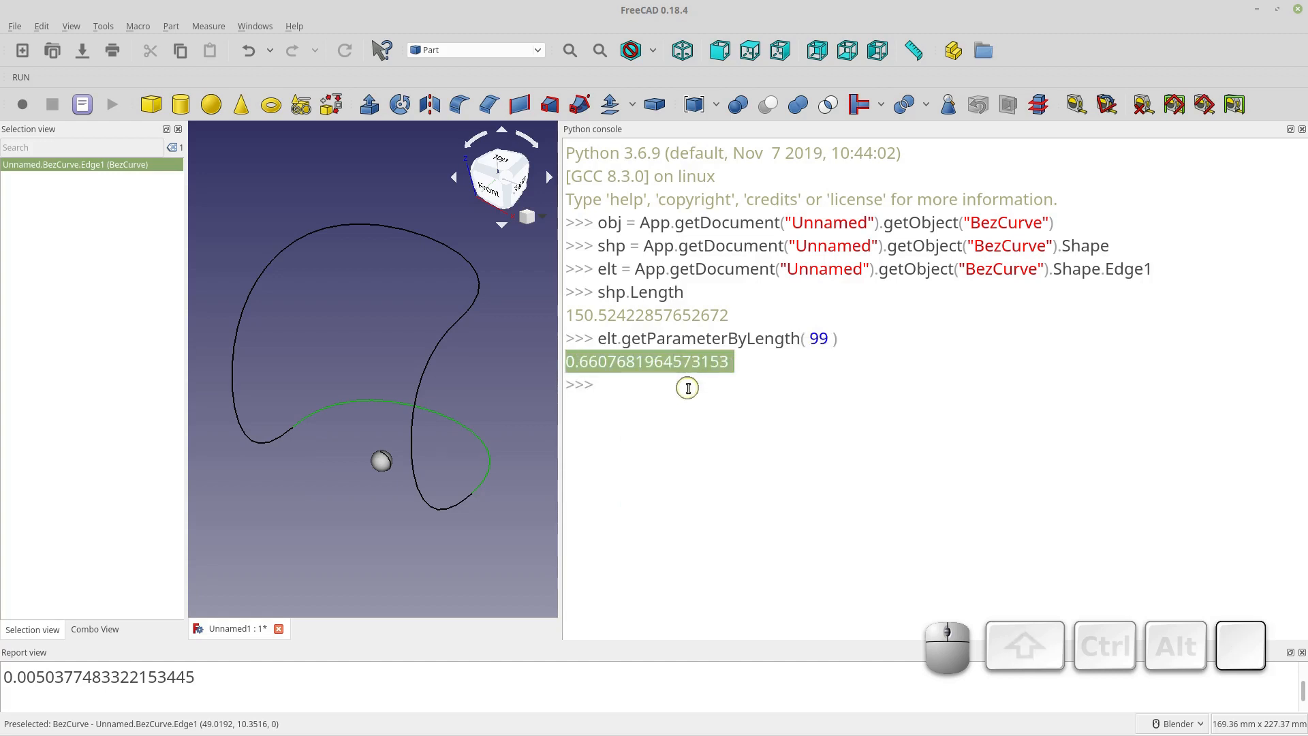
click(650, 370)
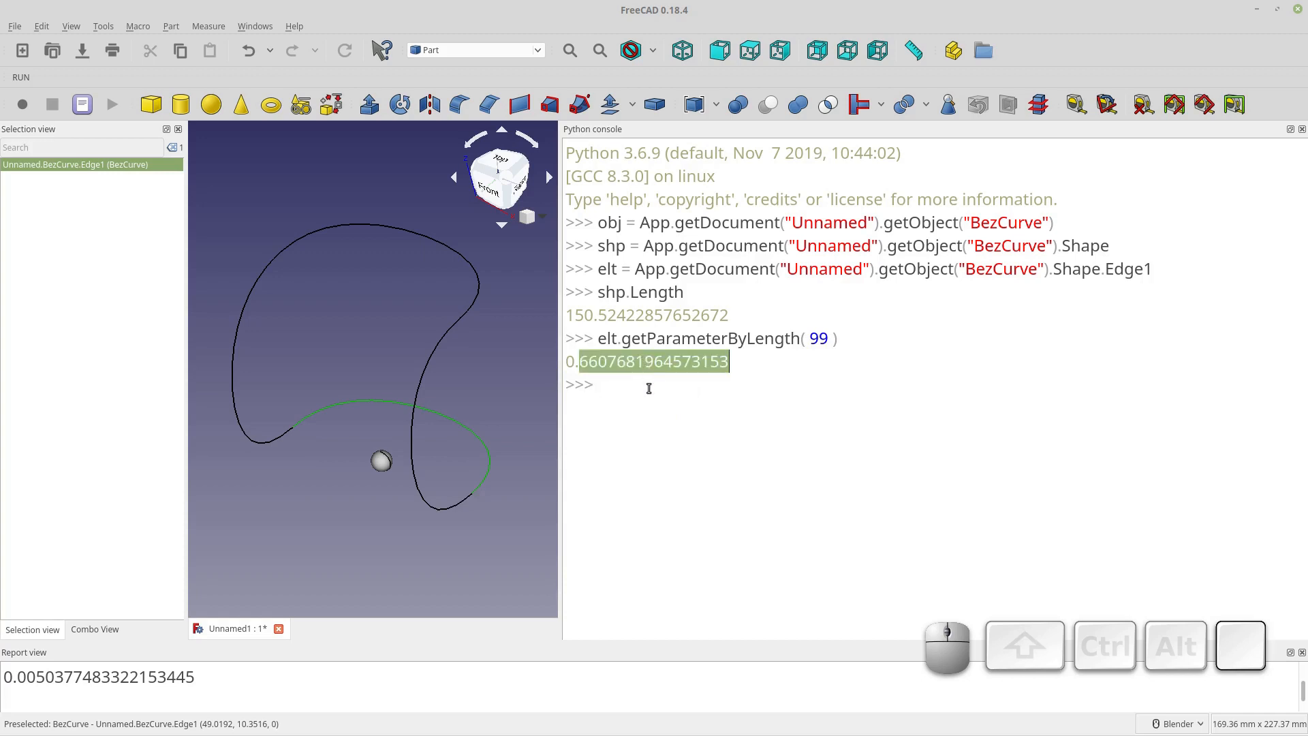
mouse_move(495, 457)
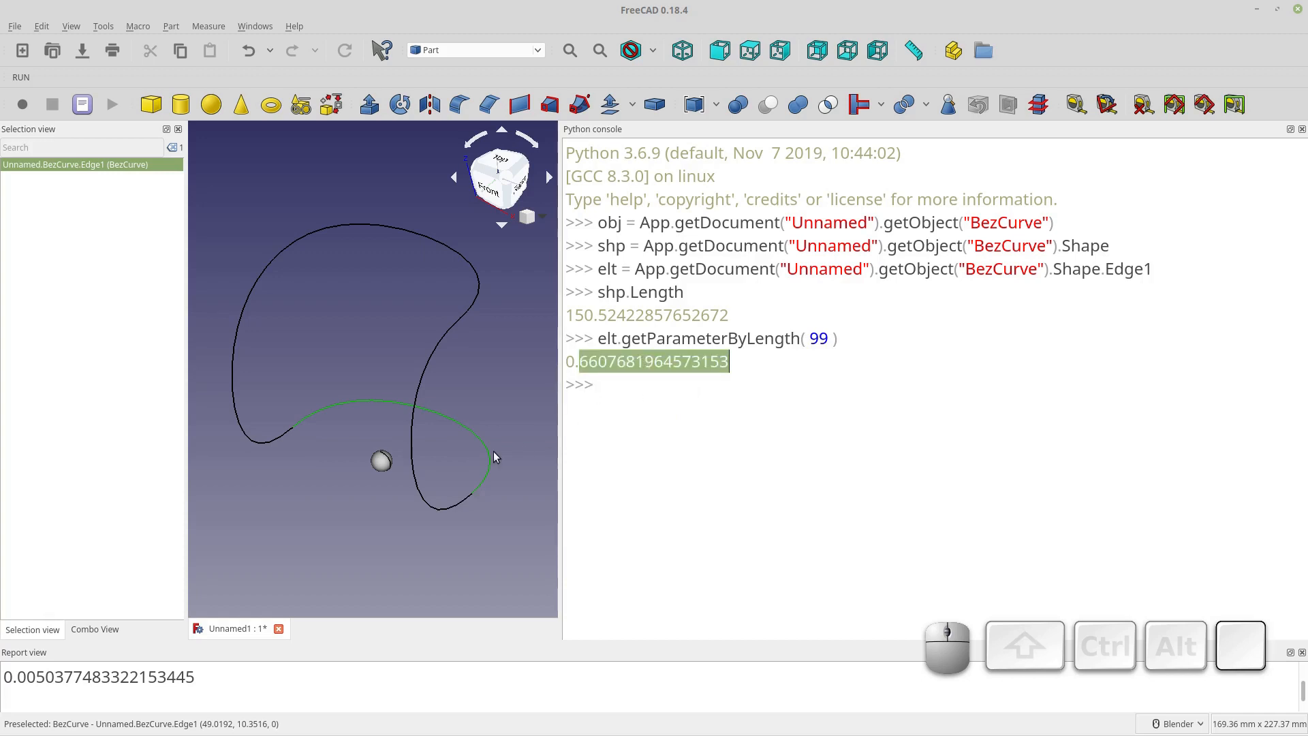
mouse_move(480, 442)
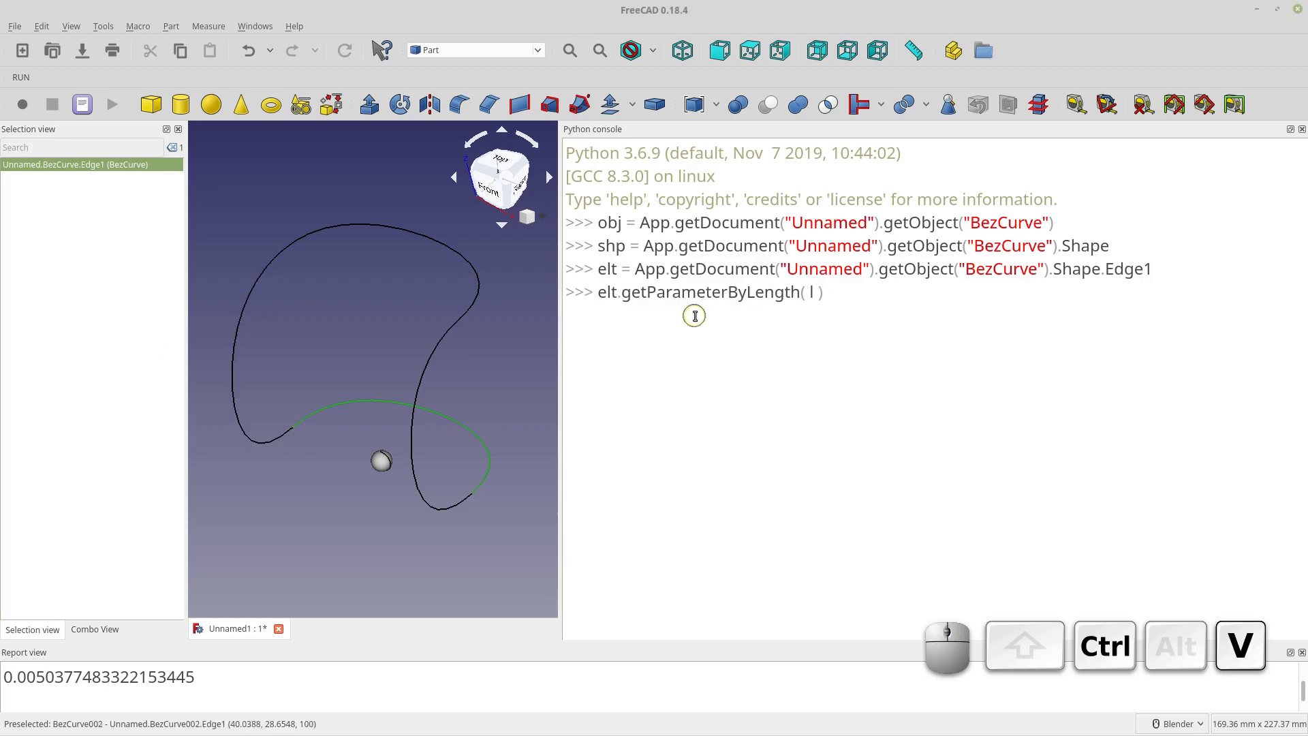
- Store uv = elt.getParameterByLength(99) and print elt.valueAt(uv), about (23.28, 39.81, 0)
text(uv =)
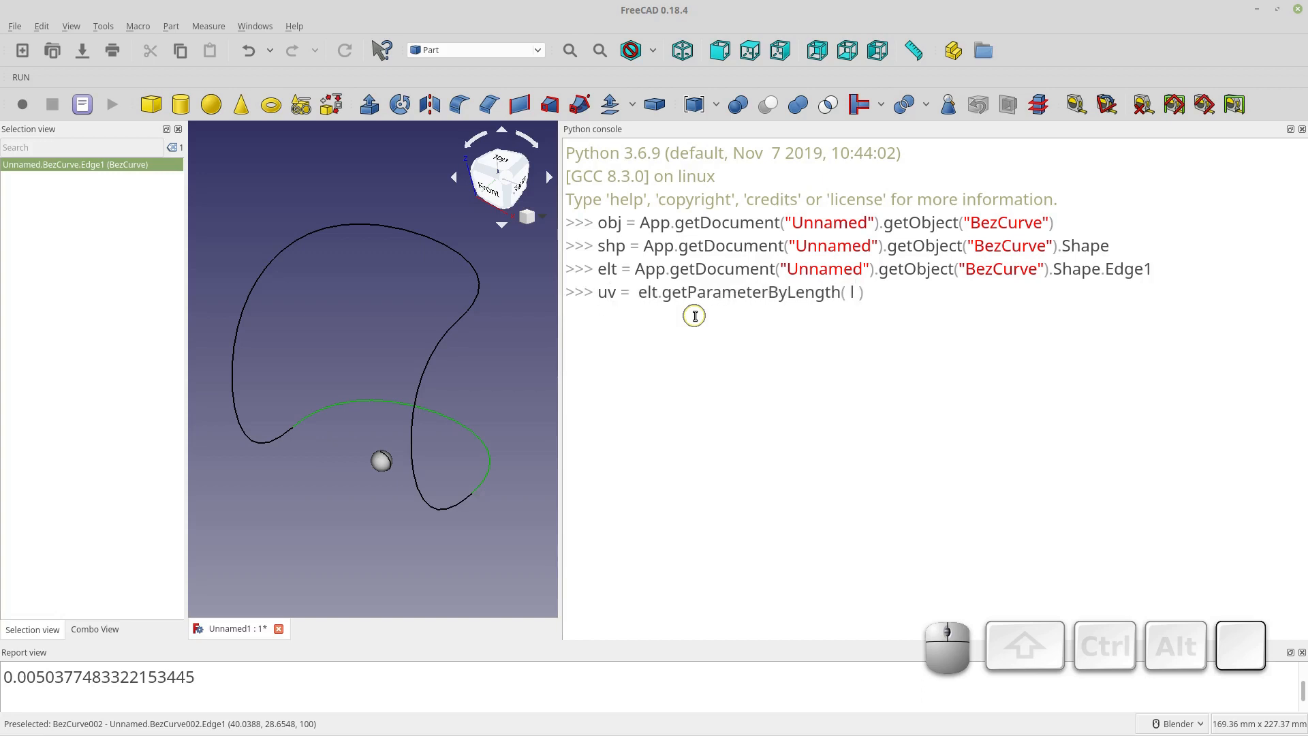
text(99)
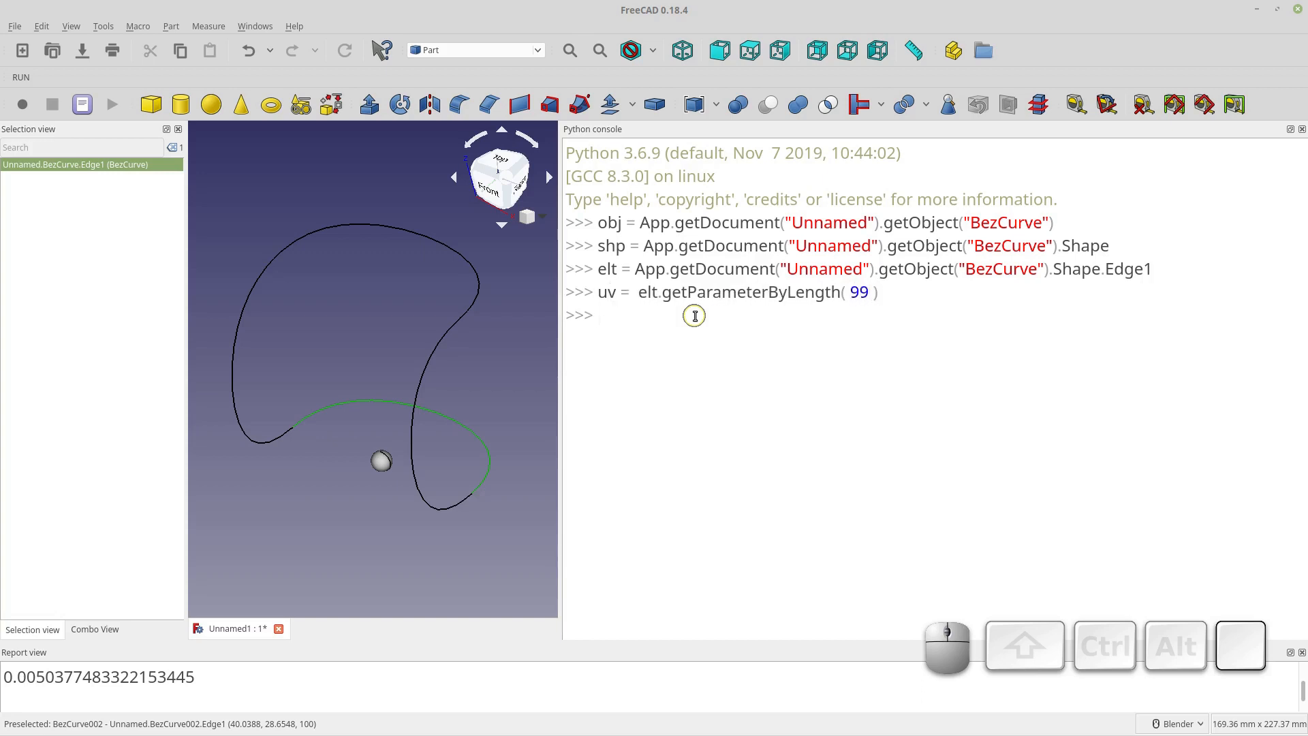
text(print ( uv)
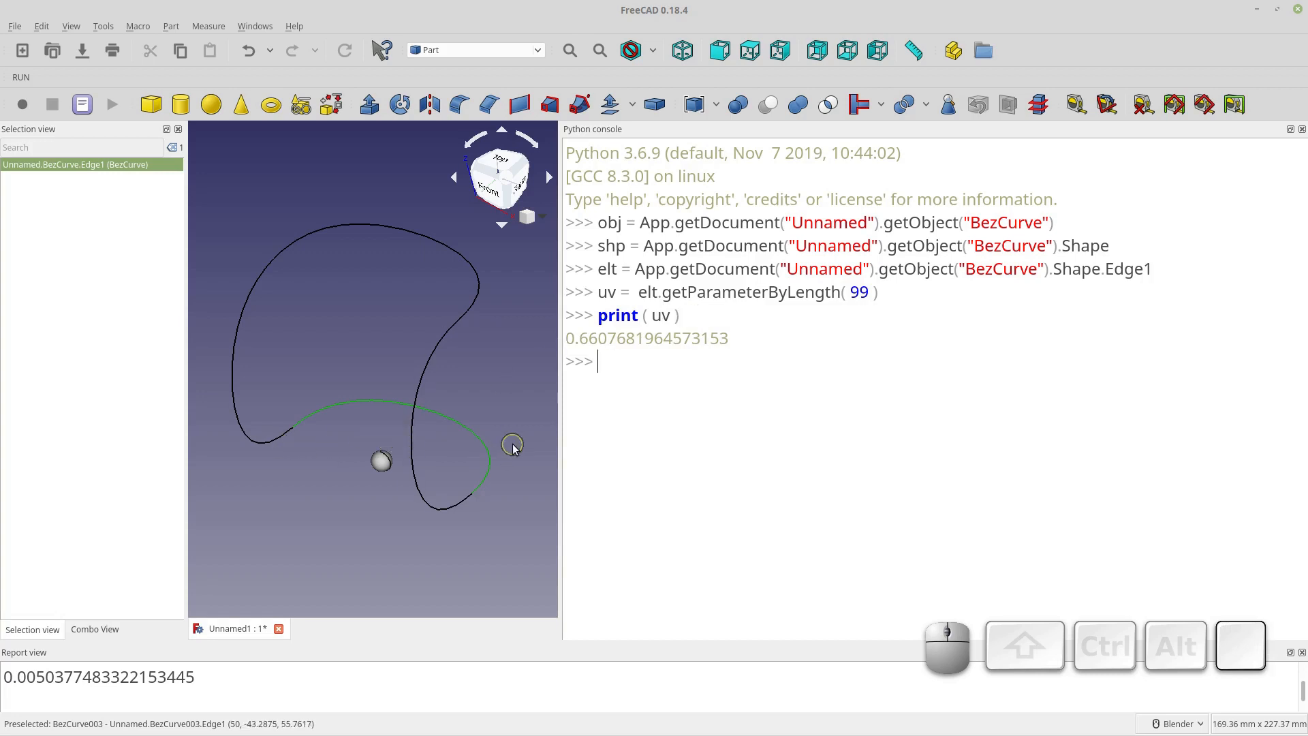
text(el)
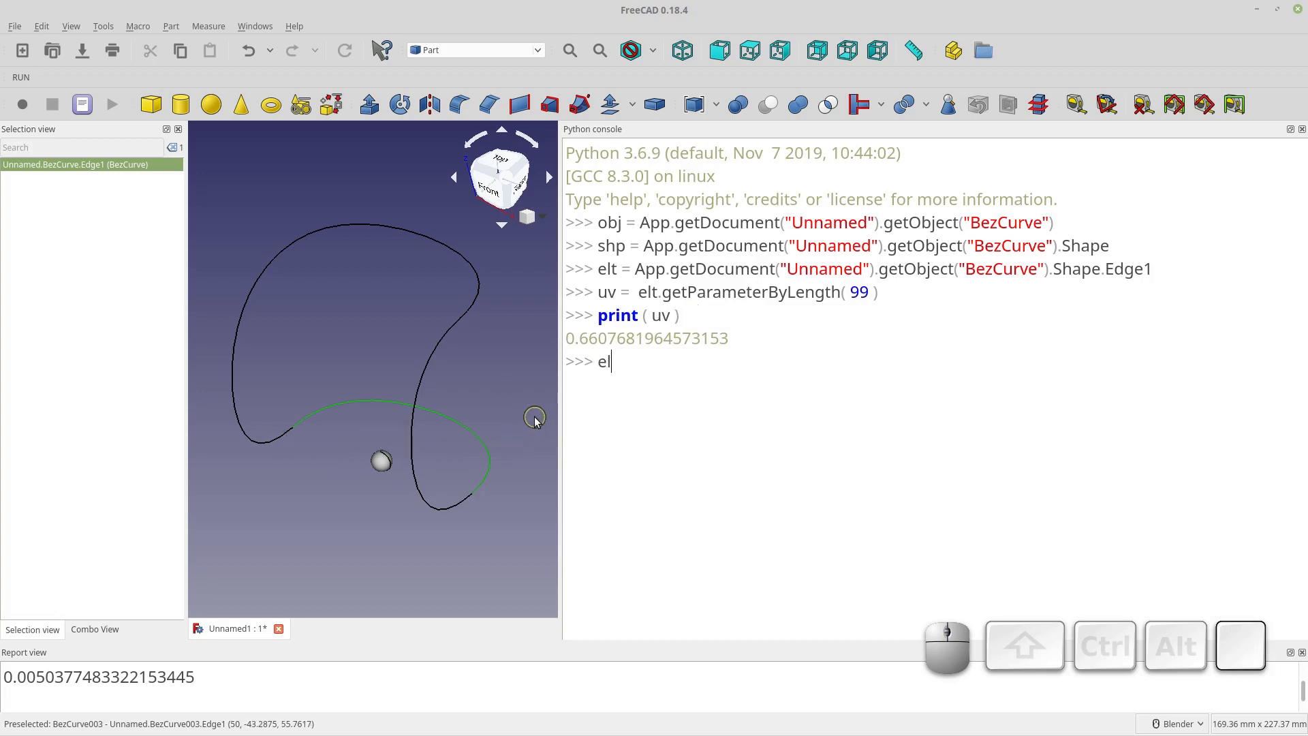
text(lt.valueAt( uv)
text(print ( pos ))
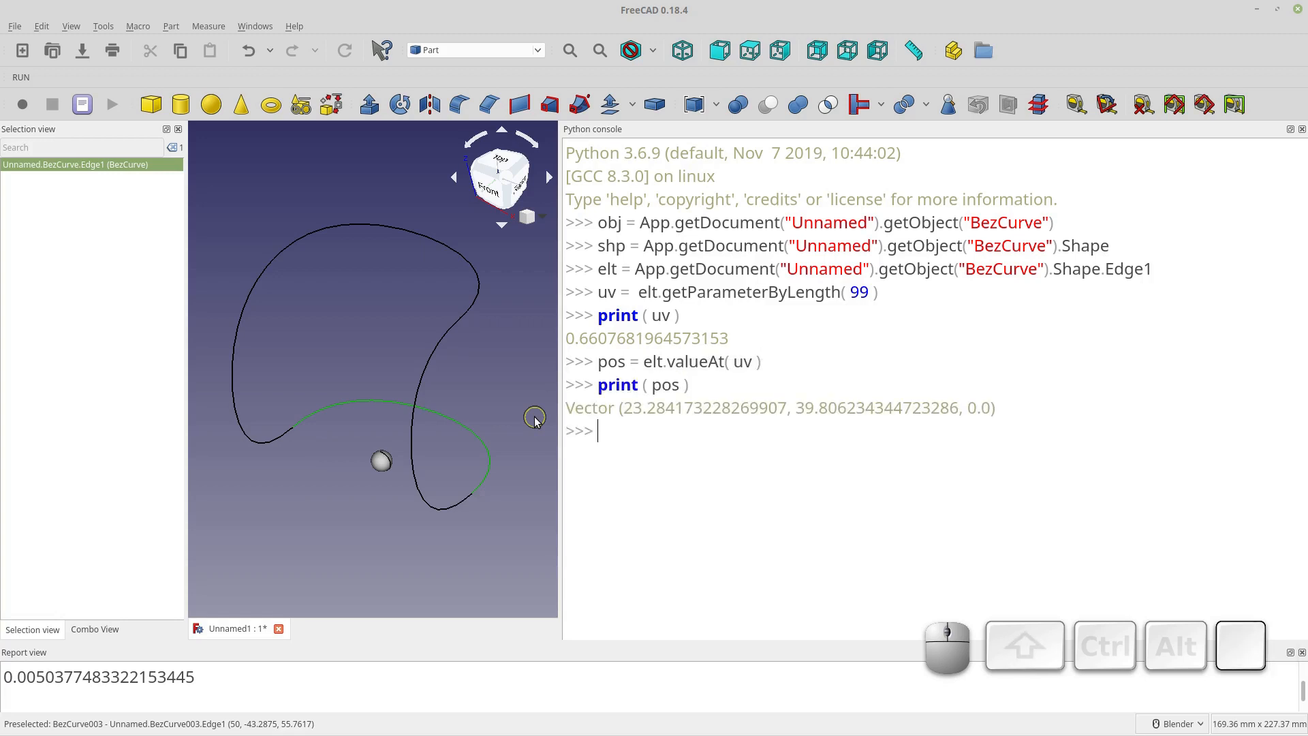
mouse_move(557, 440)
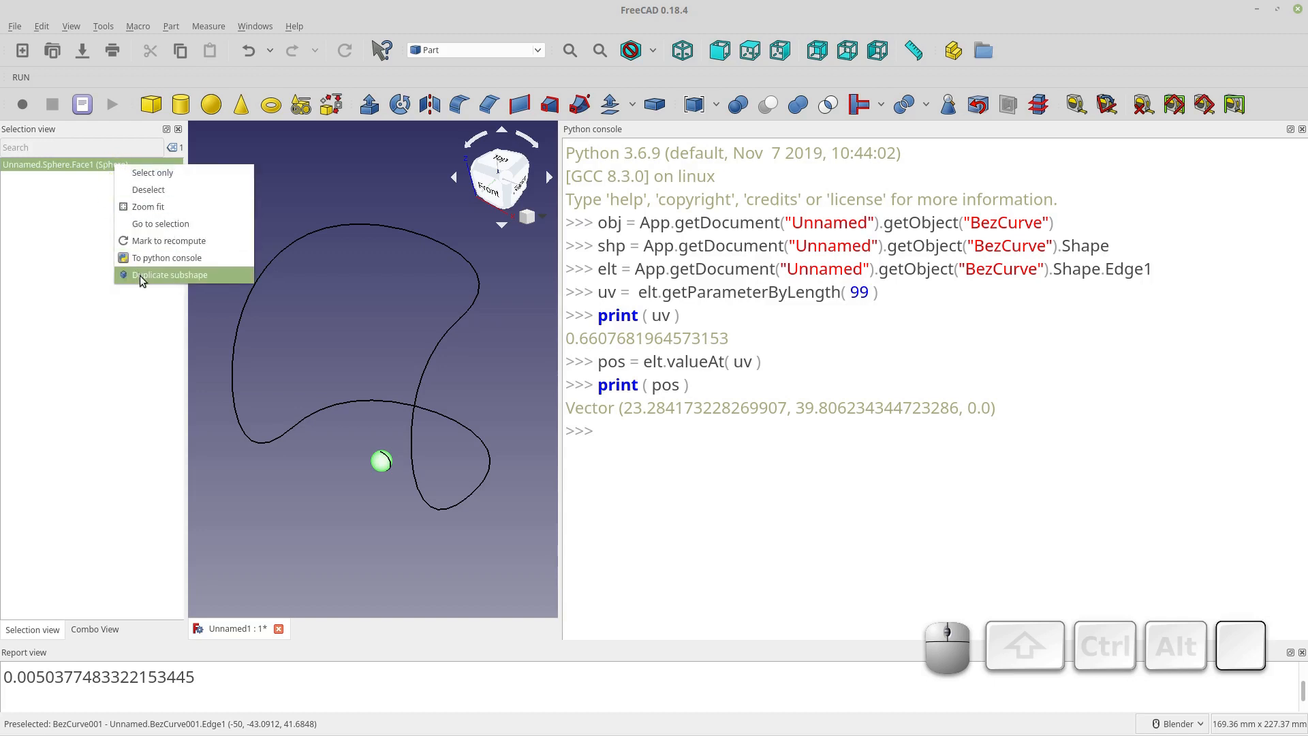
- Load the Sphere as obj and set obj.Placement.Base = pos to move it onto the curve
click(166, 258)
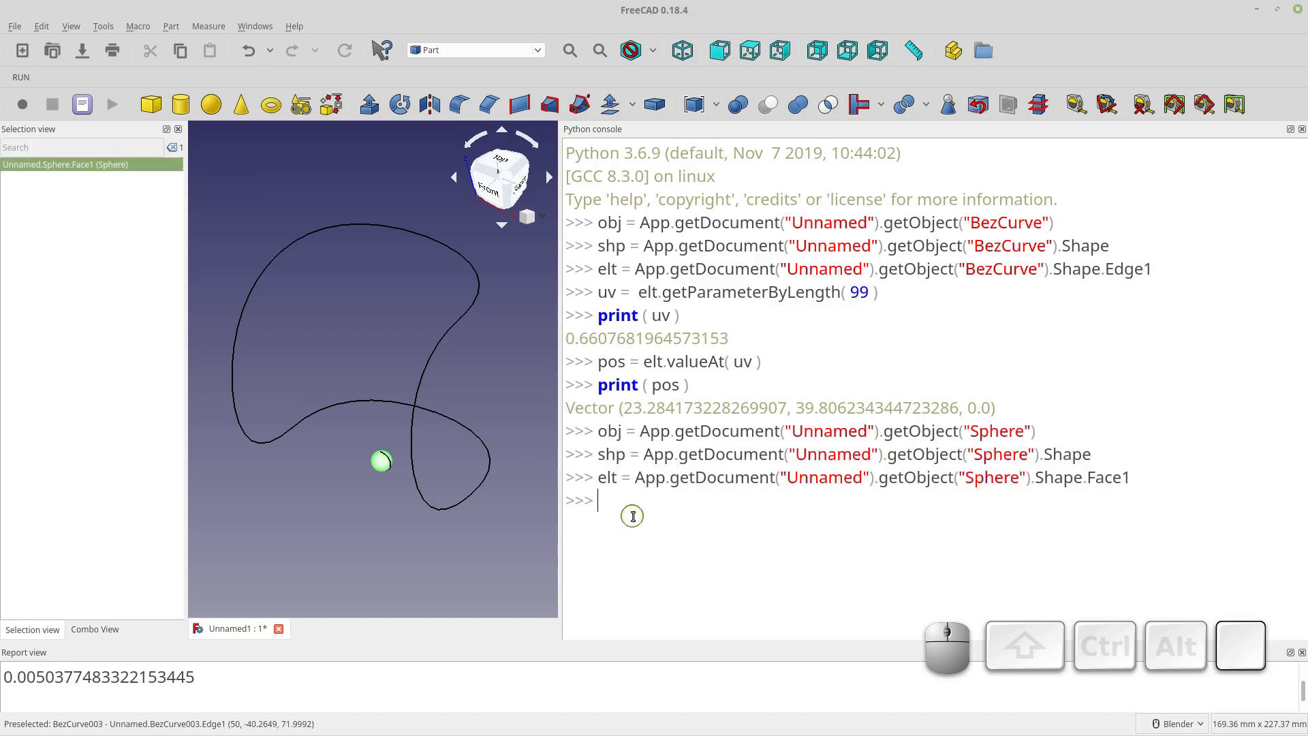
text(obj)
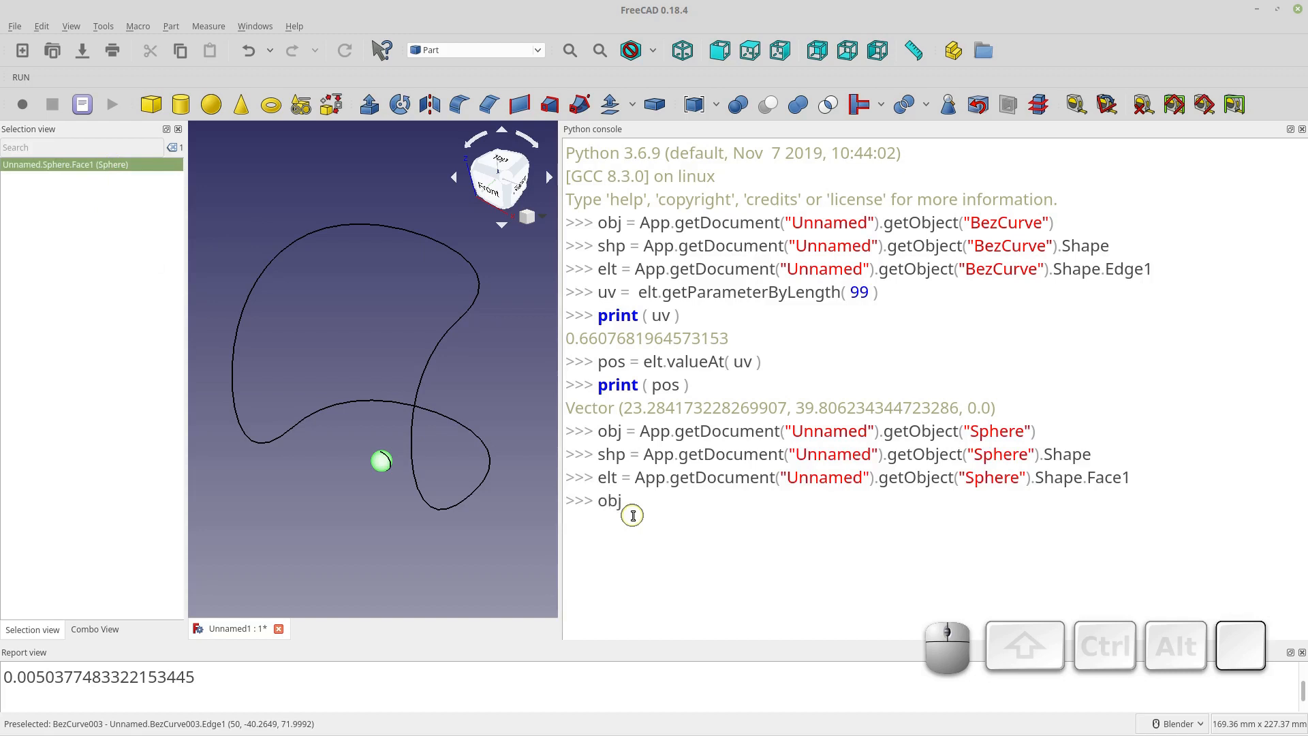
text(.Placement)
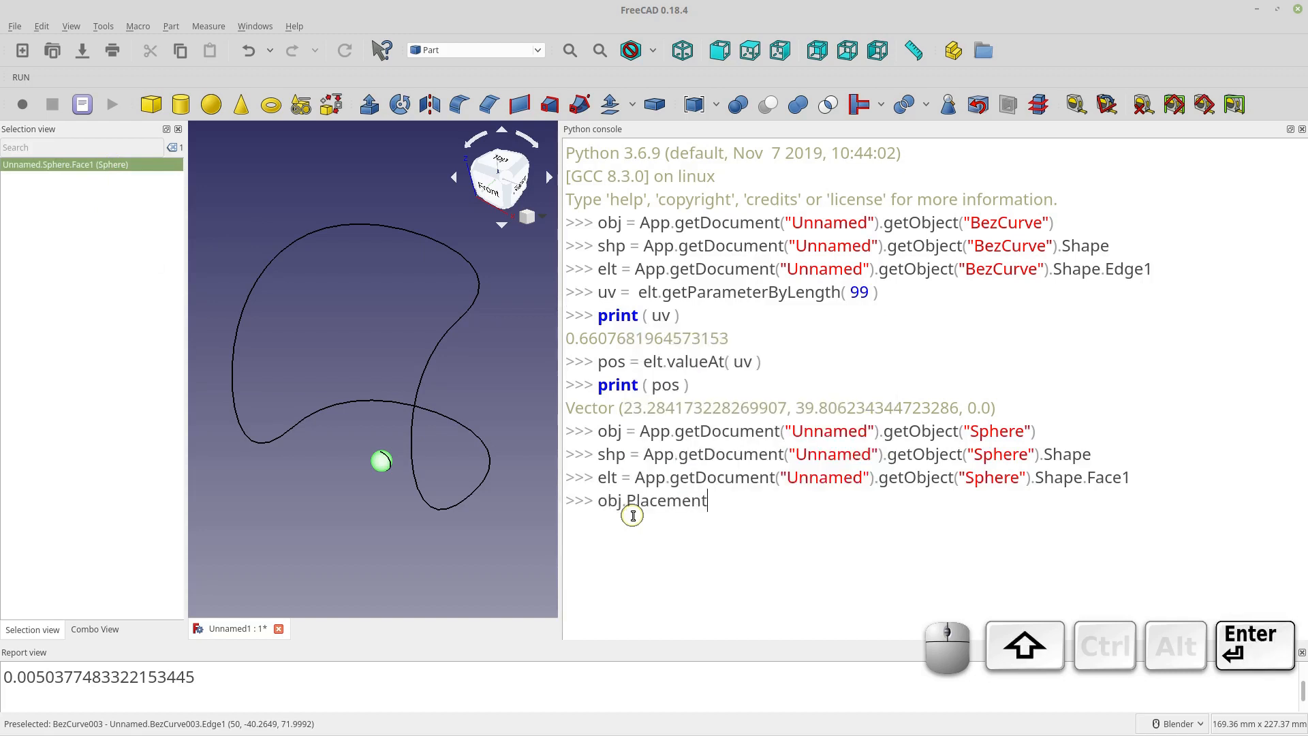
text(Base = pos)
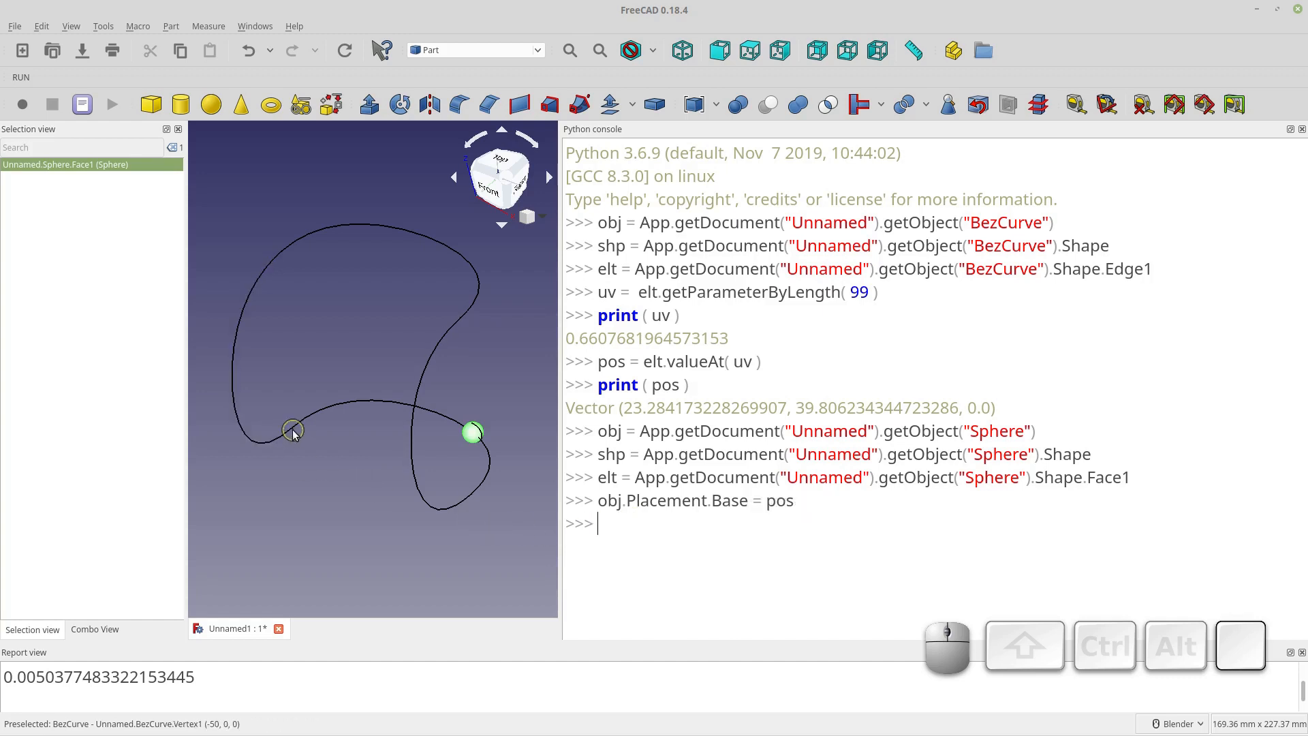
mouse_move(476, 428)
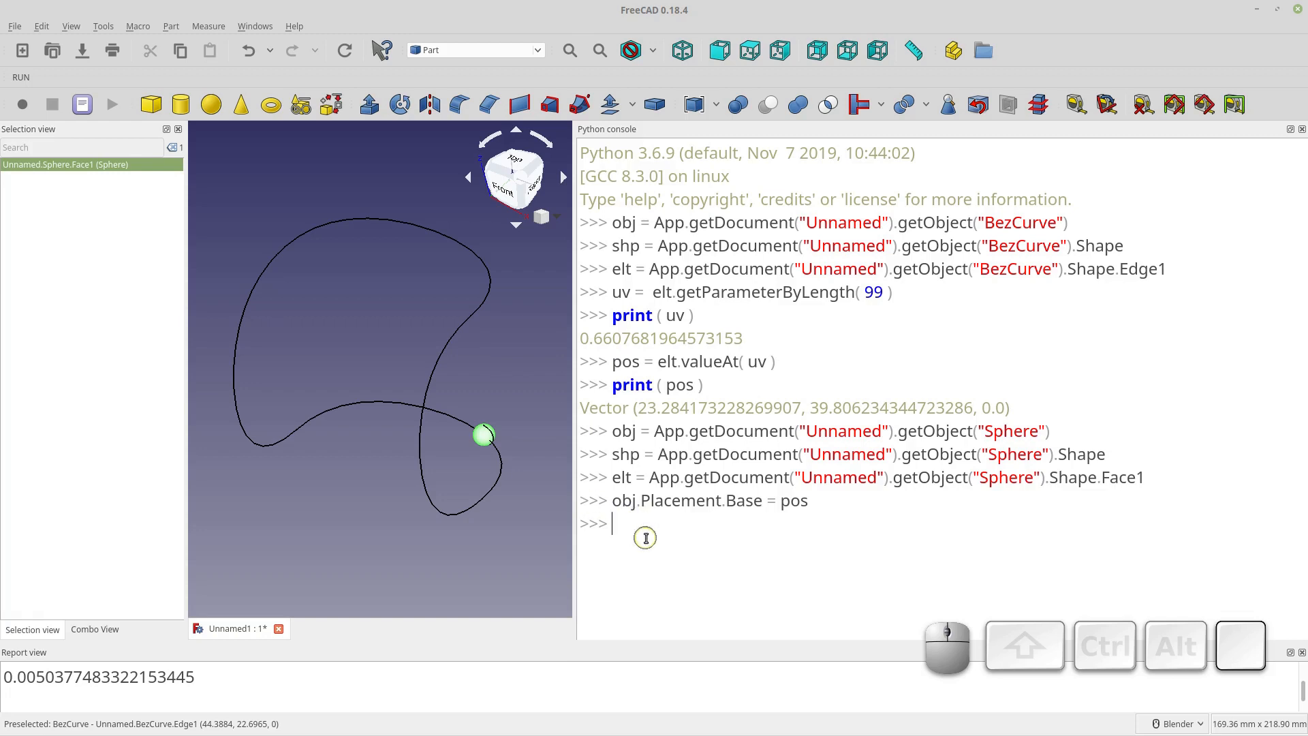
- Paste the Sphere obj, shp, elt lines into VideoAnimation.FCMacro using App.ActiveDocument
key(ctrl)
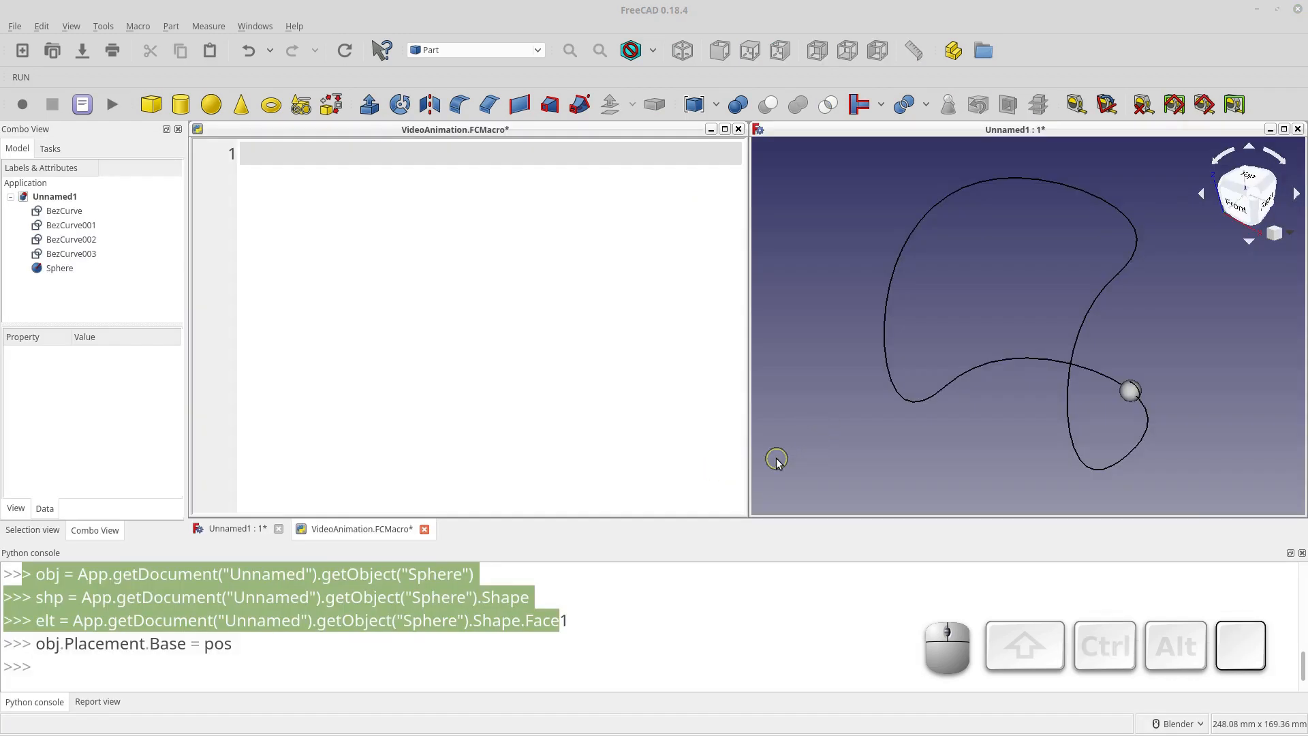
mouse_move(548, 310)
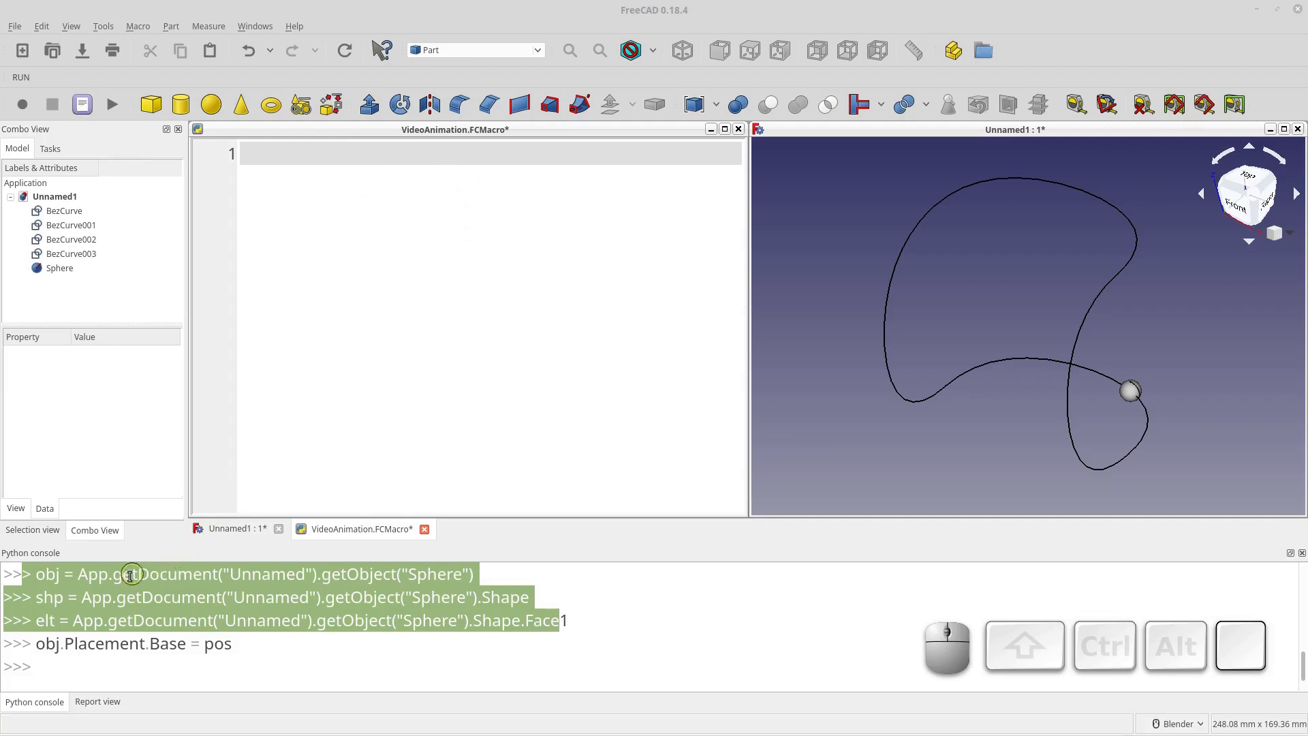
right_click(129, 574)
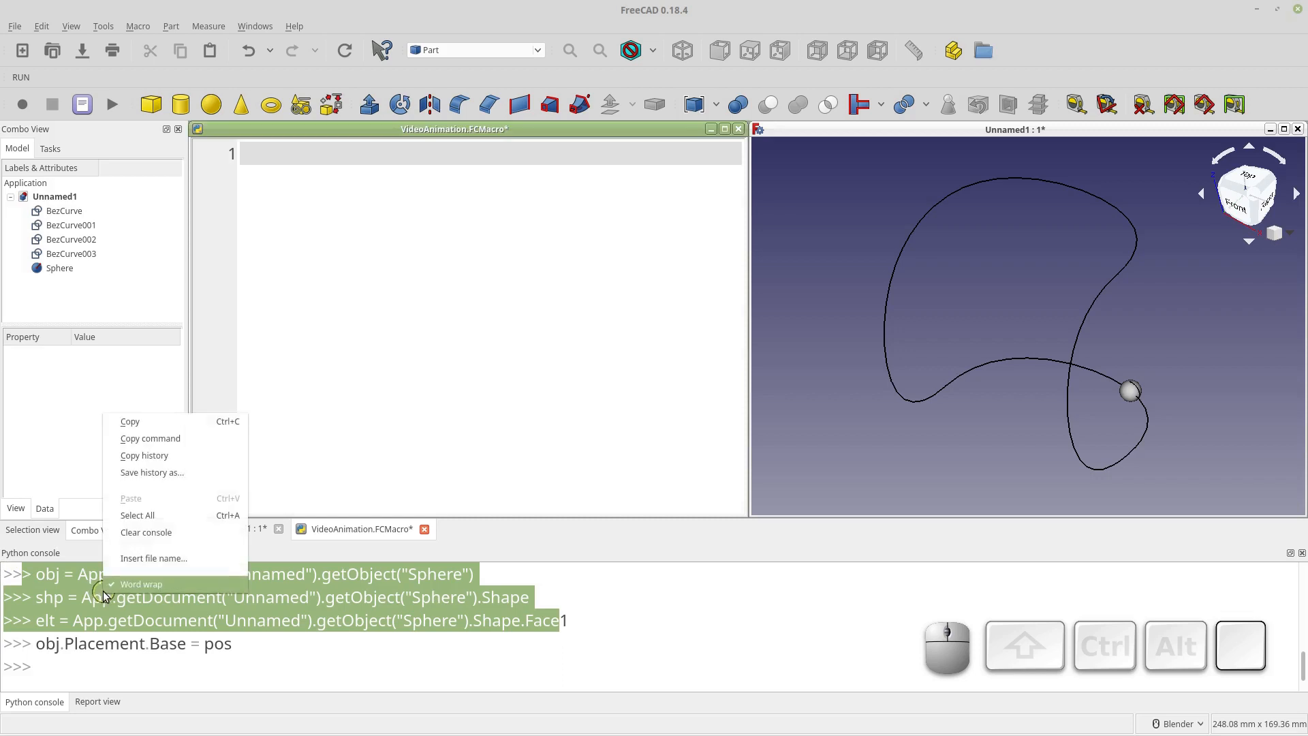
mouse_move(166, 444)
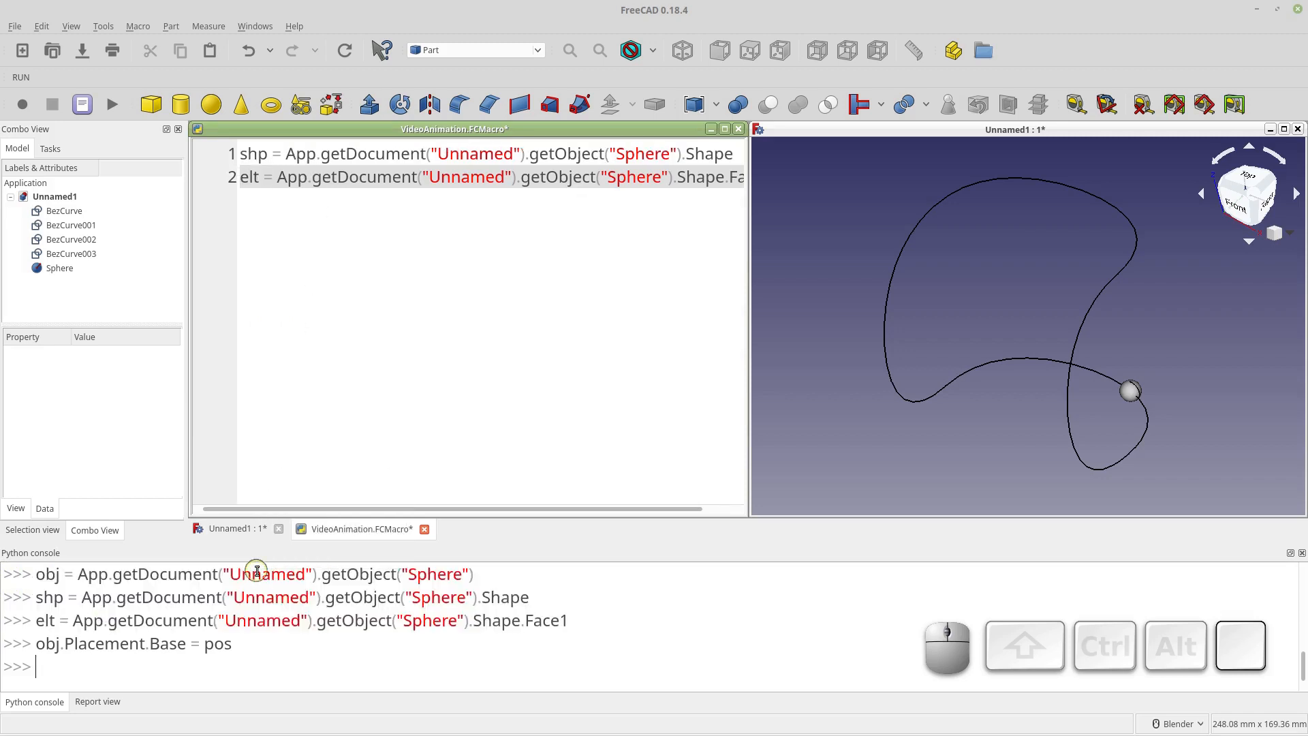
right_click(257, 573)
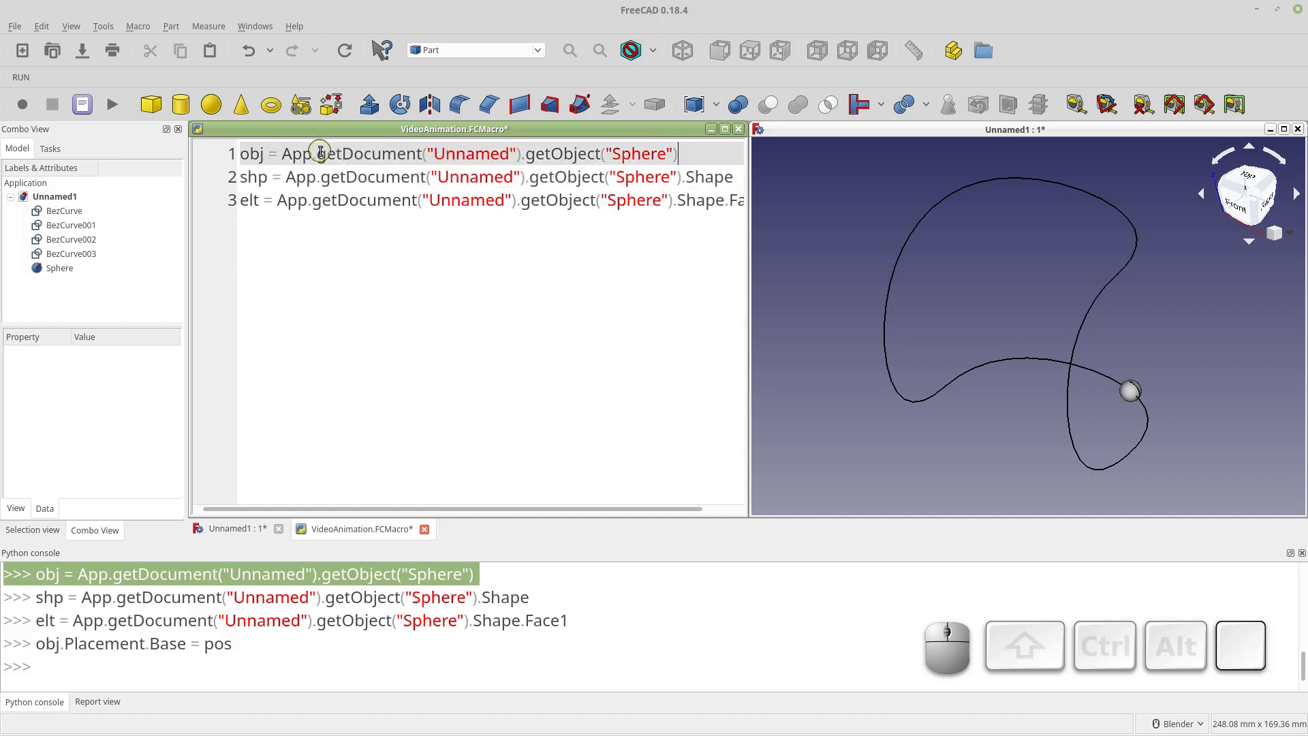
drag(318, 154, 522, 166)
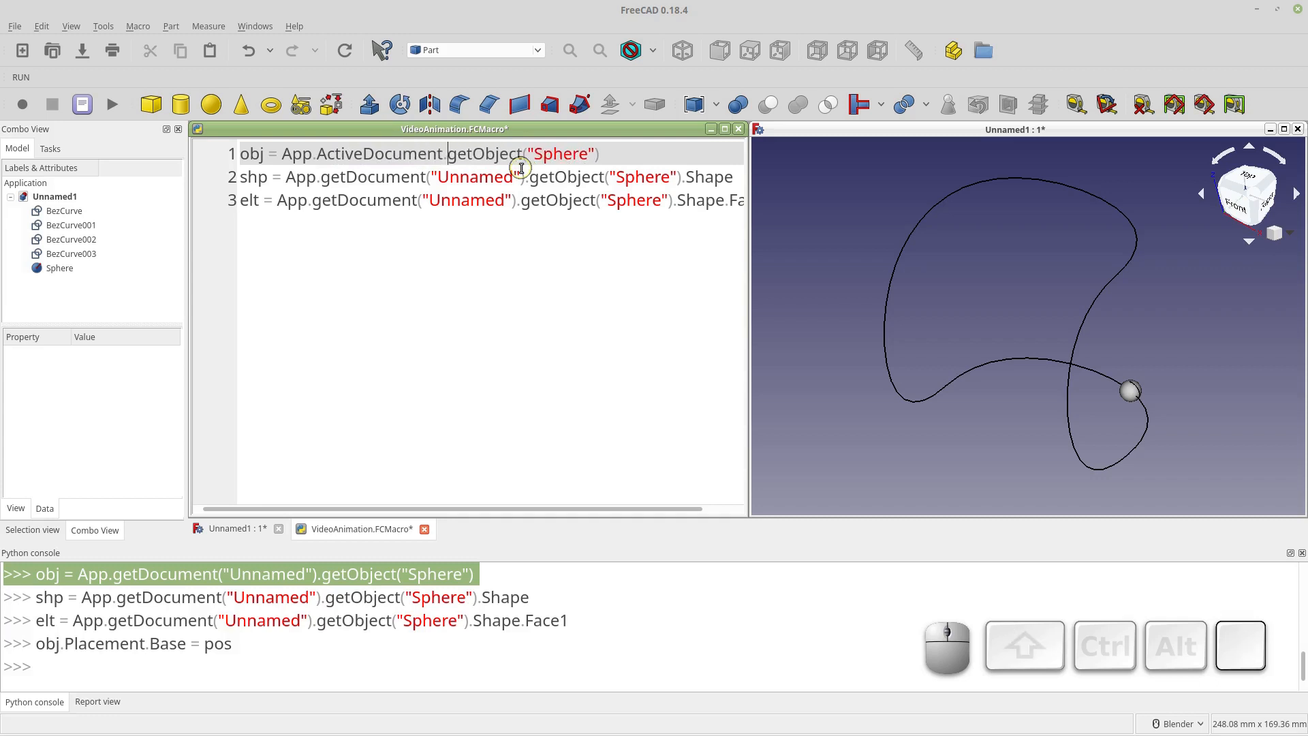
double_click(378, 154)
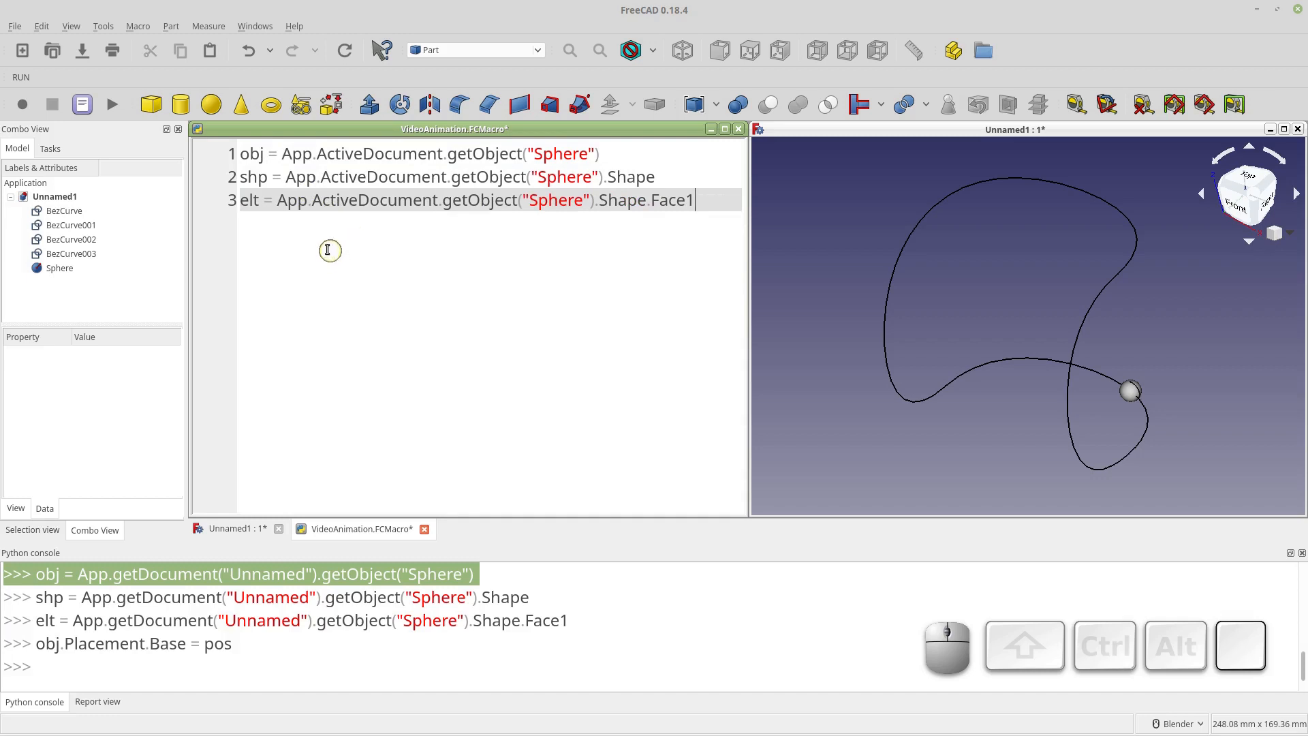
mouse_move(288, 266)
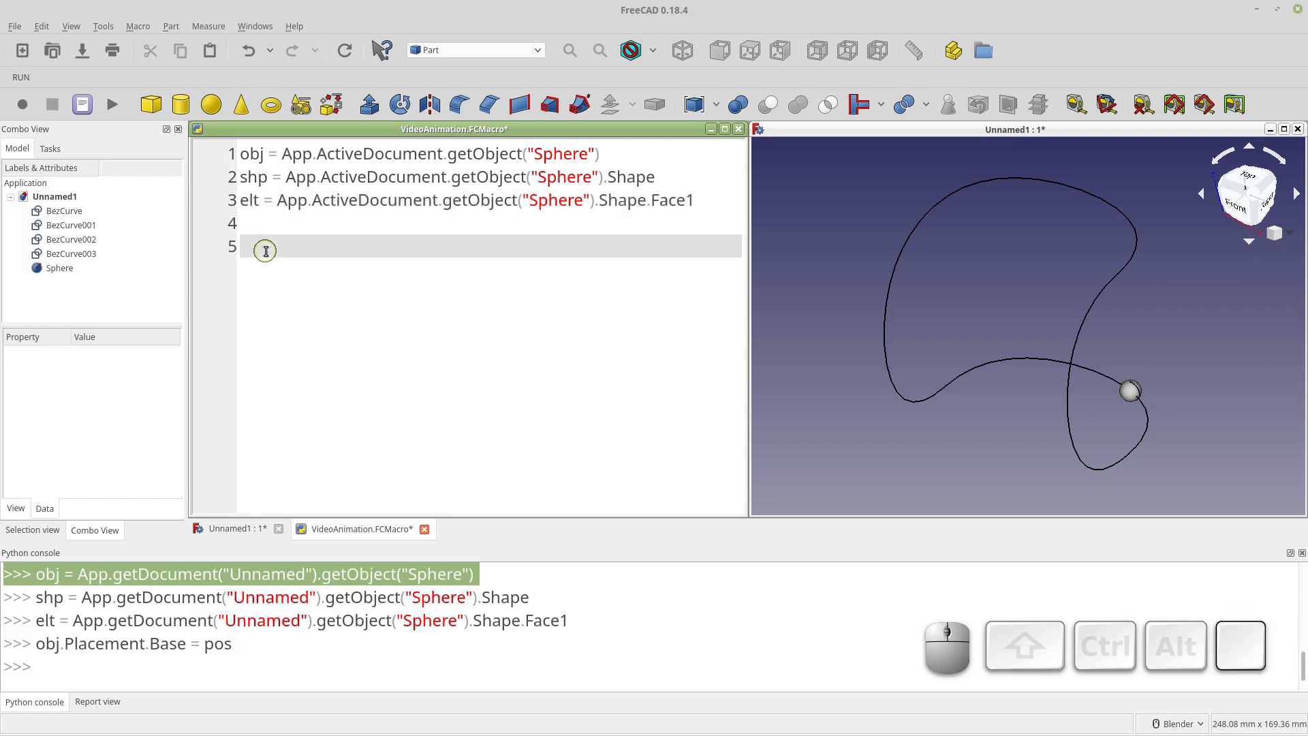
- Define paths list of BezCurve to BezCurve003 and def followPath(shape_name, path_name)
text(e;)
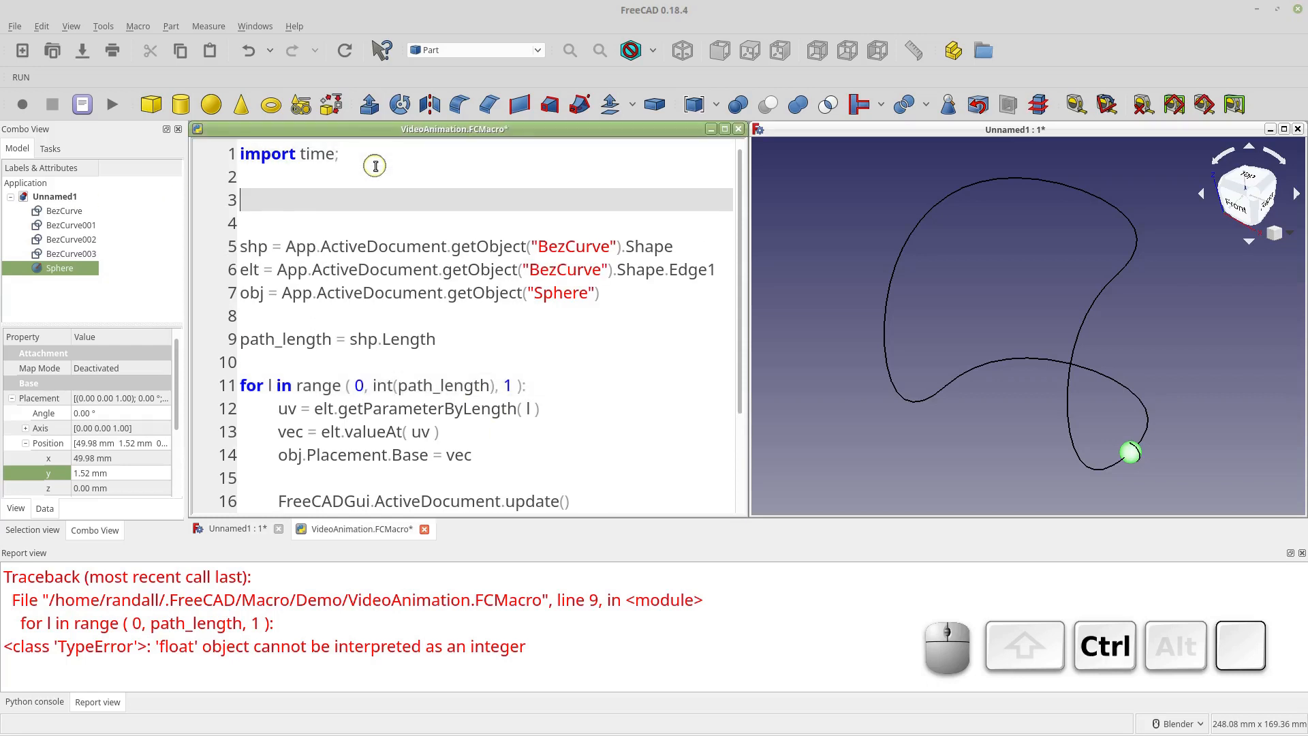
text(paths =["BezCurve","BezCurve001","BezCurve002","BezCurve003)
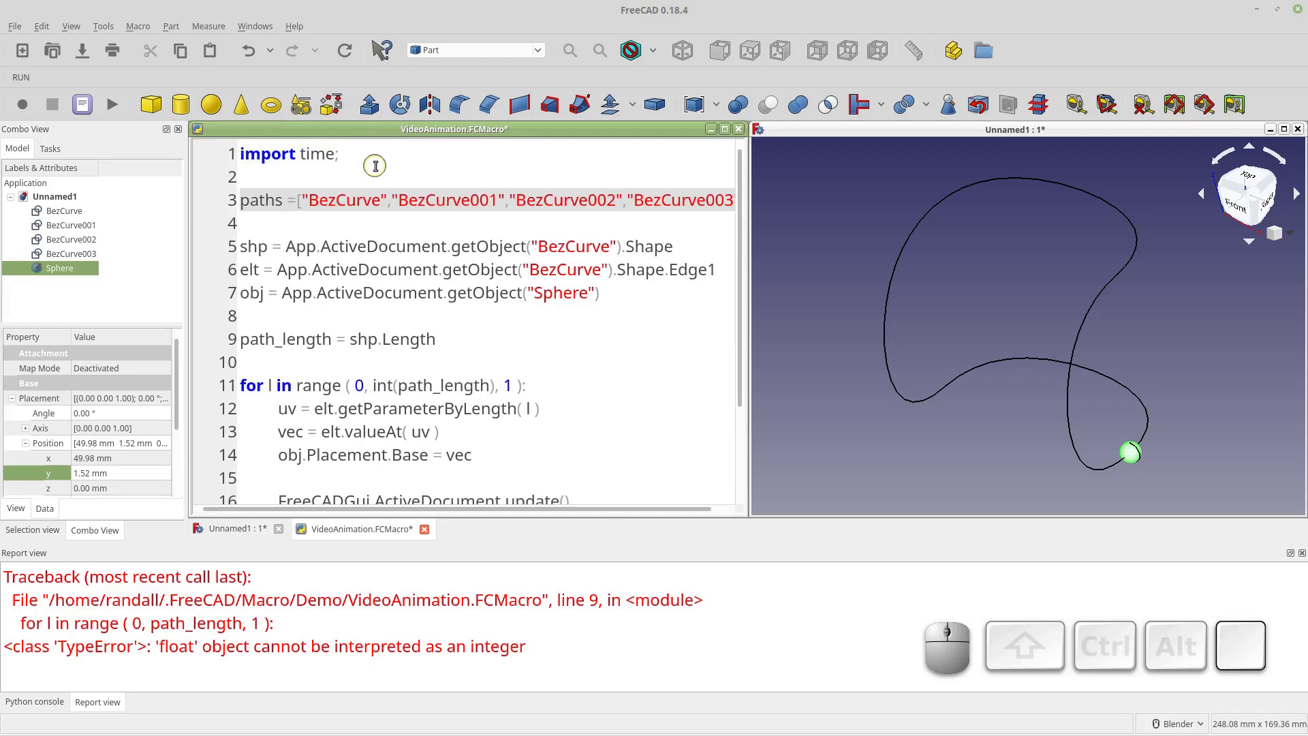
scroll(down, 3)
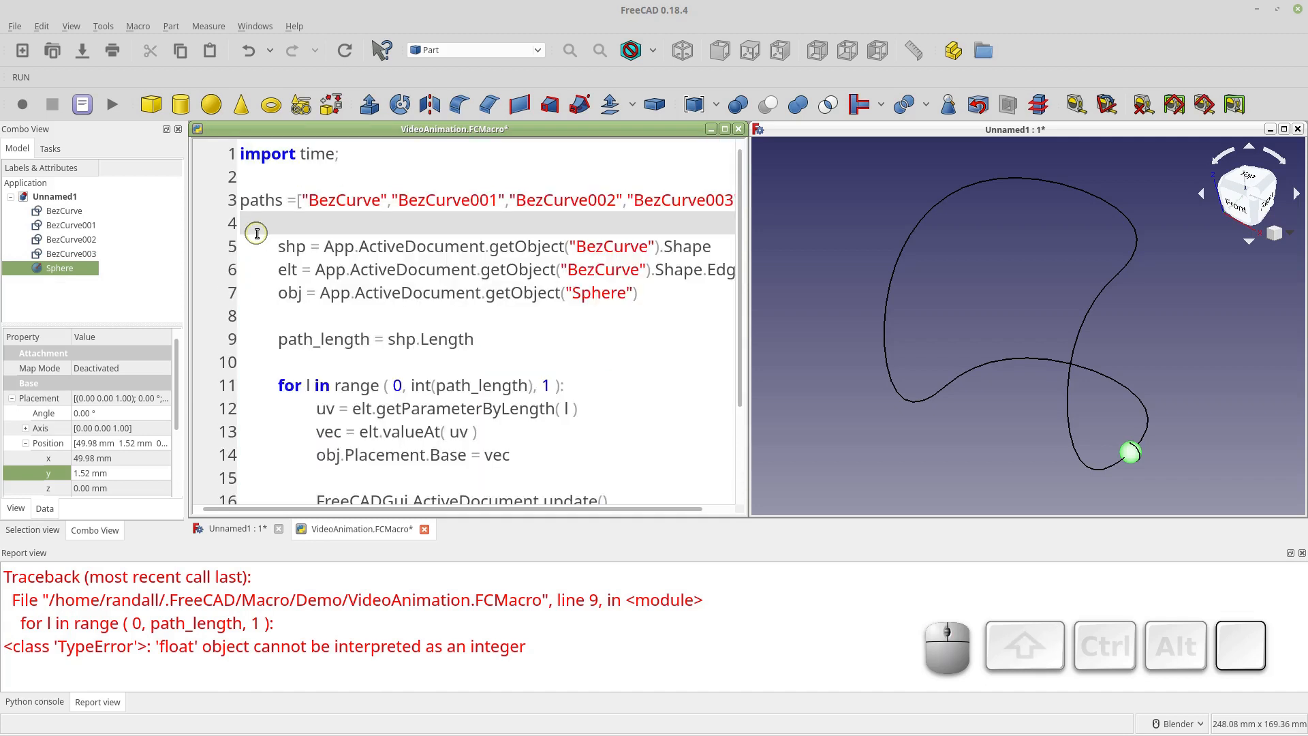
text(def followPa)
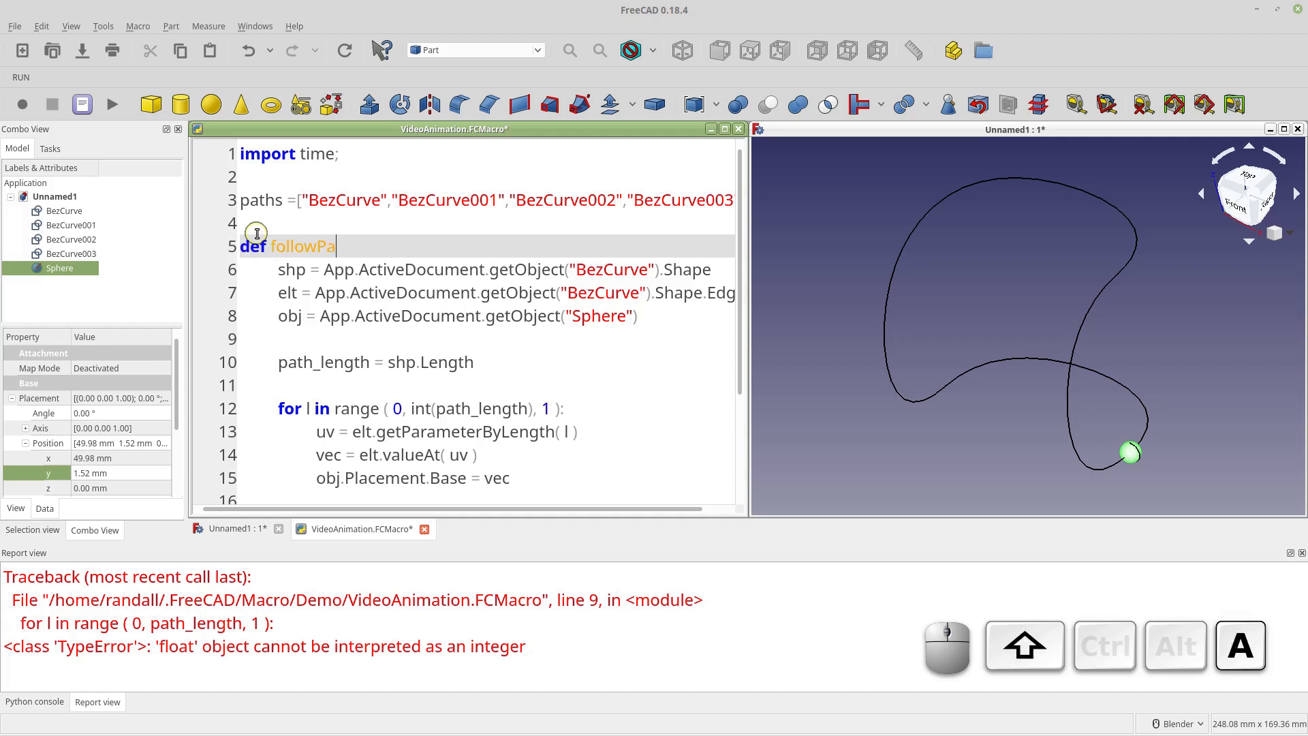
text(th()
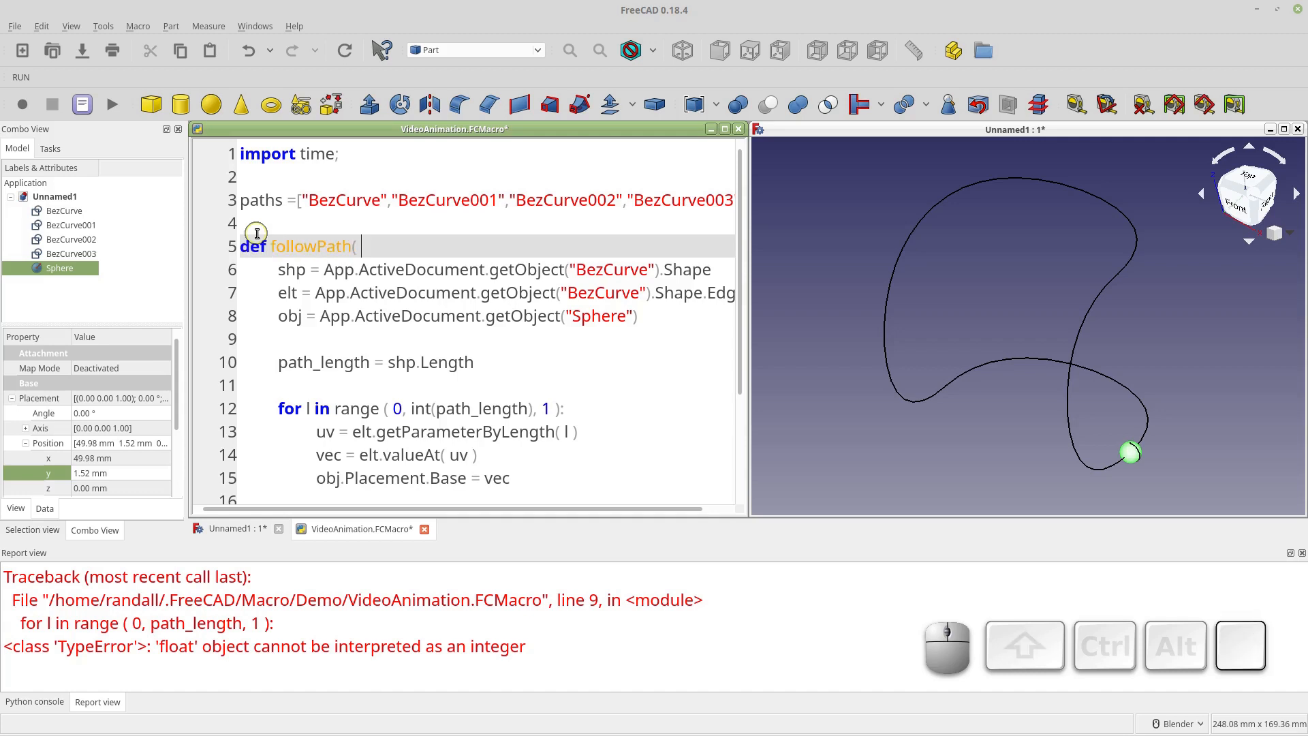
text(s)
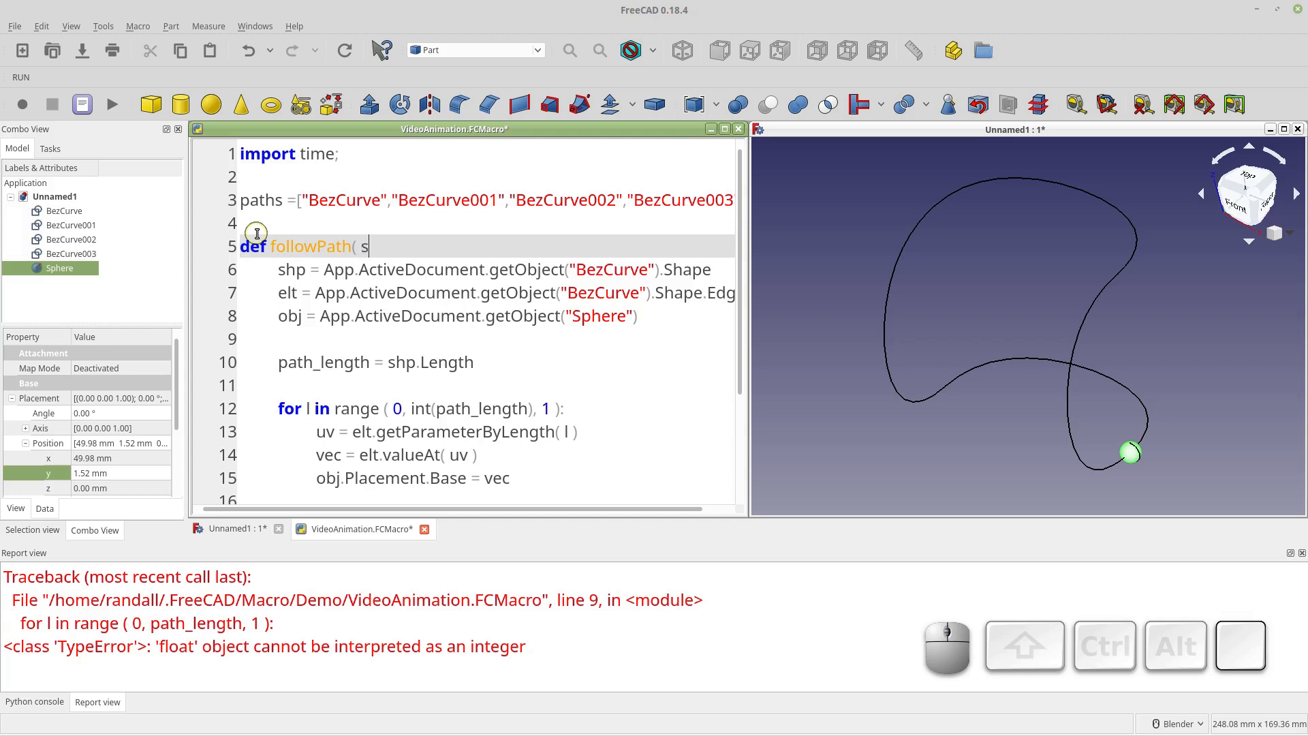
text(hap)
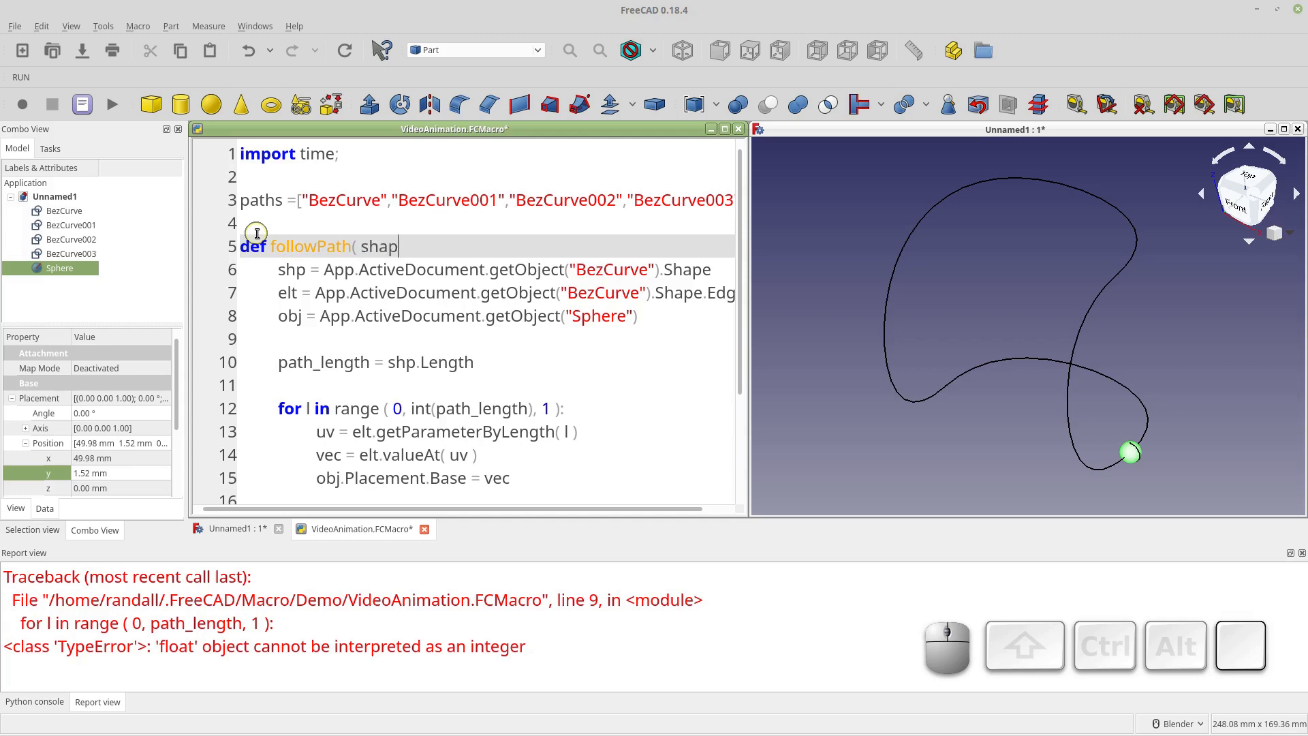
text(e_name, path_)
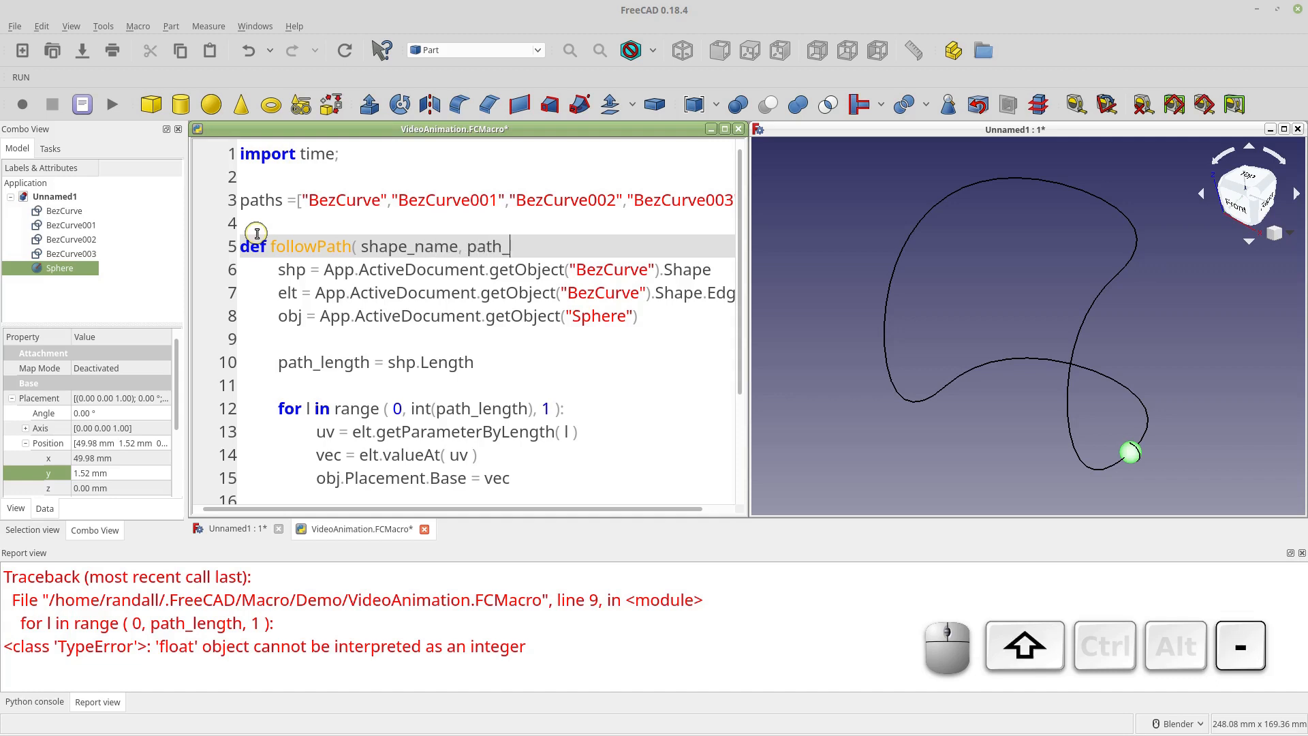
text(name ):)
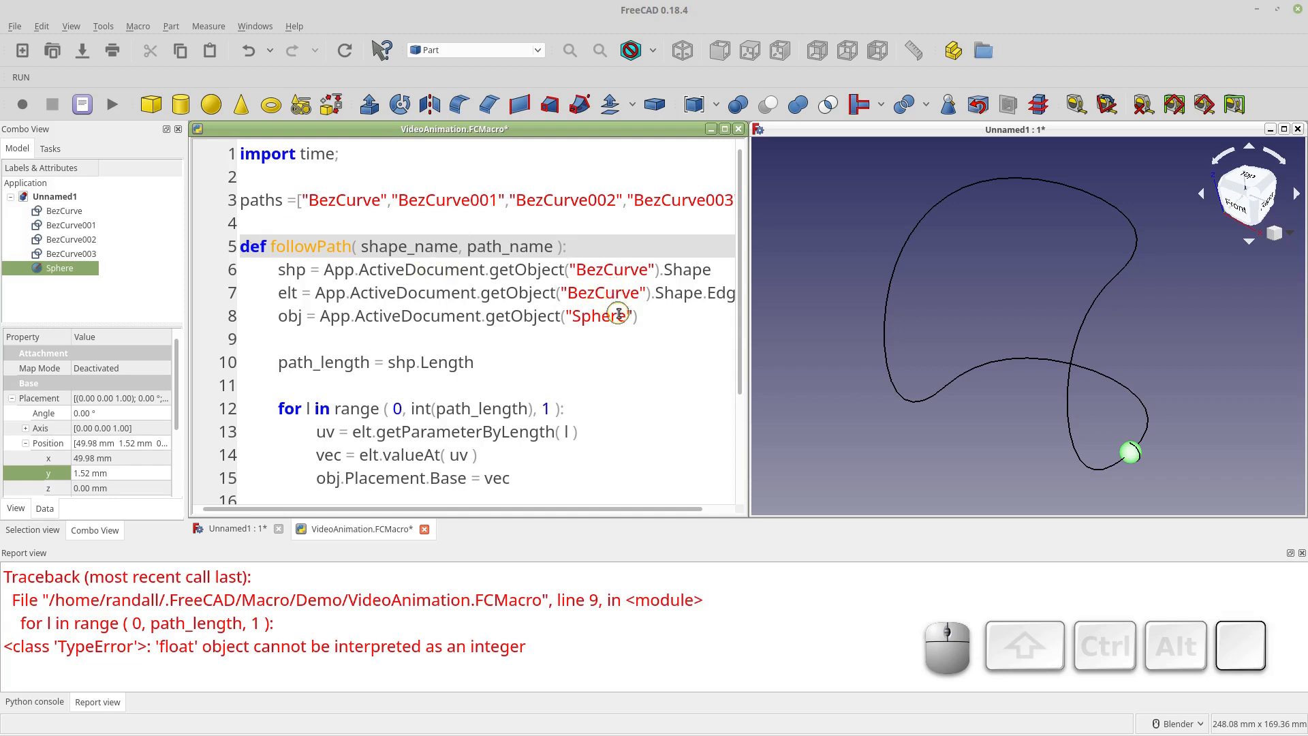
- Replace the hard-coded "Sphere" and "BezCurve" lookups with shape_name and path_name
double_click(409, 247)
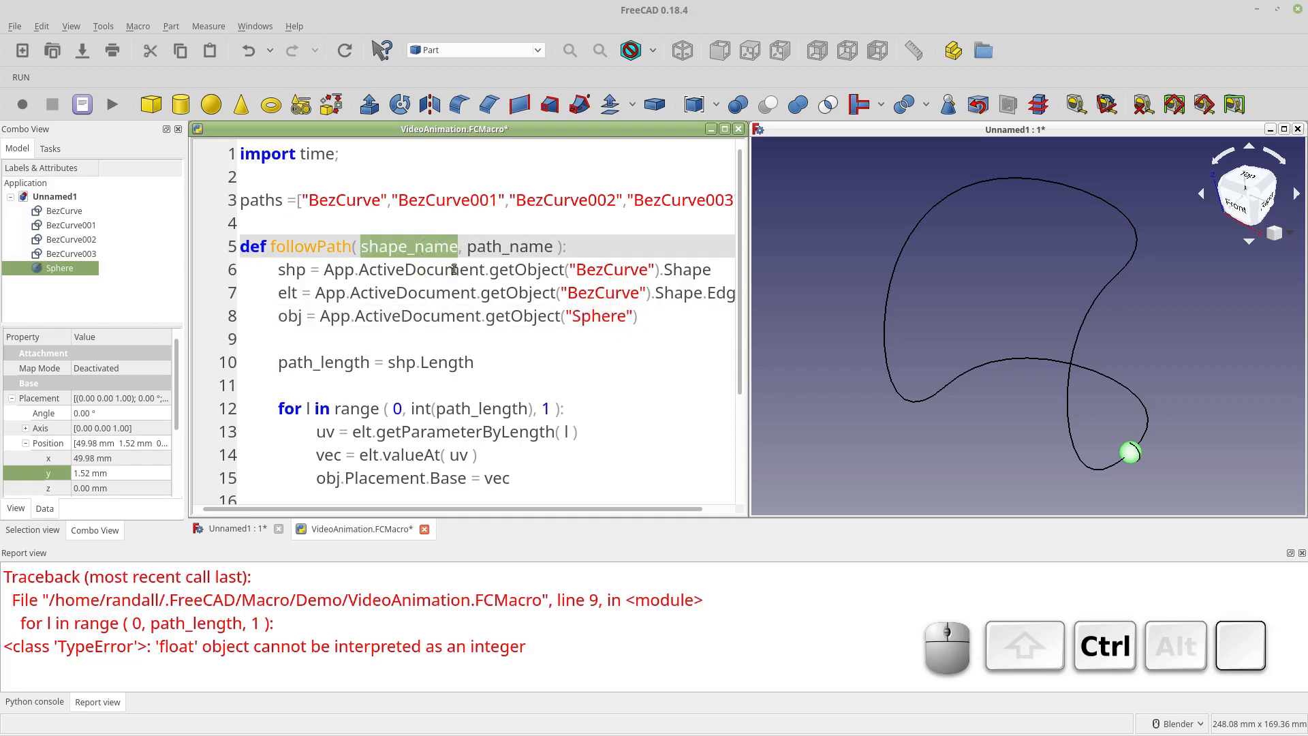
key(ctrl+v)
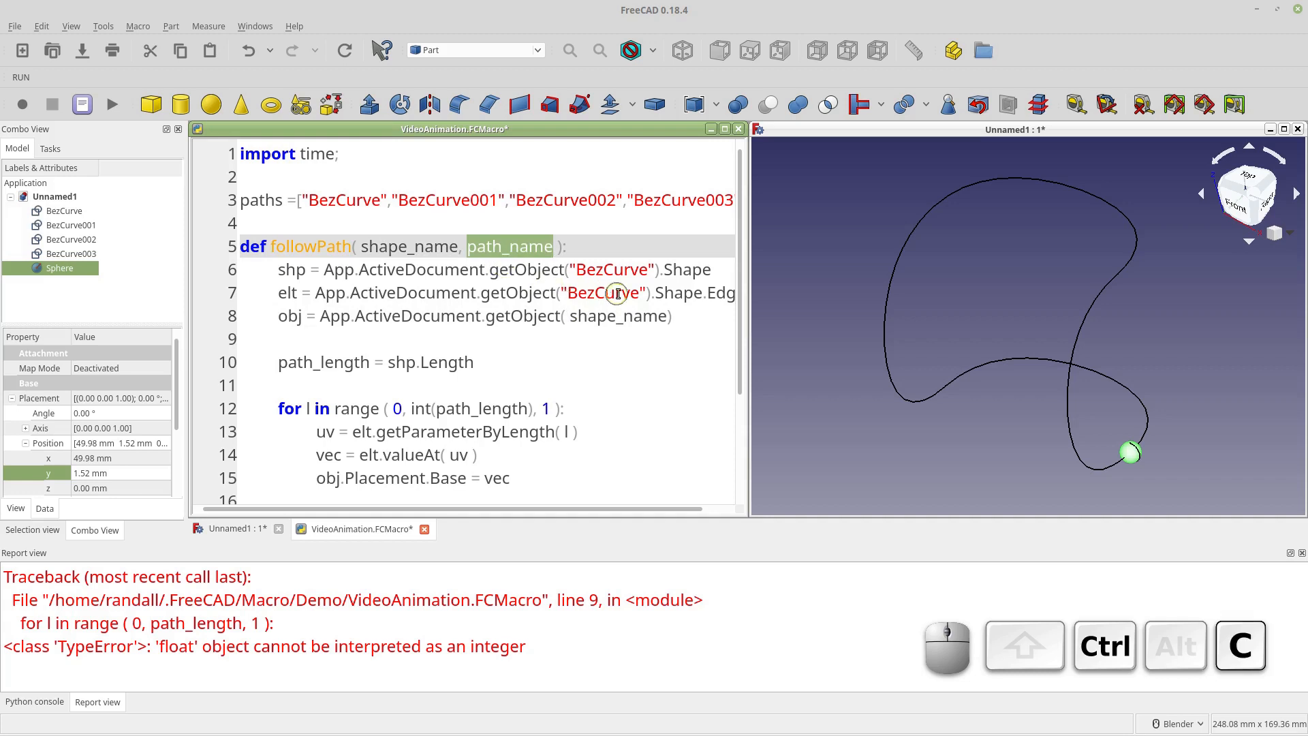
text(path_name)
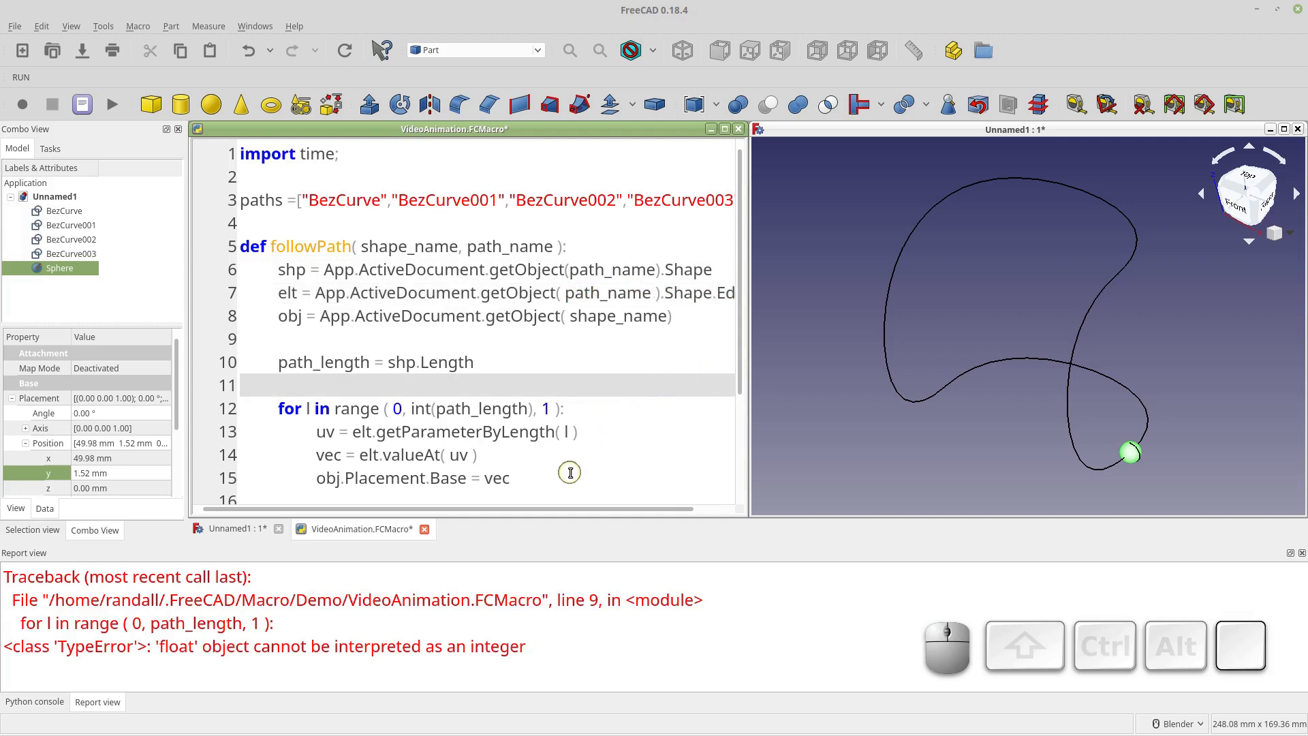
- Add 'for path in paths: followPath("Sphere", path)' to the macro
scroll(down, 3)
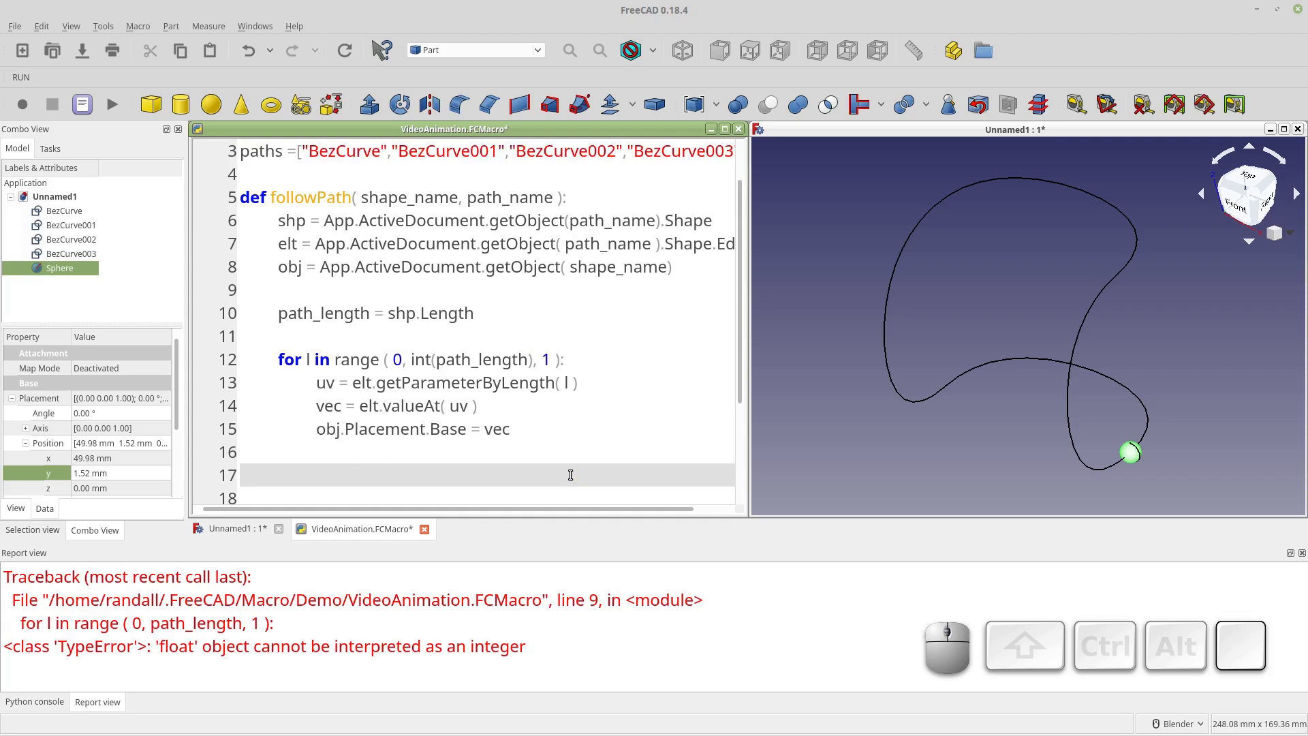
text(for path in paths:)
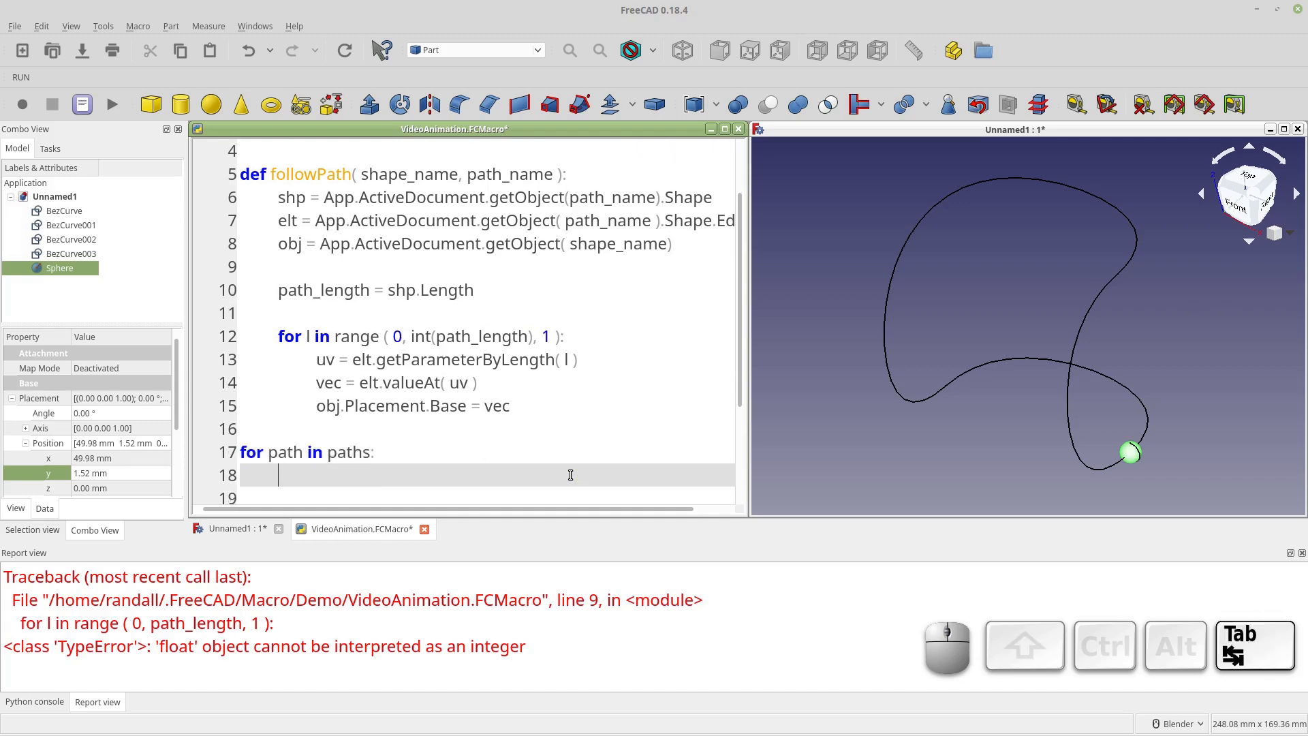
text(followPath)
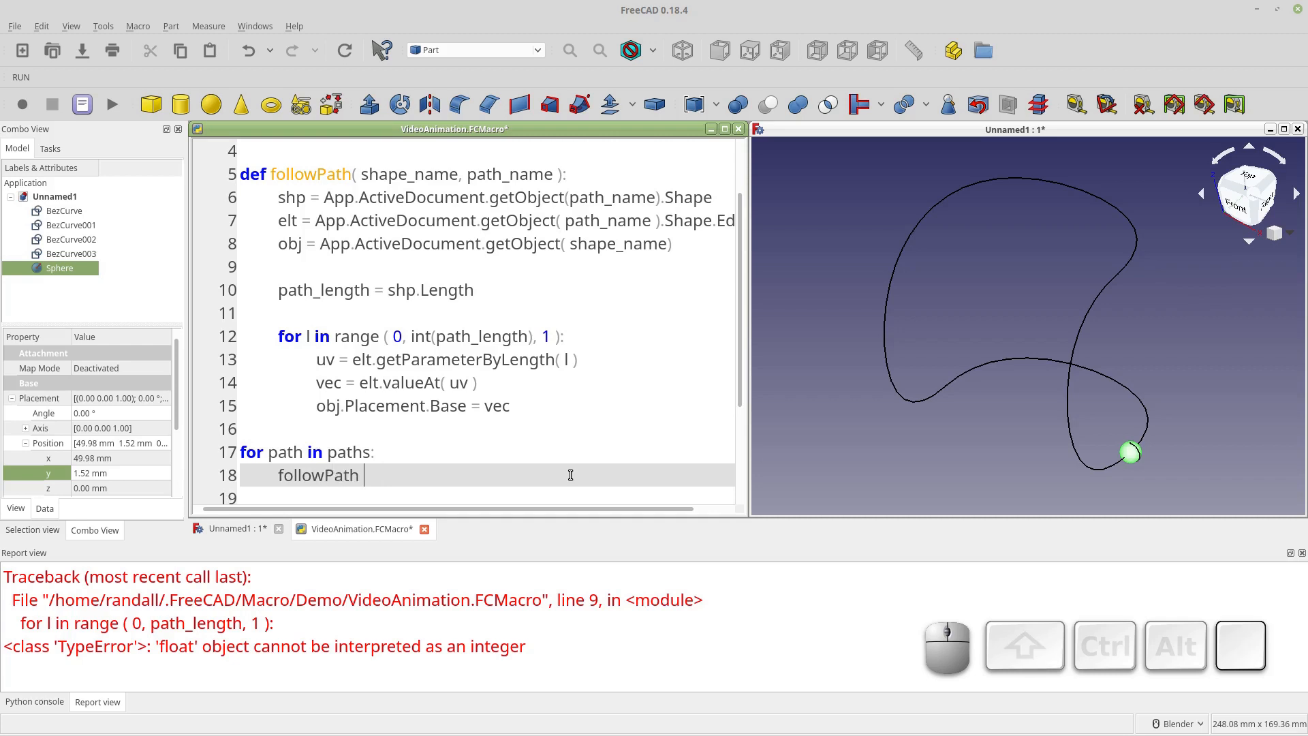
text(()
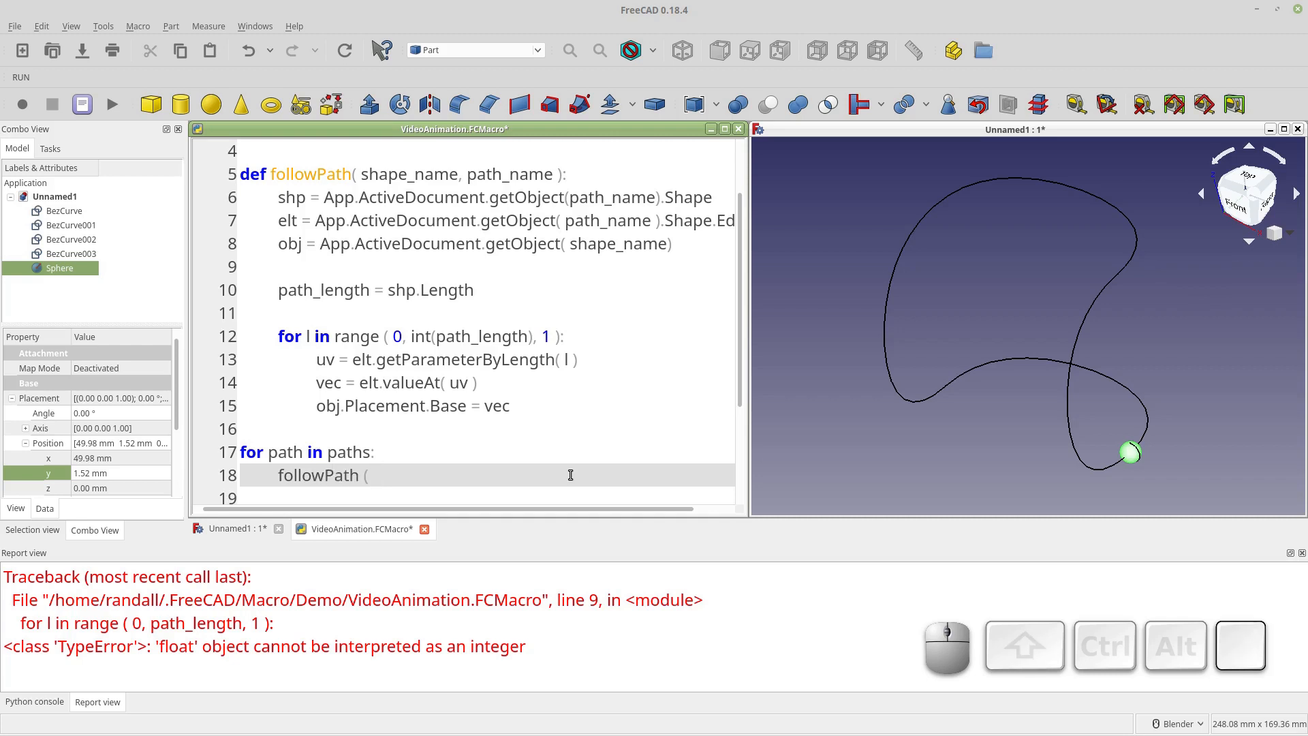
text("Speher)
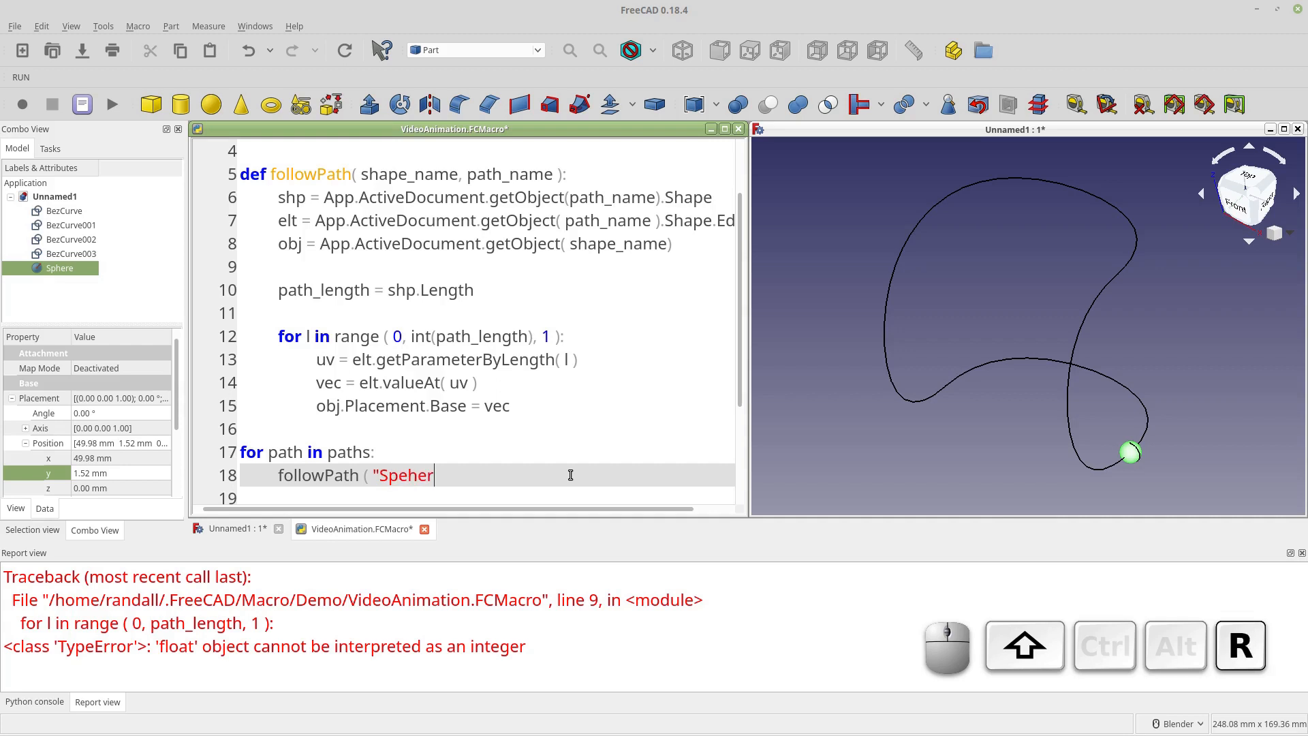
key(BackSpace)
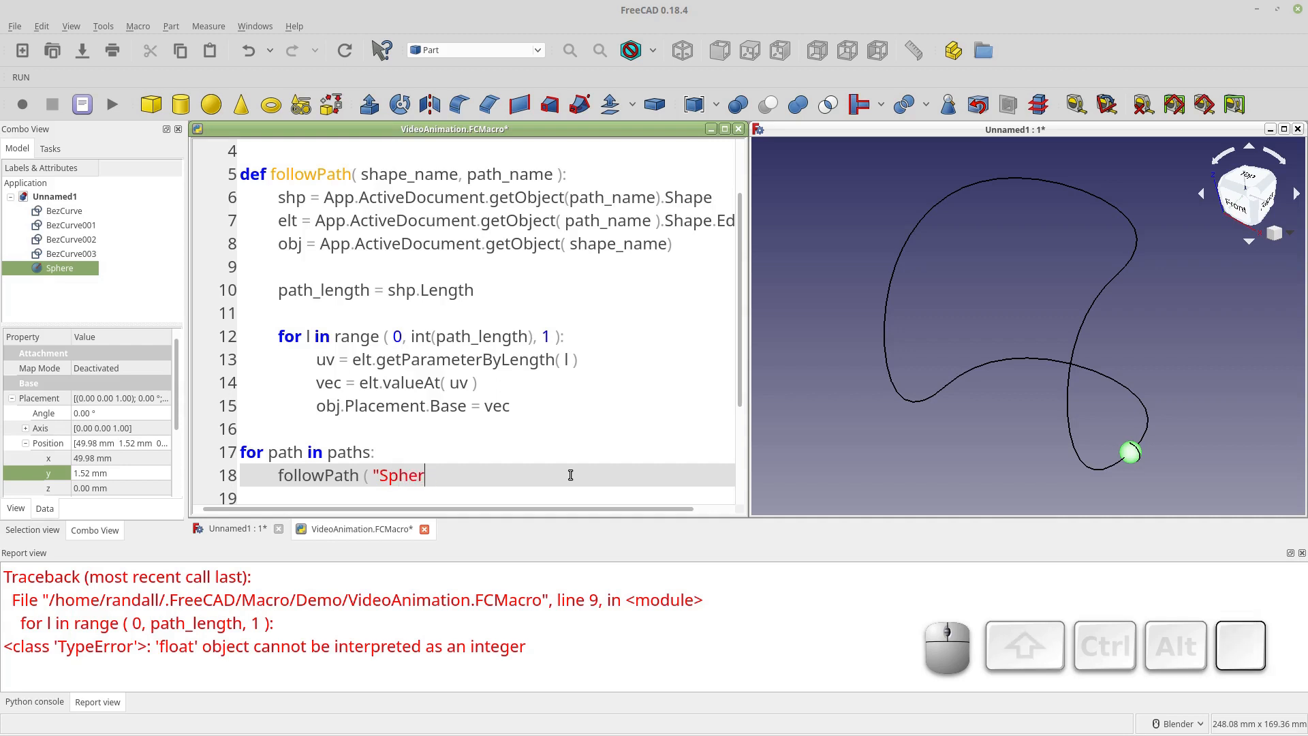
text(e")
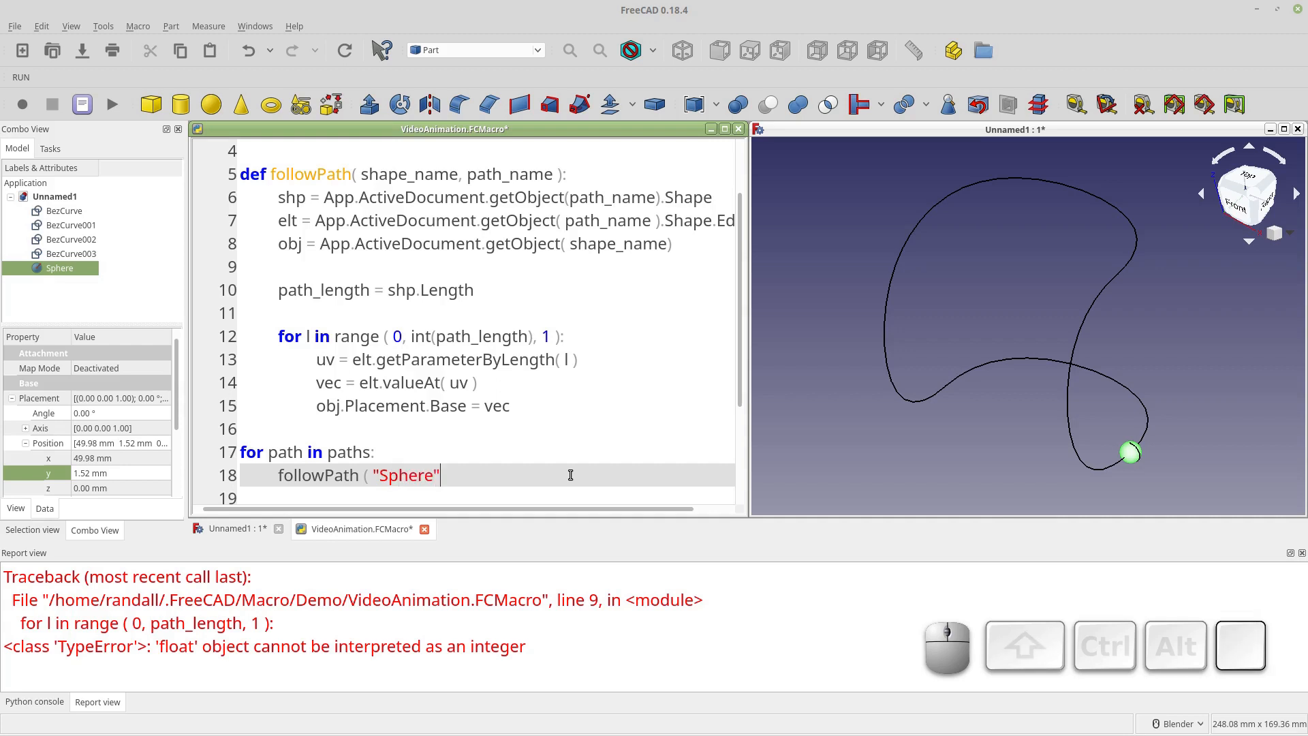
text(, path ))
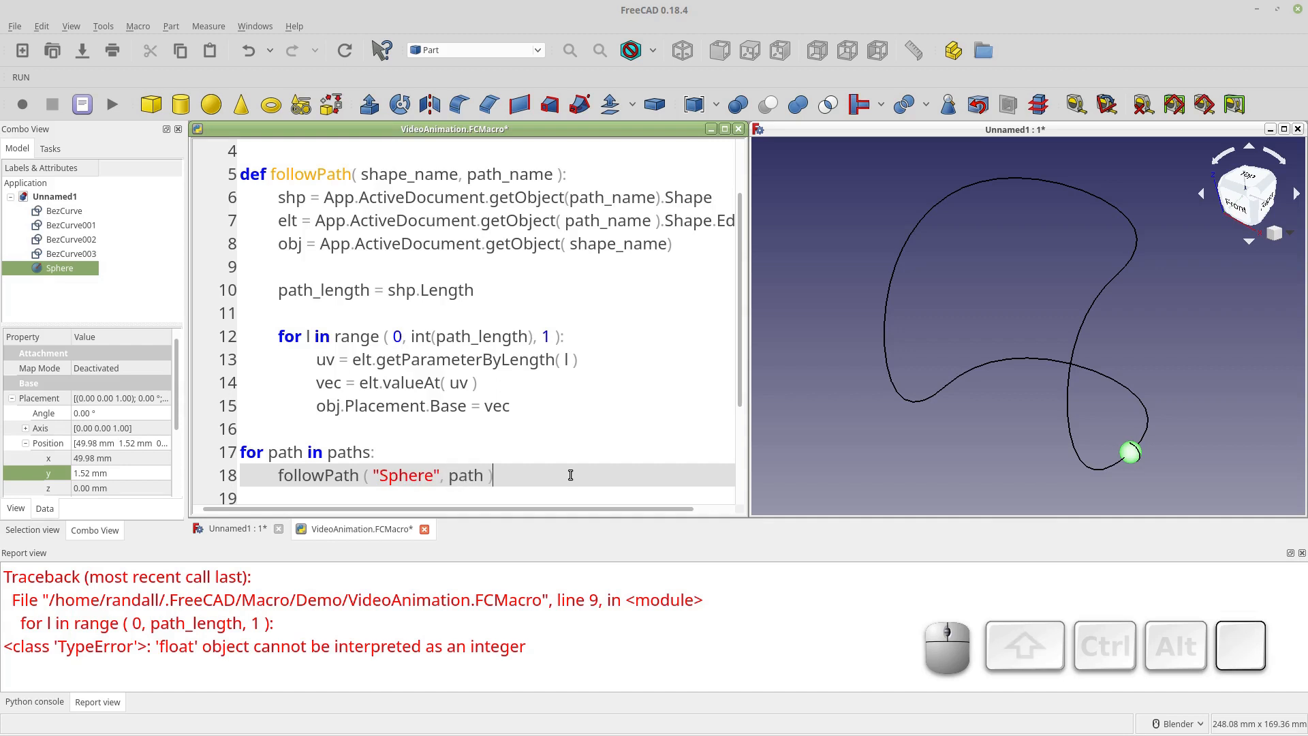
mouse_move(126, 117)
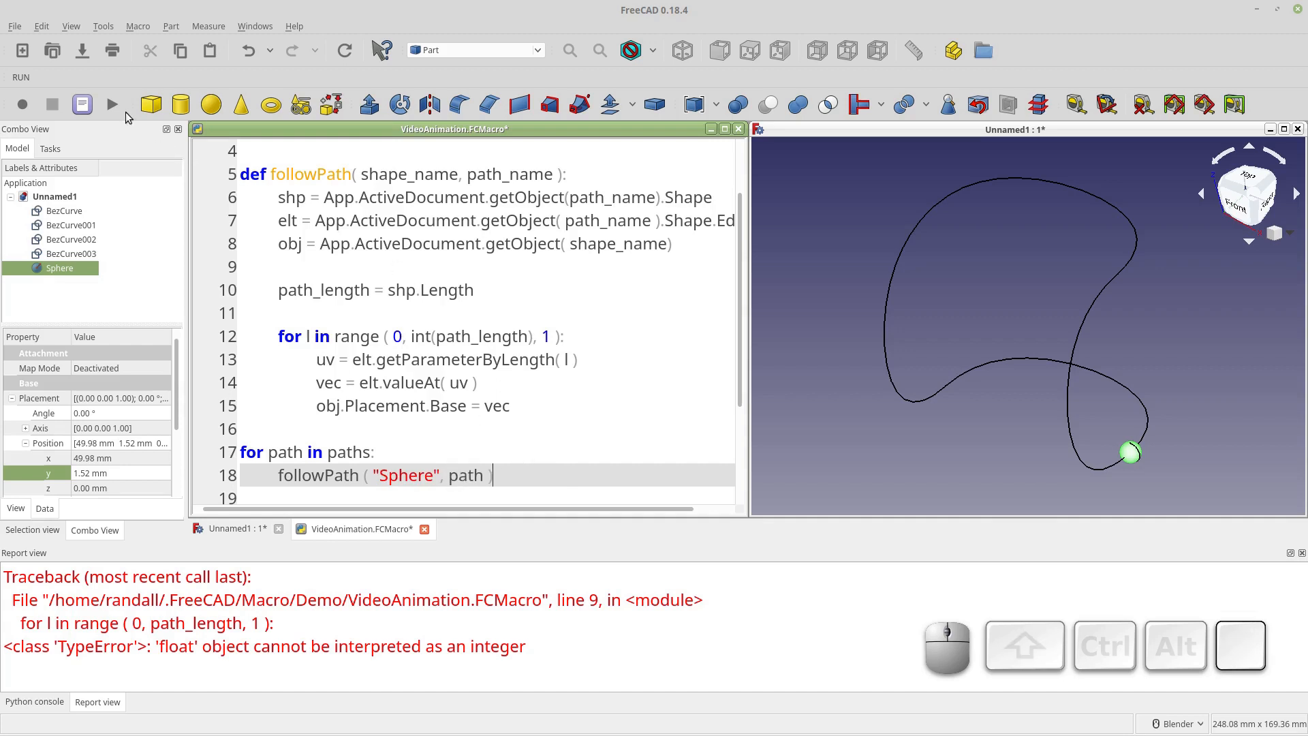
- Run the macro and fix the indentation so update, show and sleep .0125 sit inside the loop
click(112, 103)
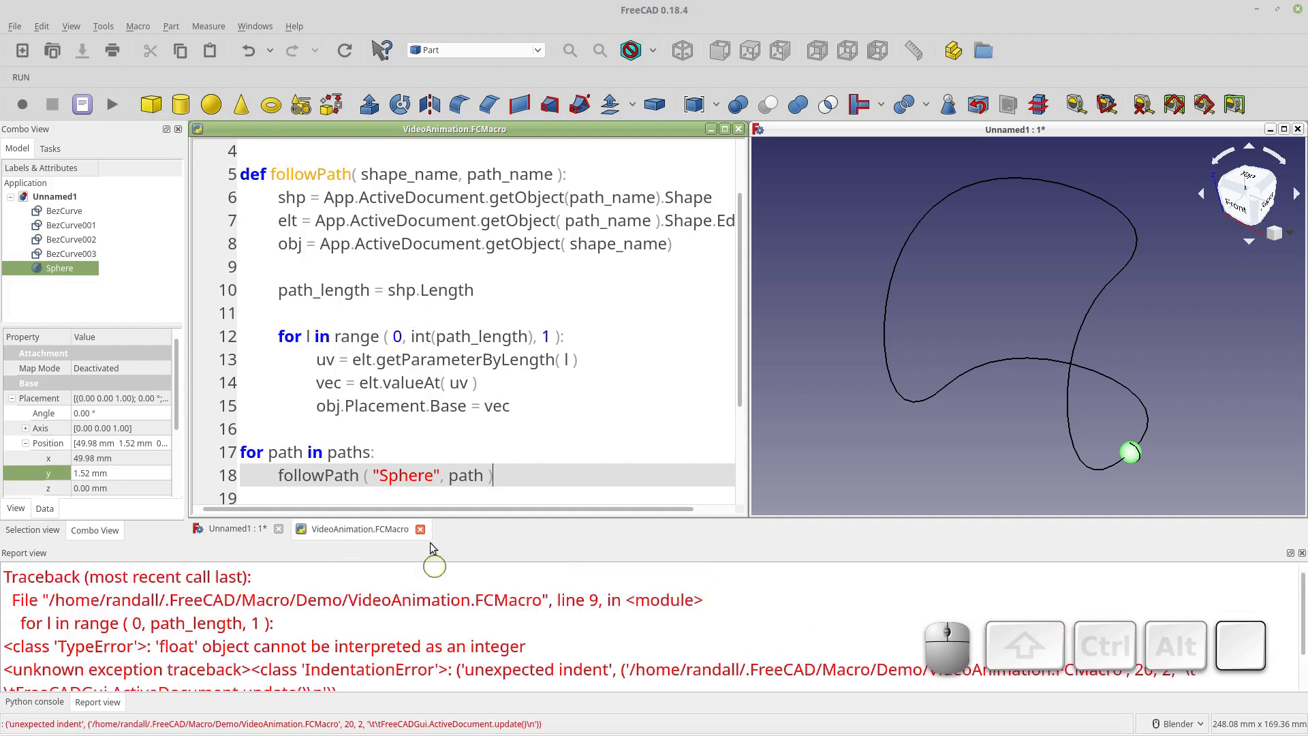
click(465, 428)
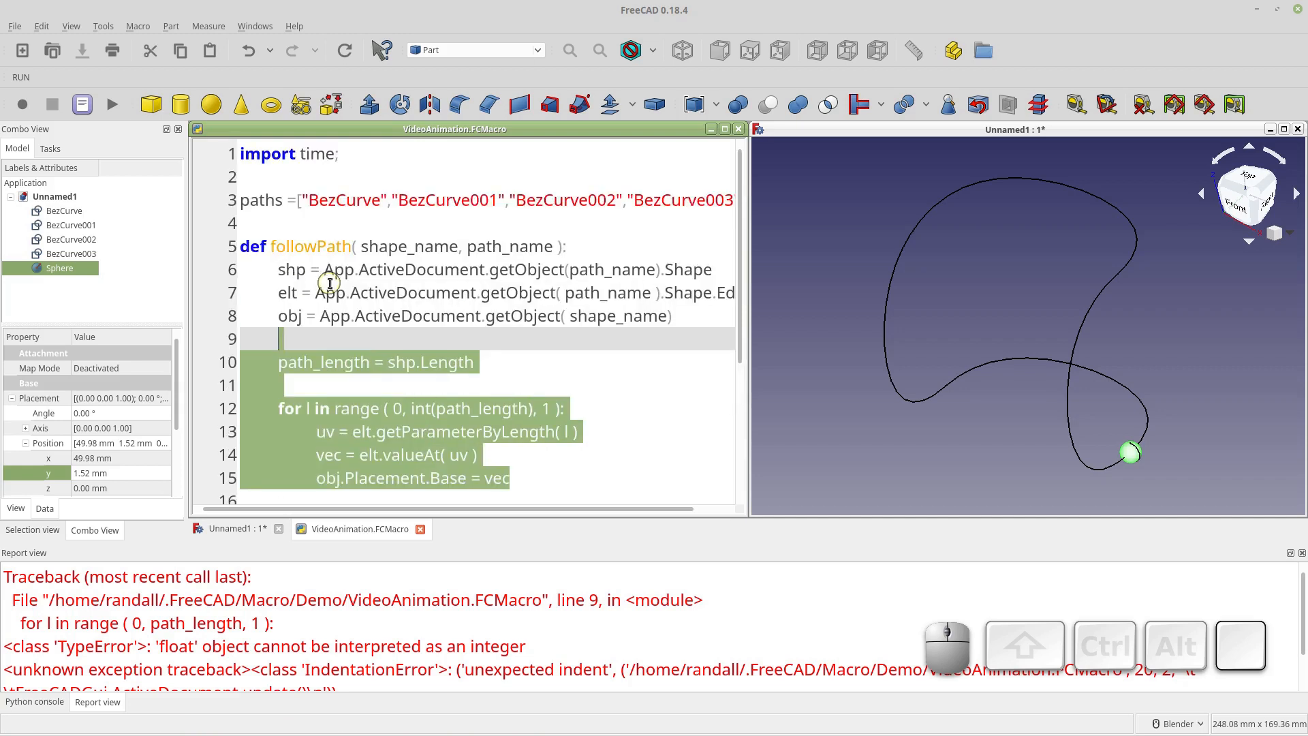
scroll(down, 3)
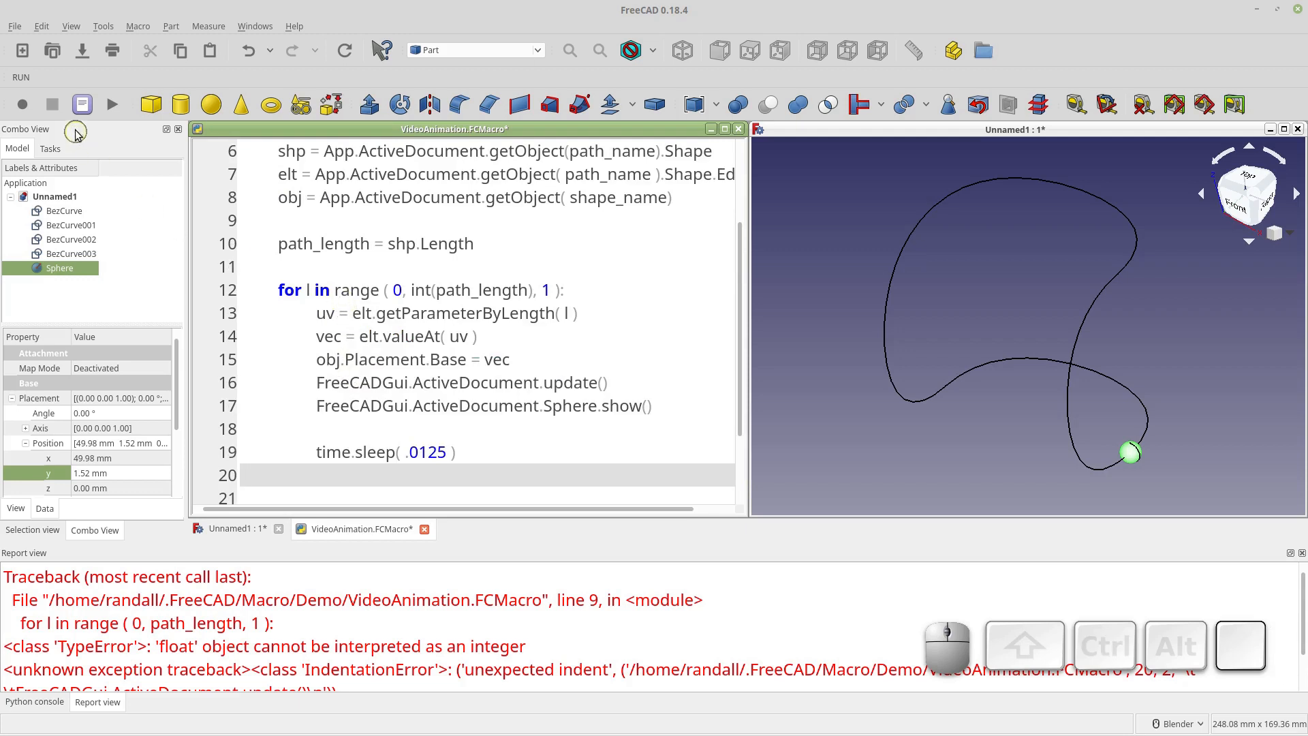
- Execute VideoAnimation.FCMacro so the sphere travels along the curves
click(110, 104)
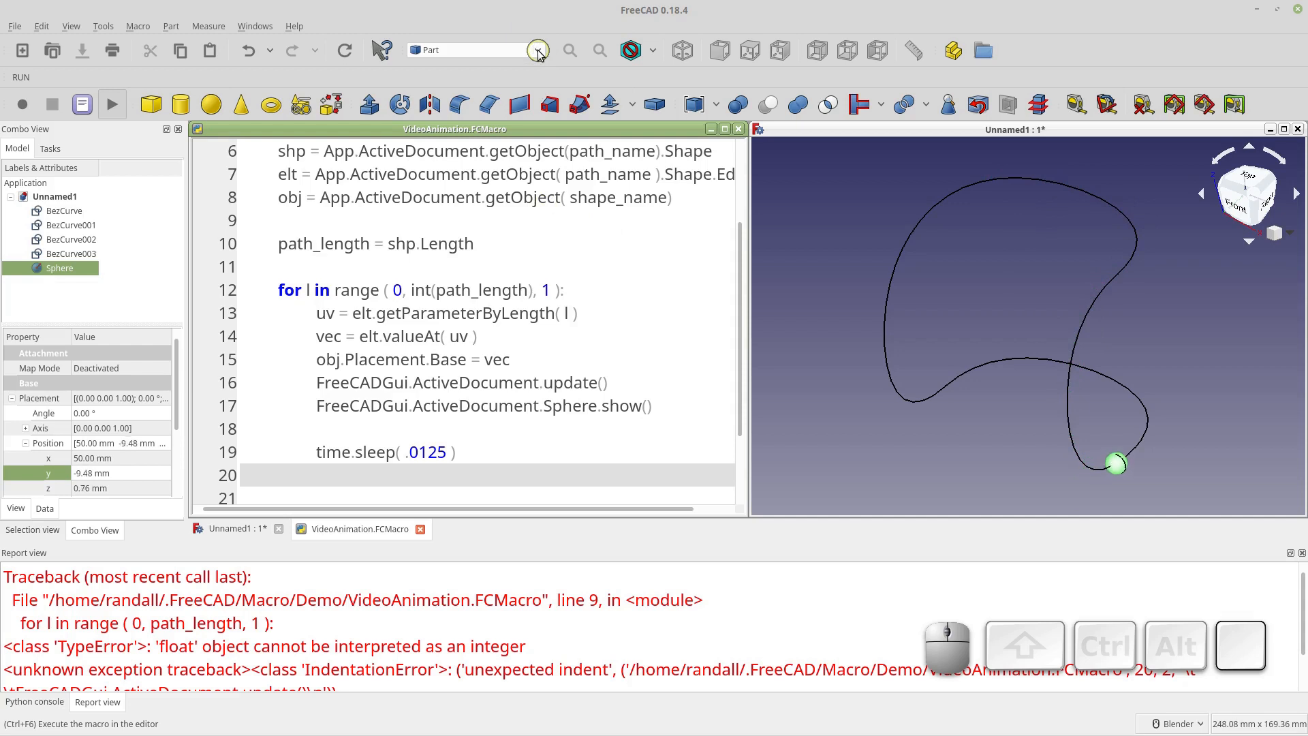
- Switch to the Draft workbench and rotate BezCurve 180 degrees with Draft Rotate
click(538, 50)
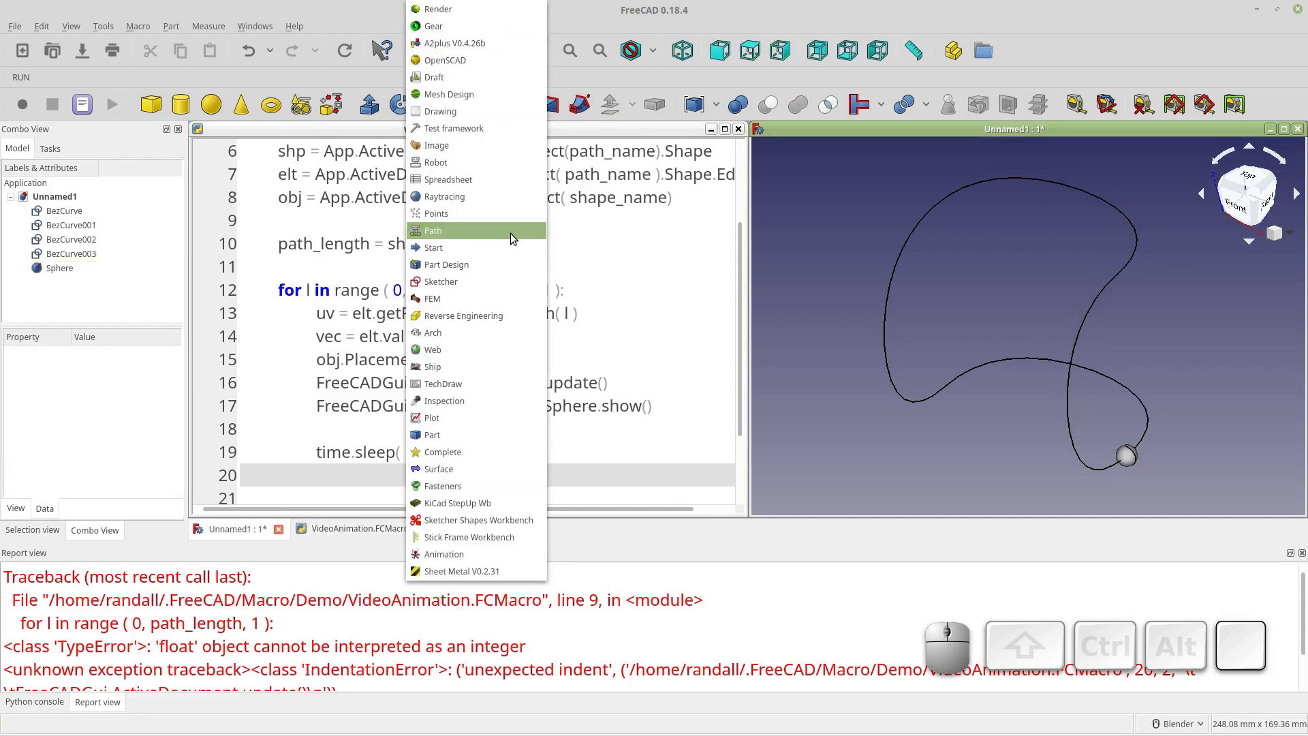
mouse_move(475, 128)
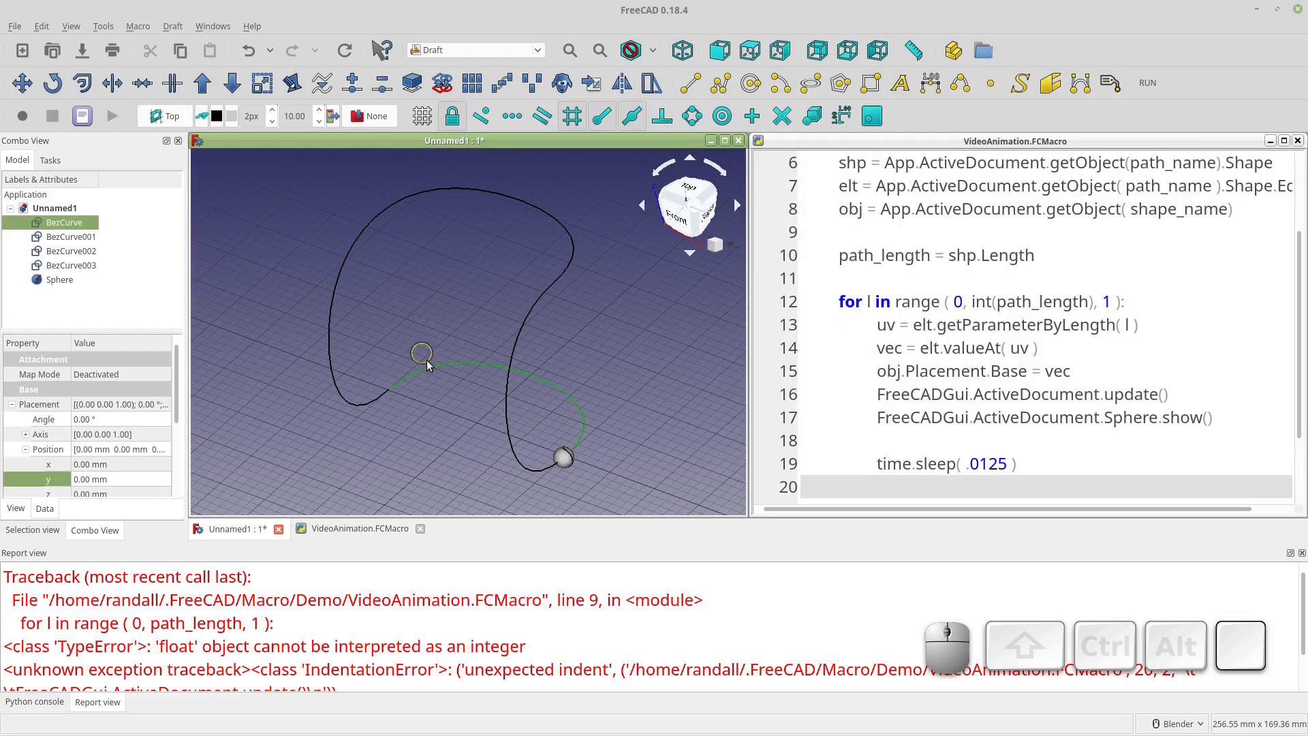
mouse_move(373, 210)
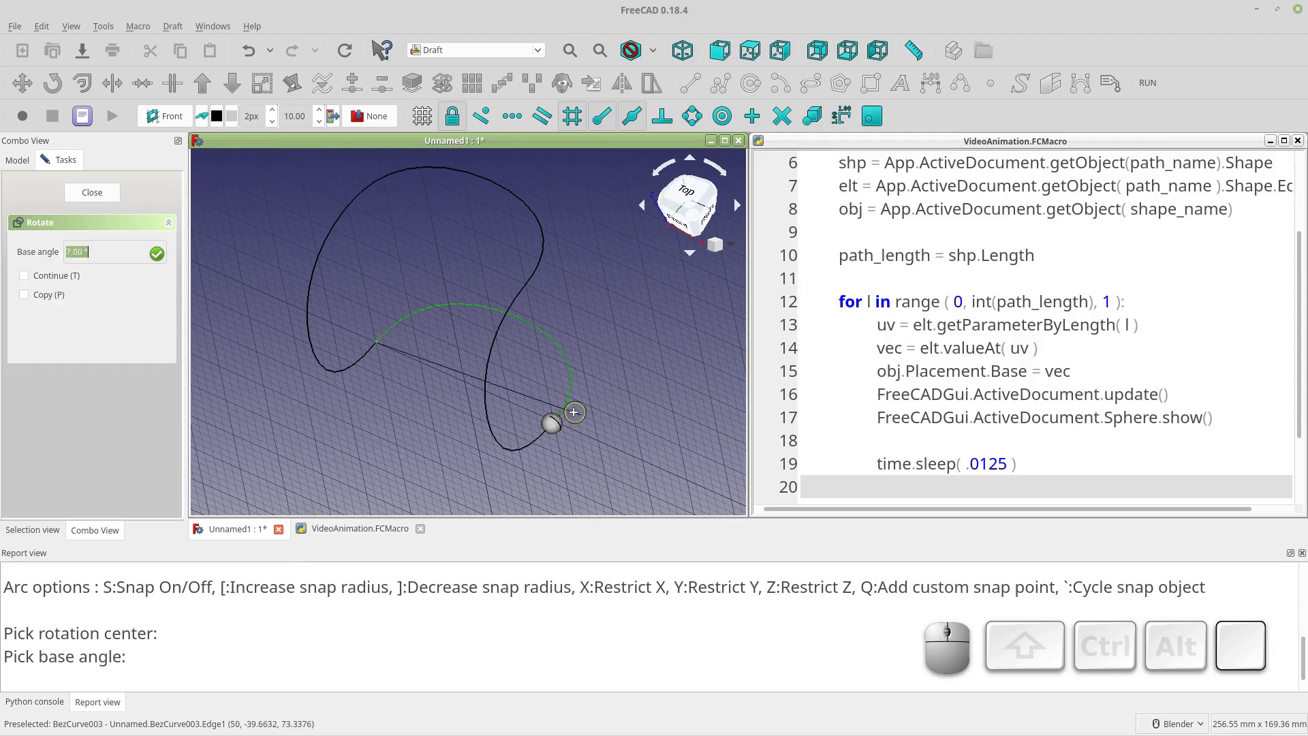
click(574, 413)
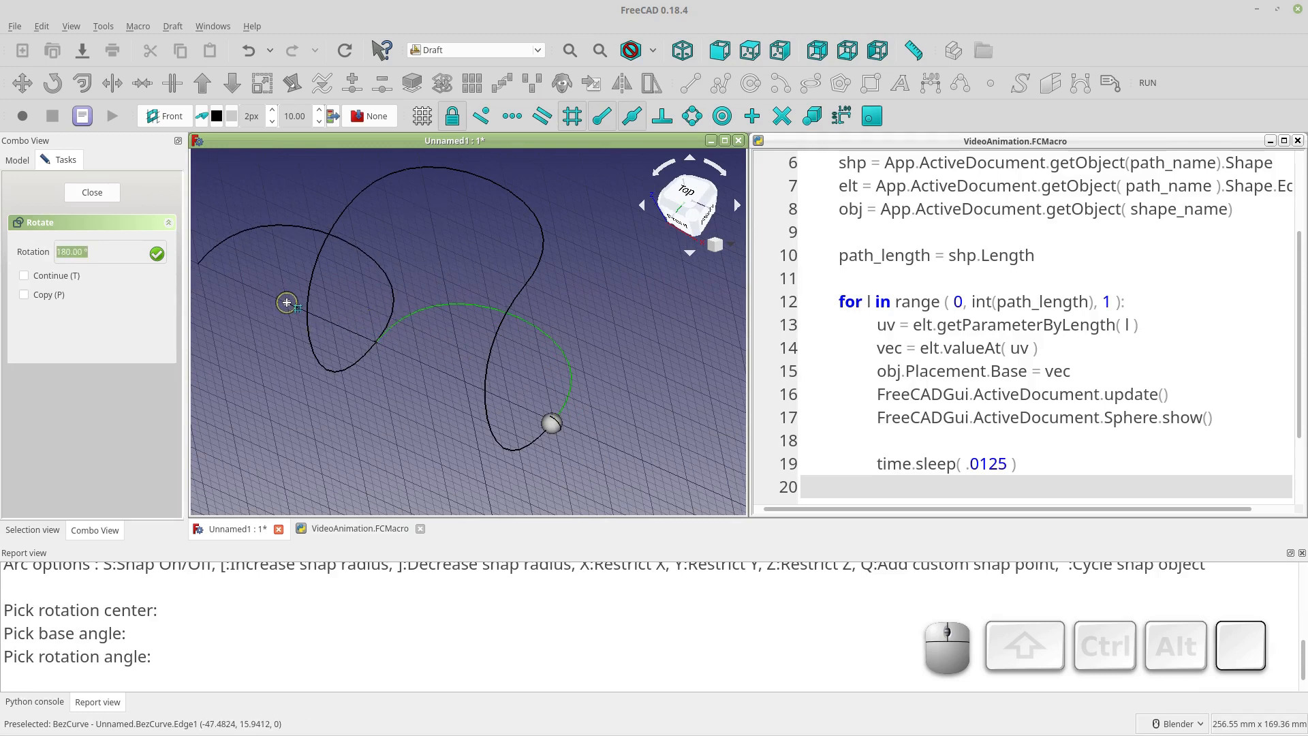
click(92, 193)
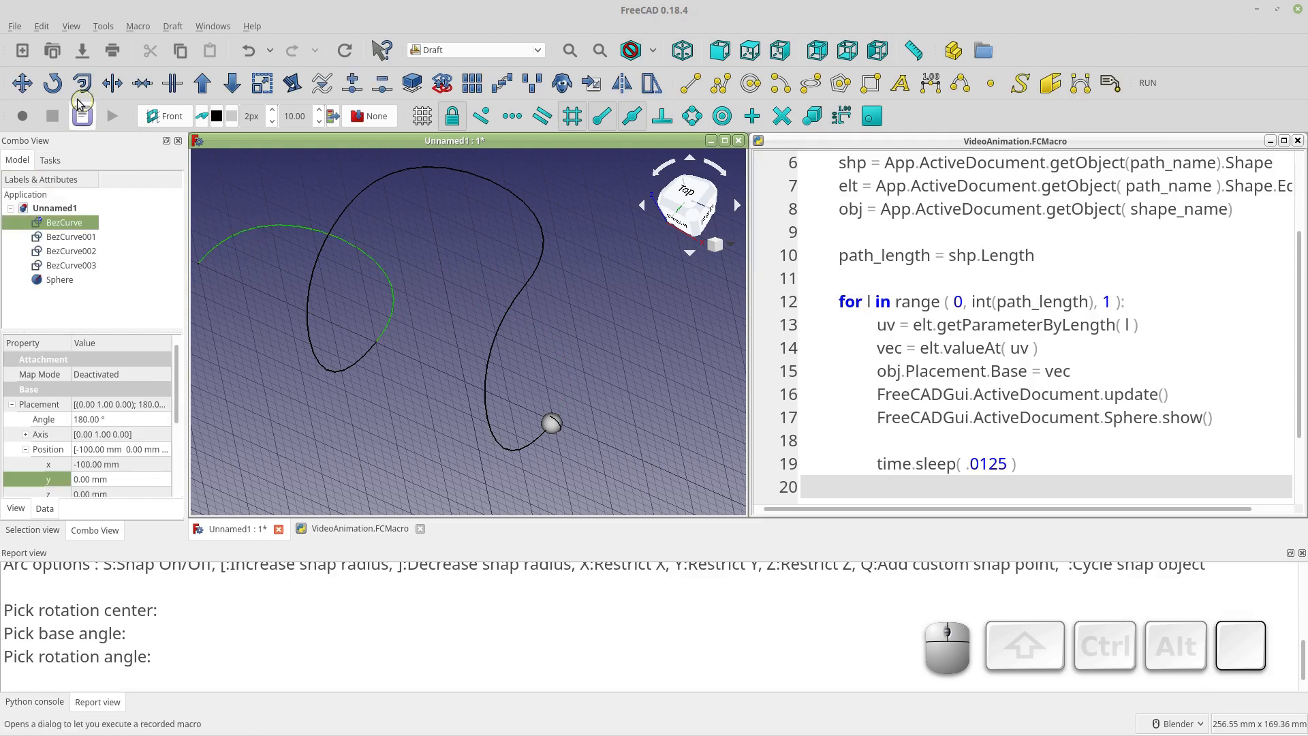
- Move BezCurve002 so its endpoint snaps back onto the loop, closing the sphere's path
click(112, 82)
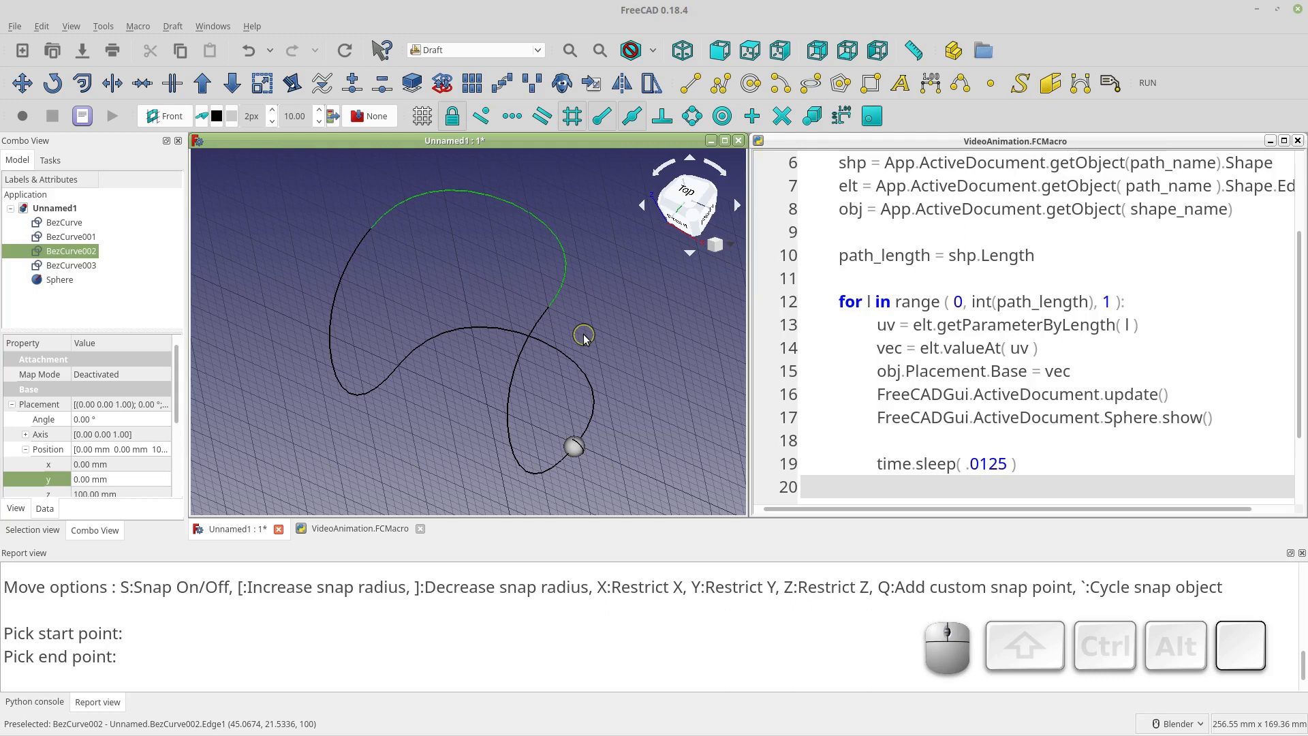
mouse_move(489, 295)
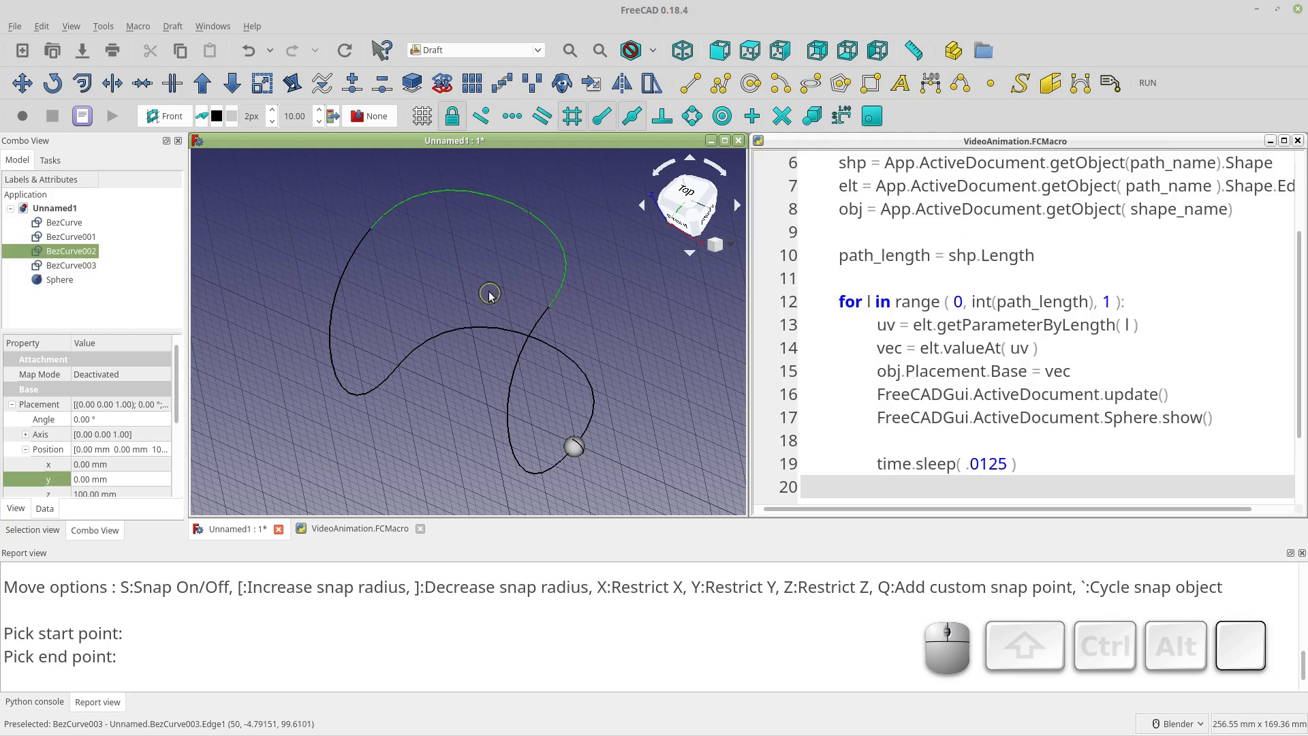
mouse_move(507, 303)
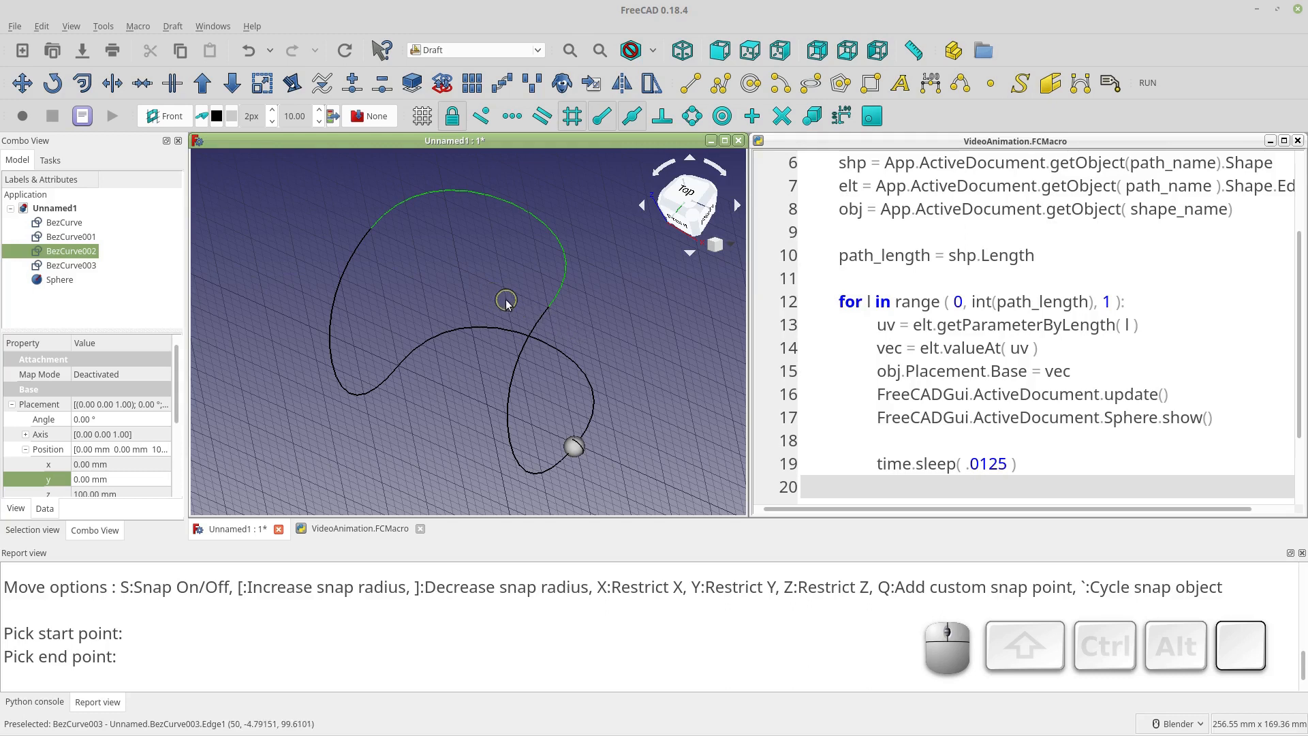